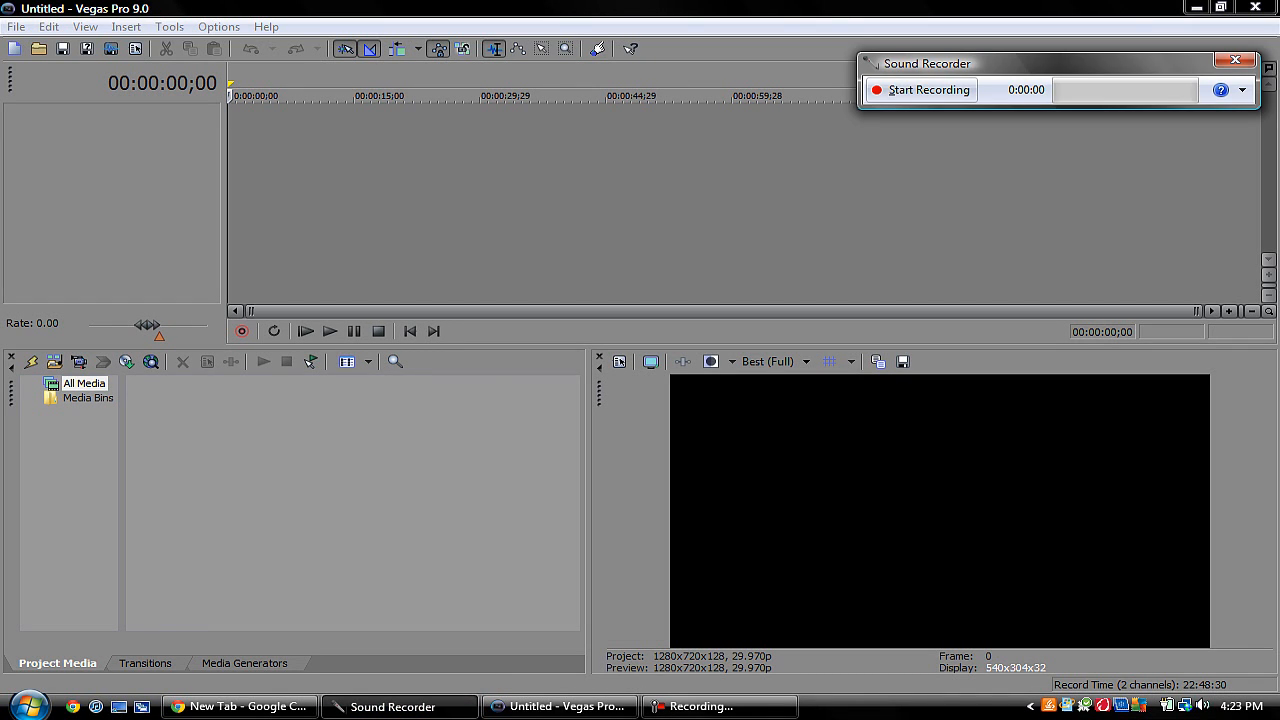
- Start a new project via File > New and show its Project Properties Video settings
click(1236, 62)
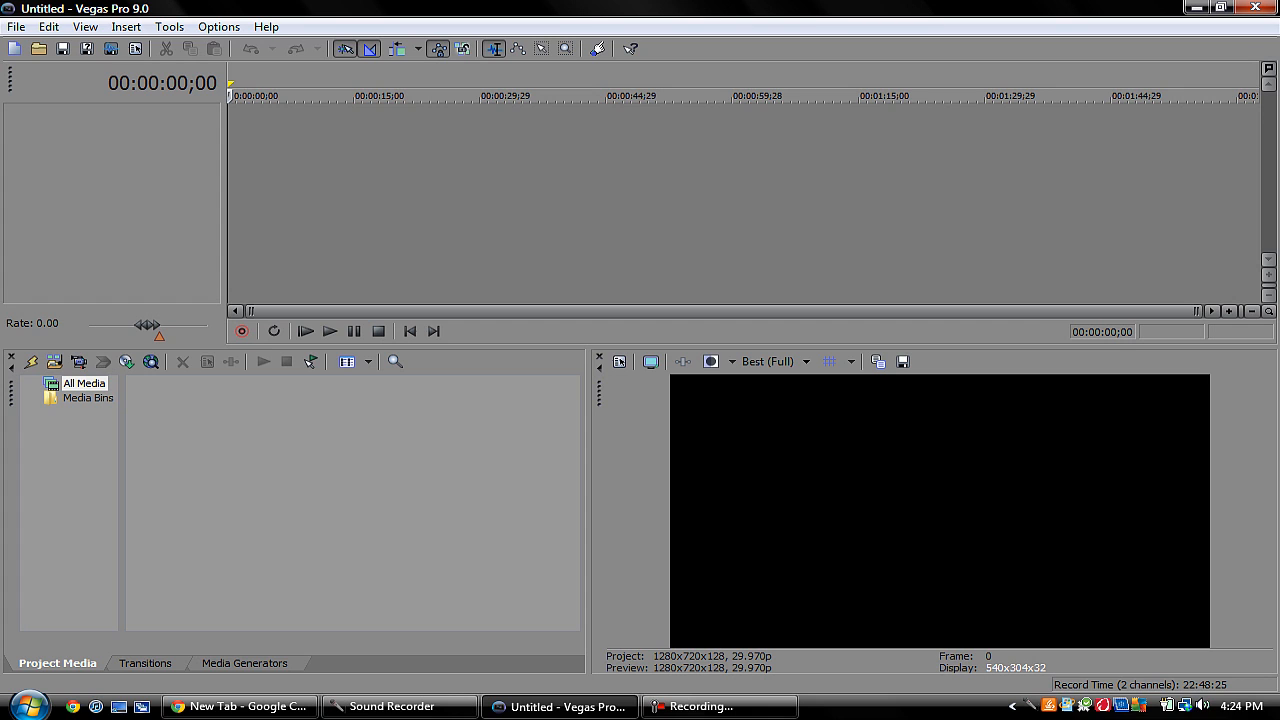
click(14, 26)
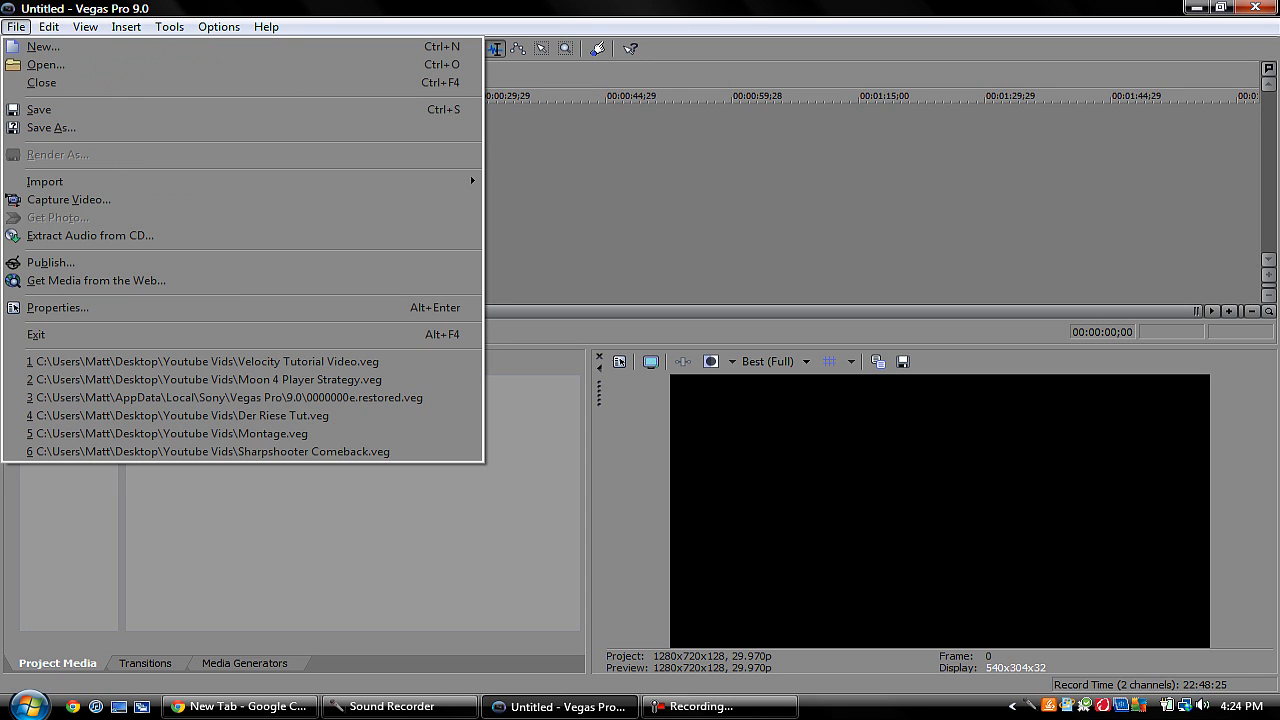
mouse_move(46, 64)
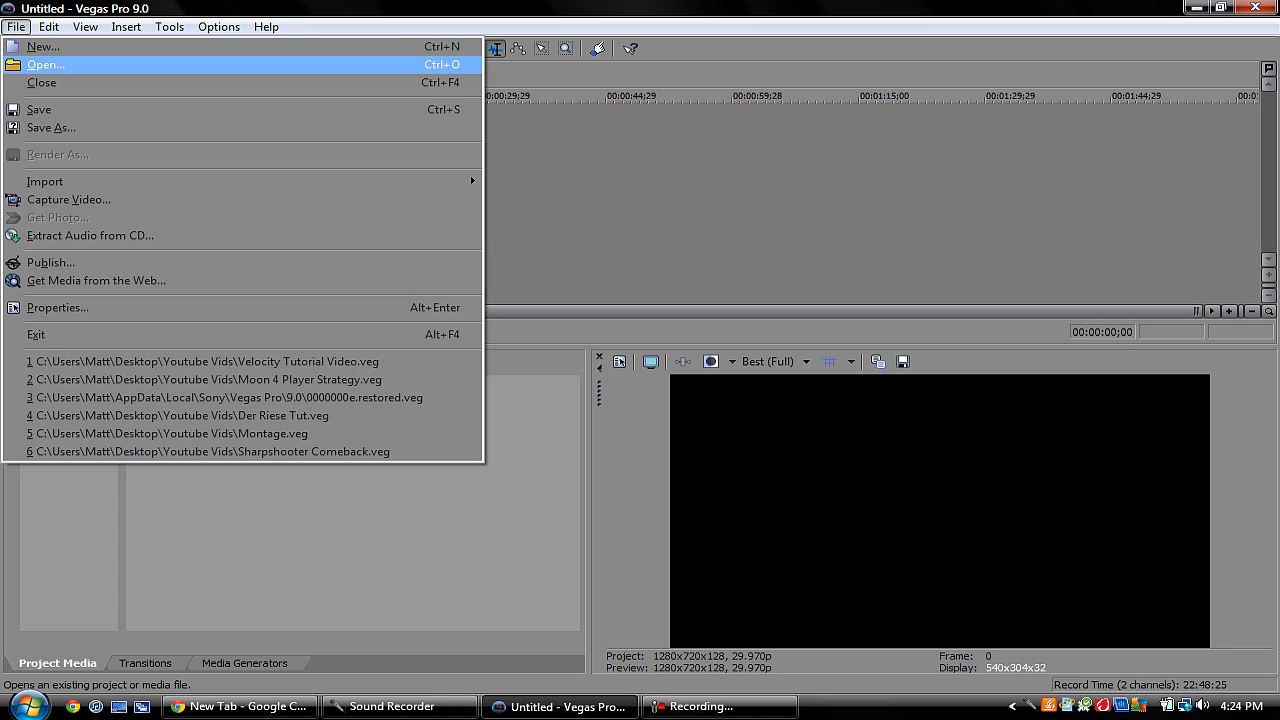
mouse_move(44, 46)
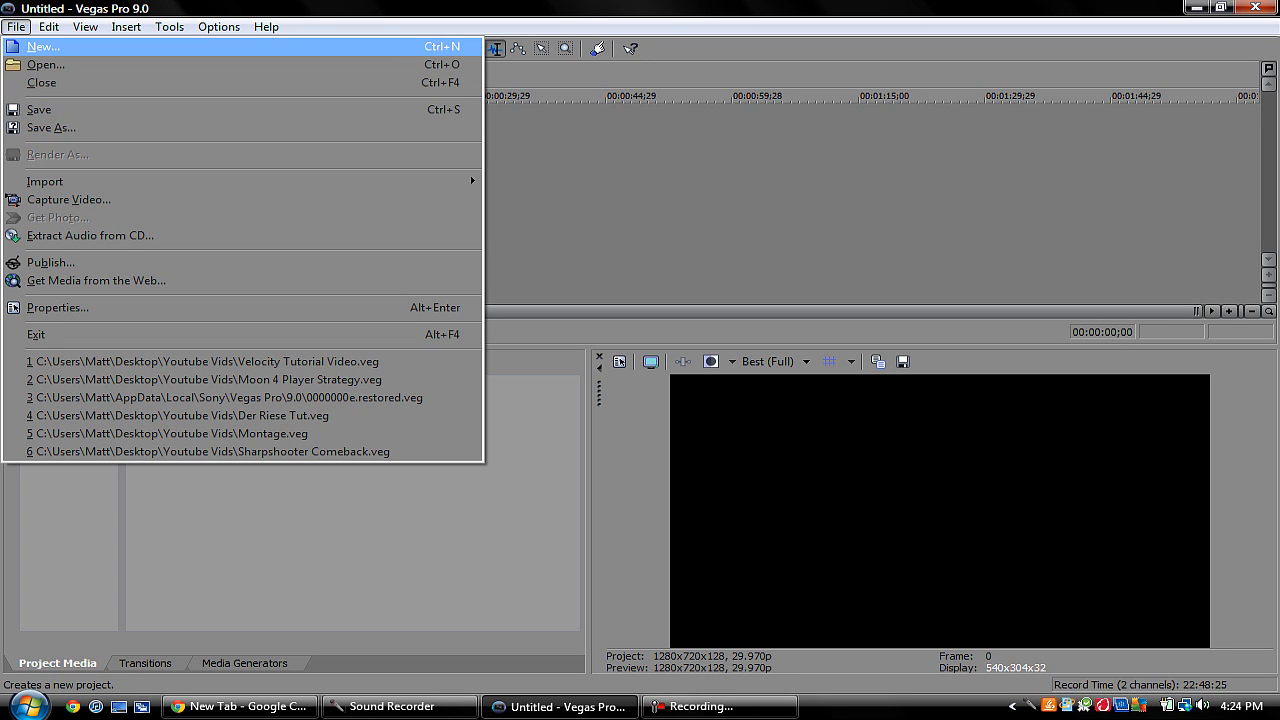
click(44, 46)
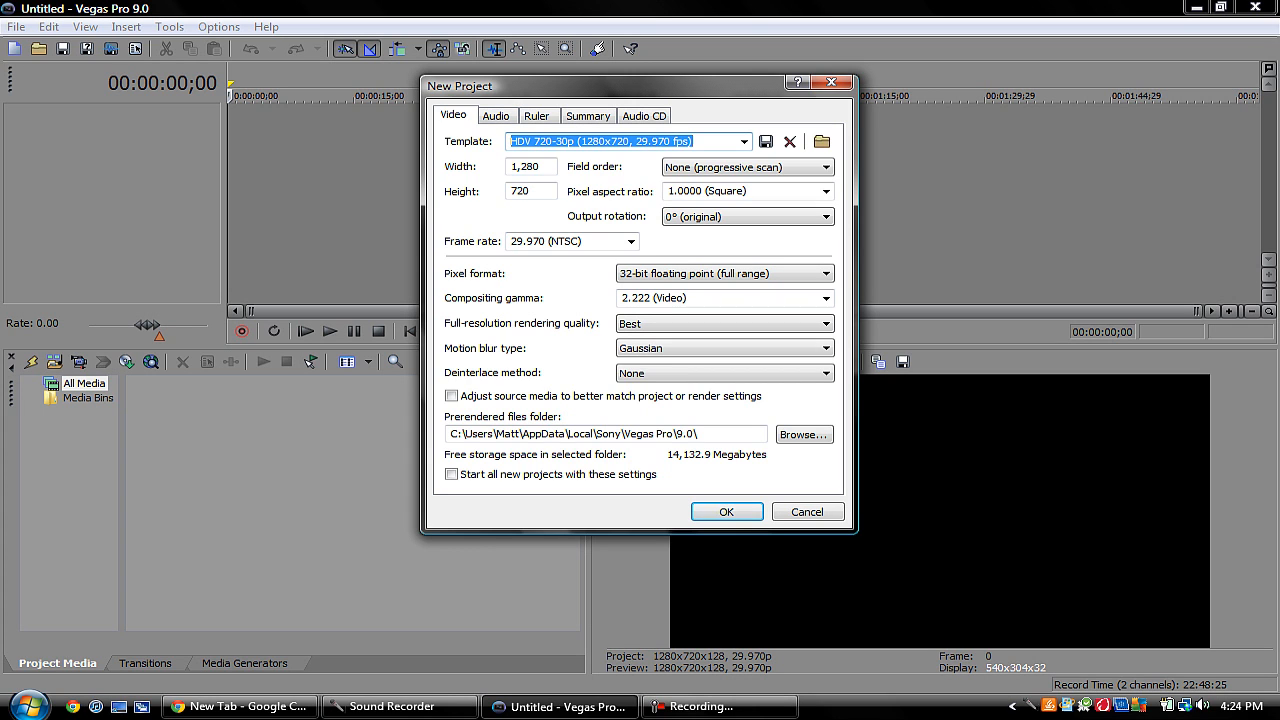
click(726, 512)
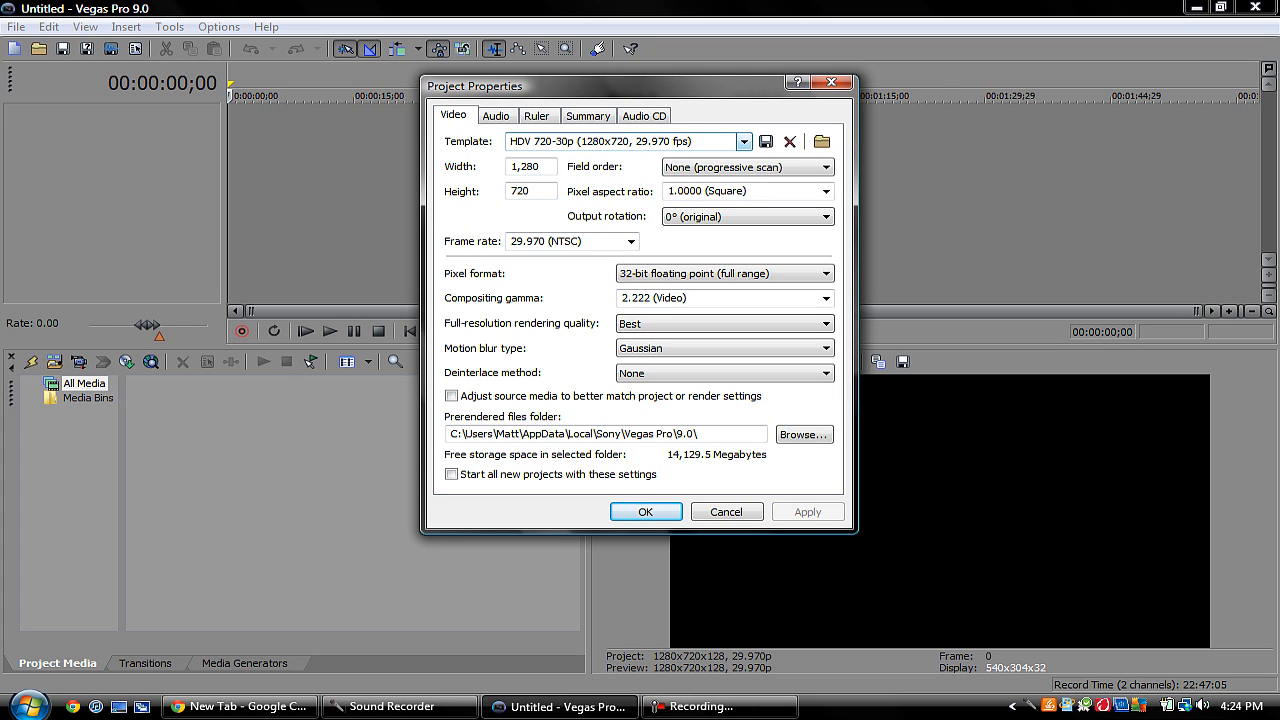
- Choose the HDV 720-30p template (1280x720, 29.970 fps) from the template list
click(744, 140)
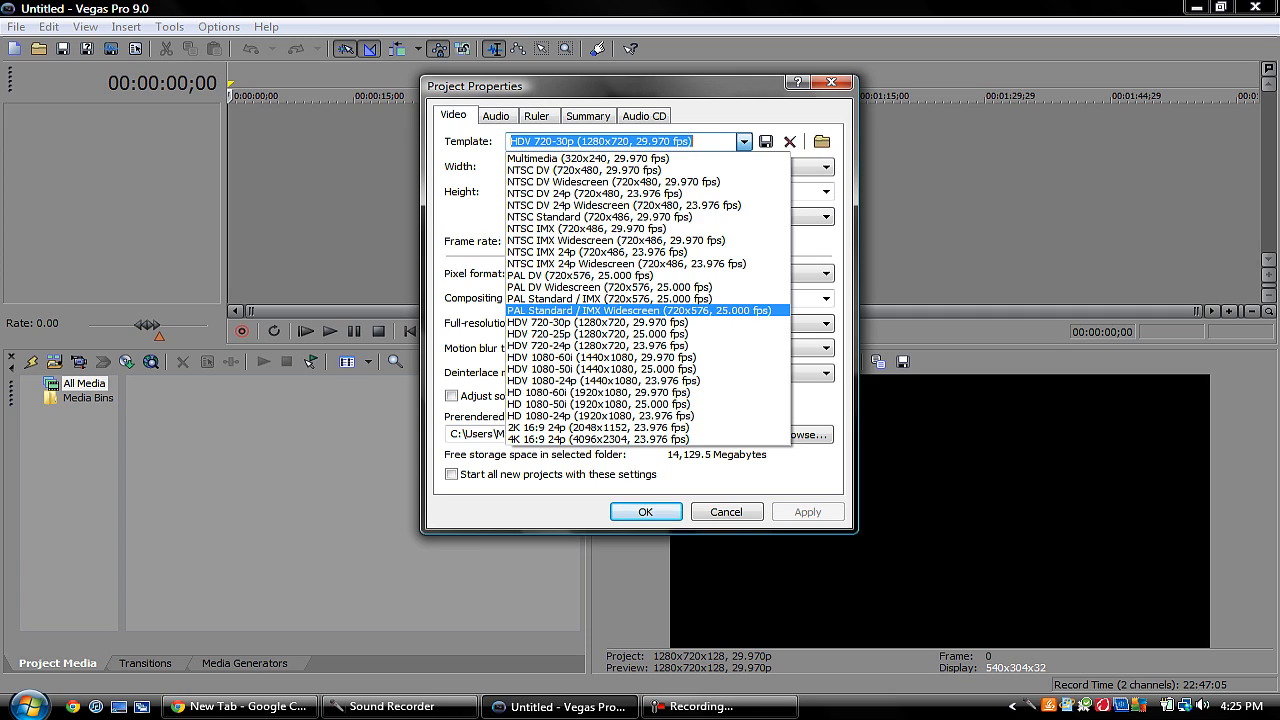
mouse_move(580, 322)
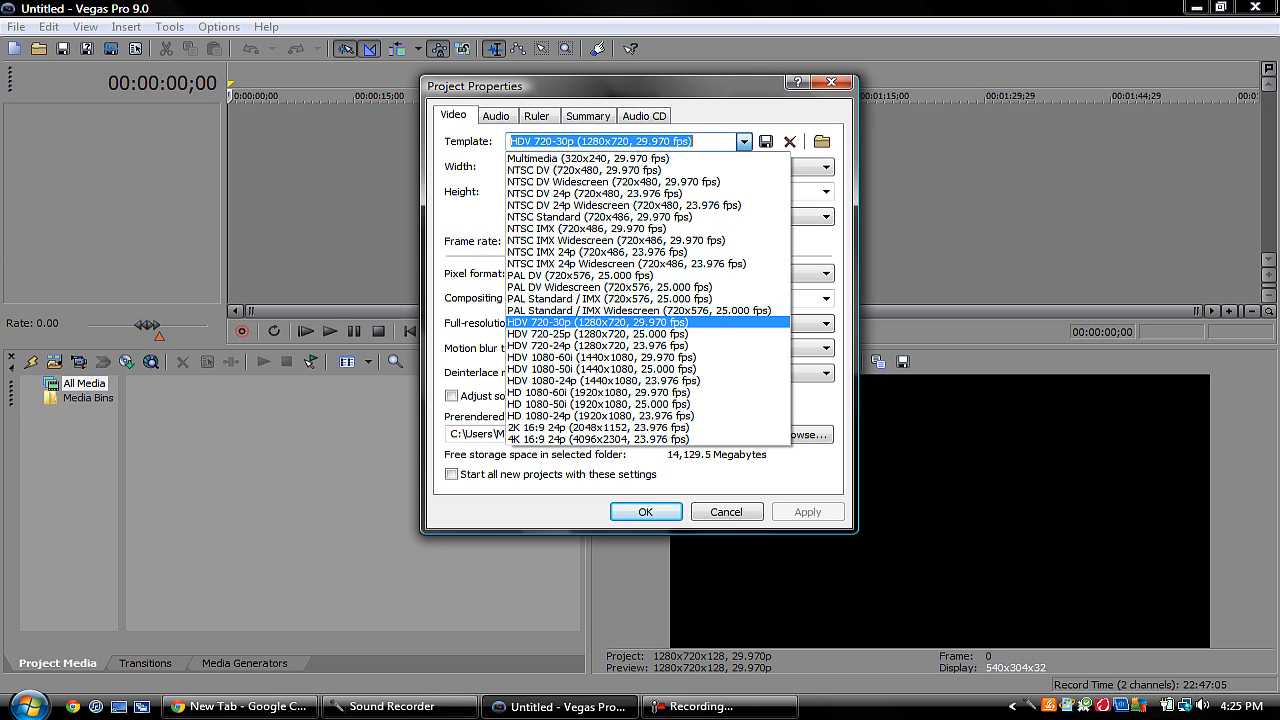
click(600, 322)
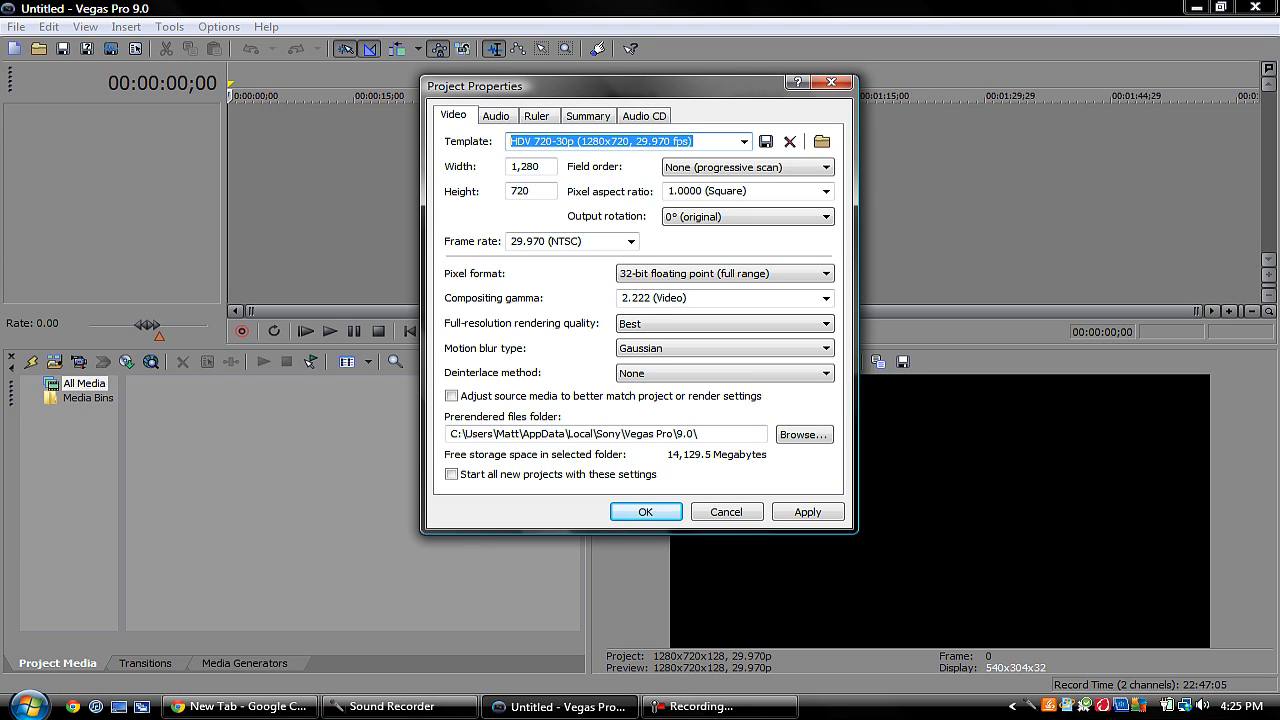
click(632, 240)
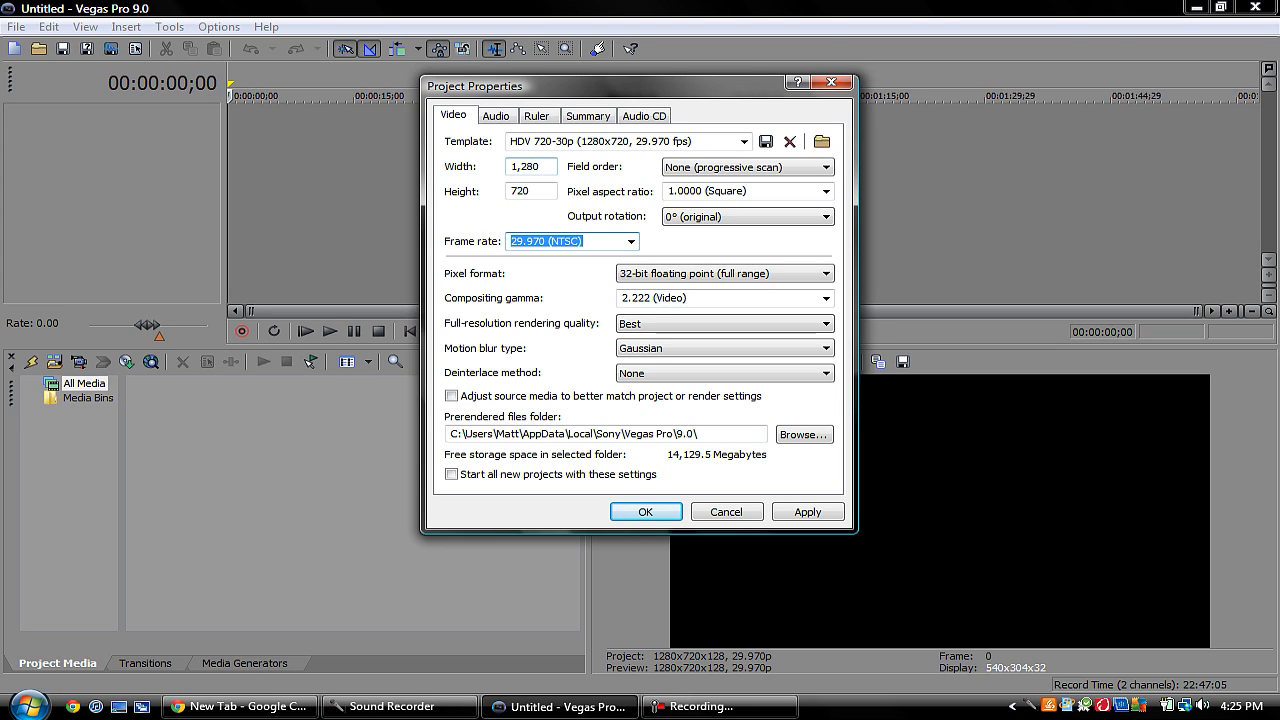
click(528, 166)
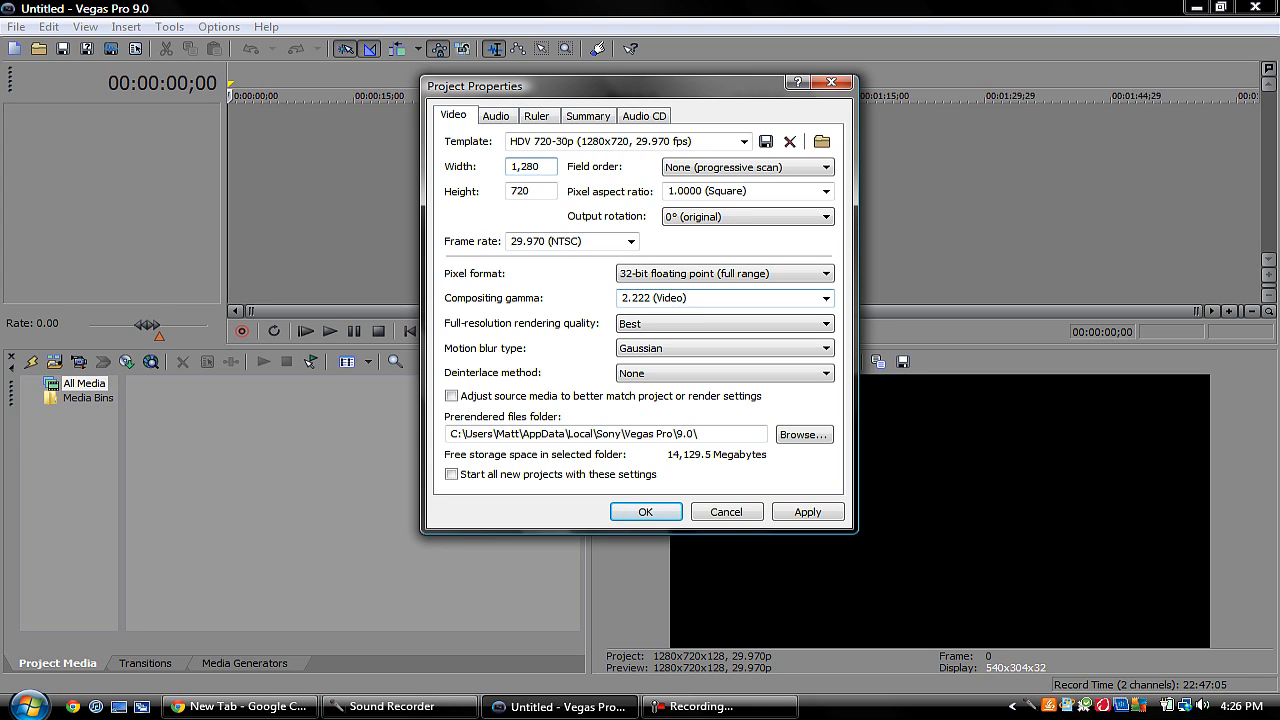
- Keep Gaussian motion blur, make these settings the default for new projects, and confirm
click(826, 298)
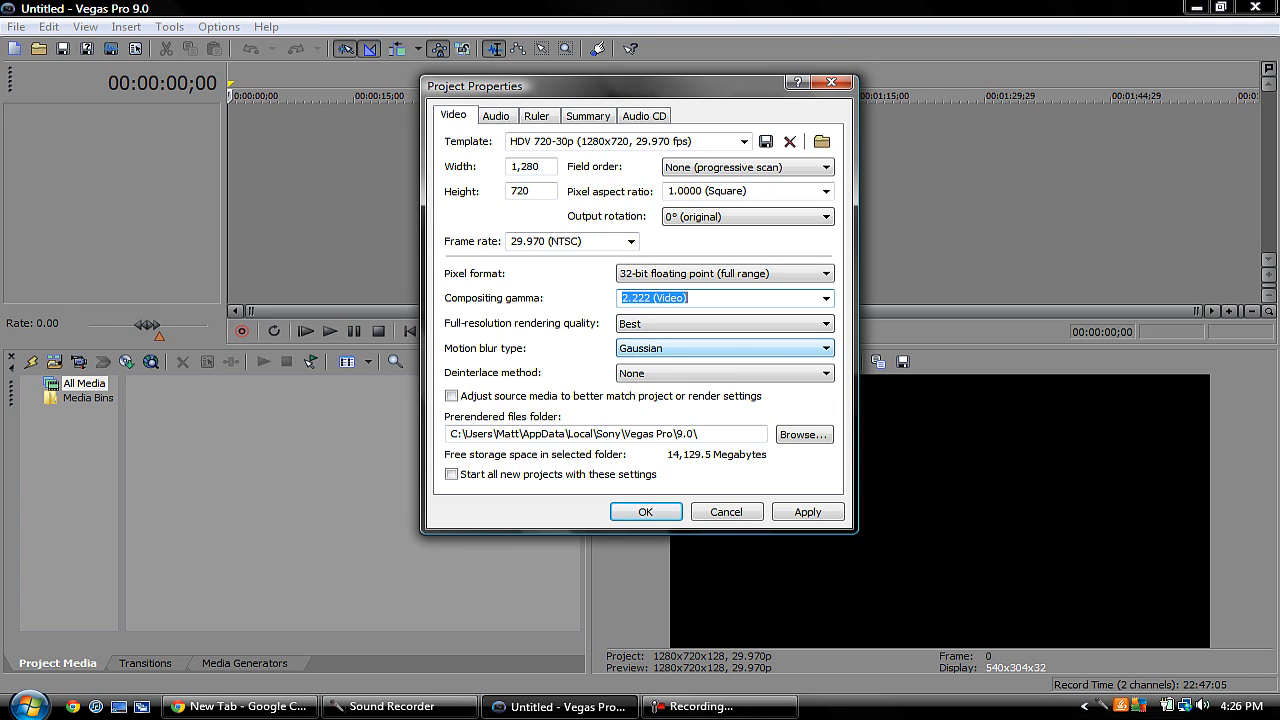
click(824, 348)
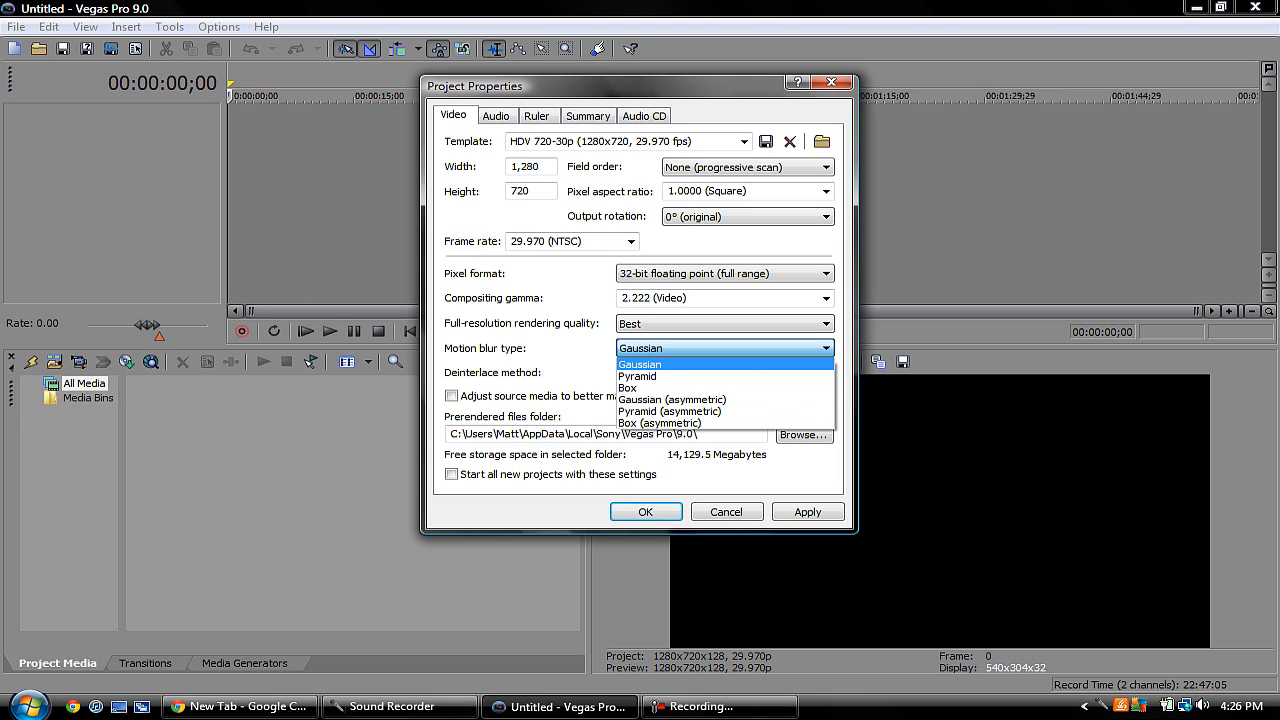
click(640, 364)
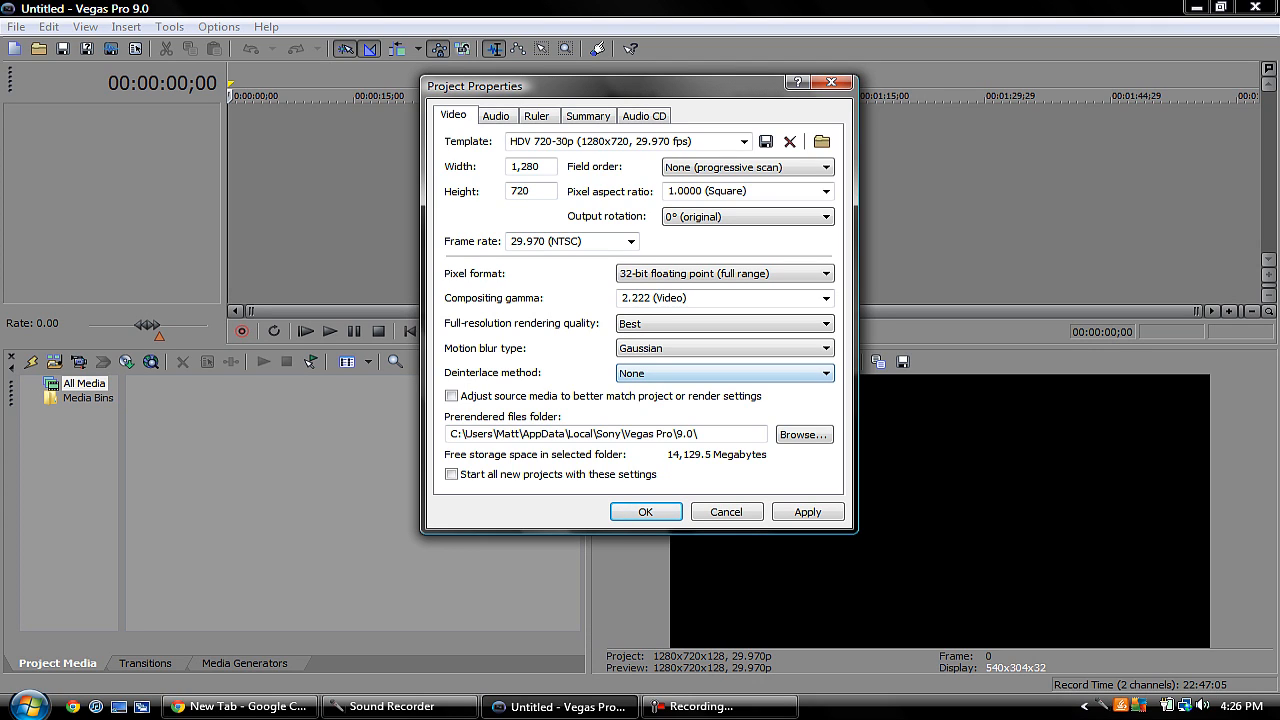
click(452, 474)
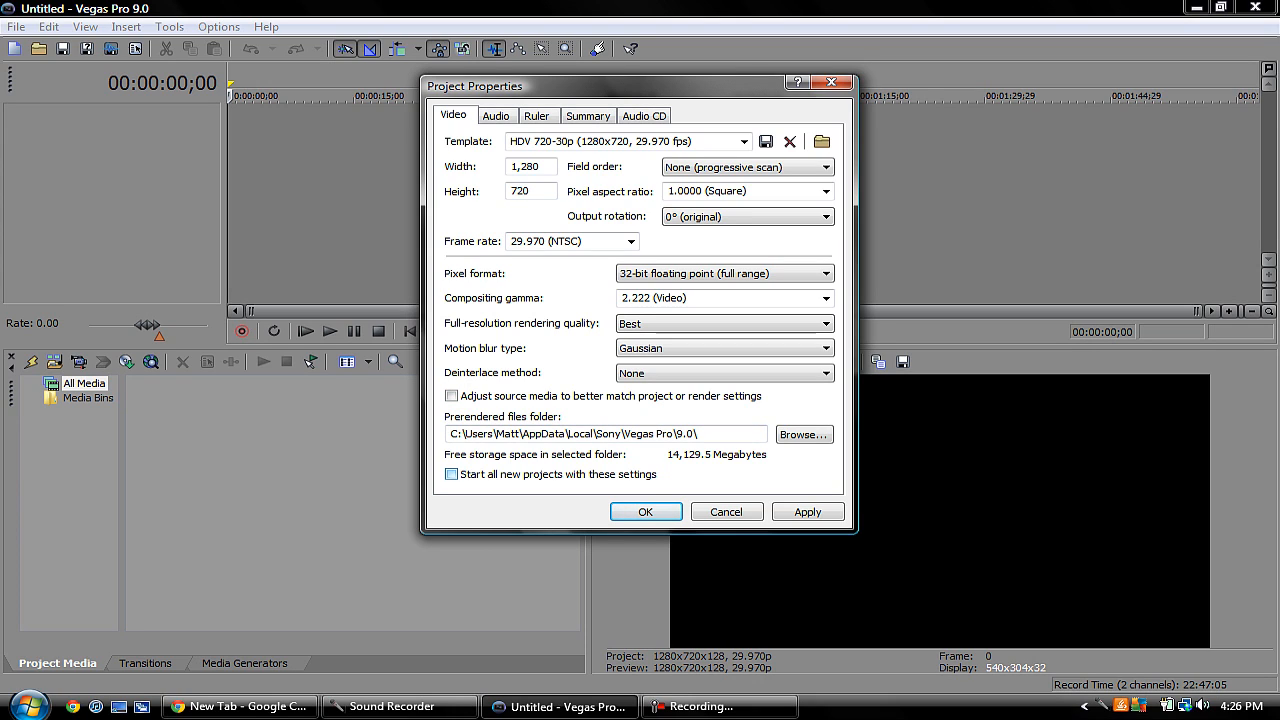
click(452, 474)
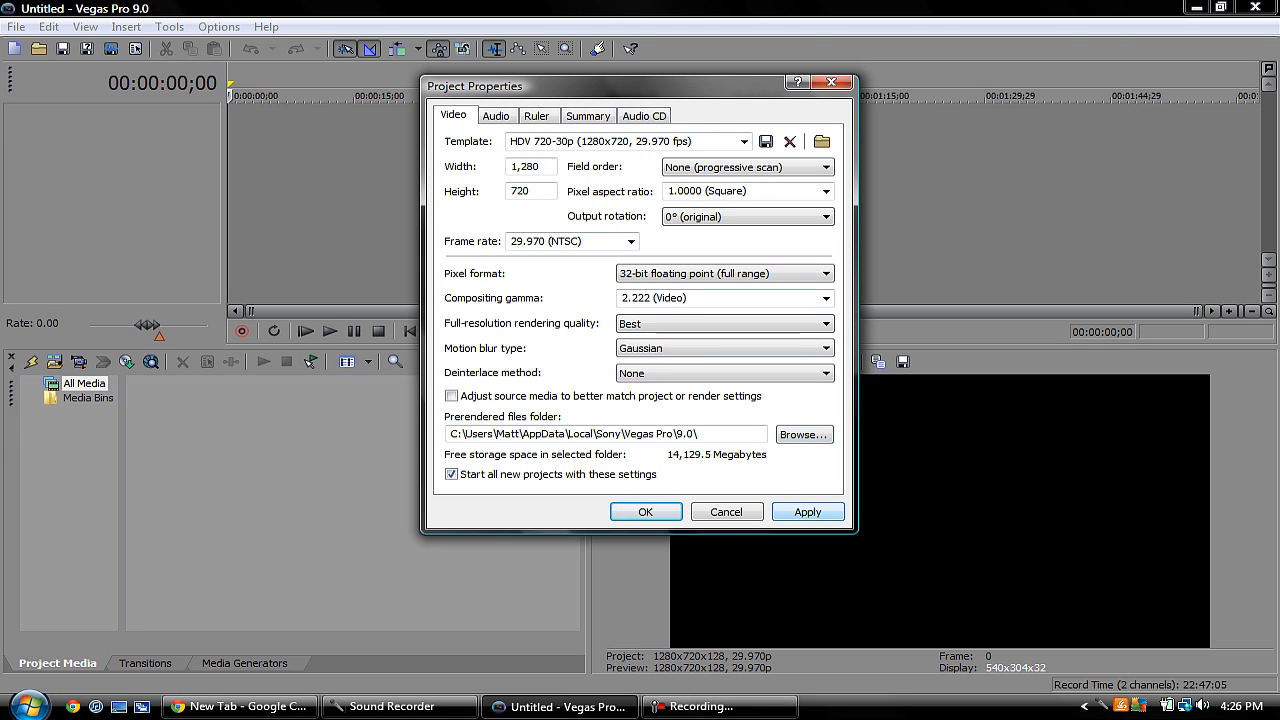
click(644, 512)
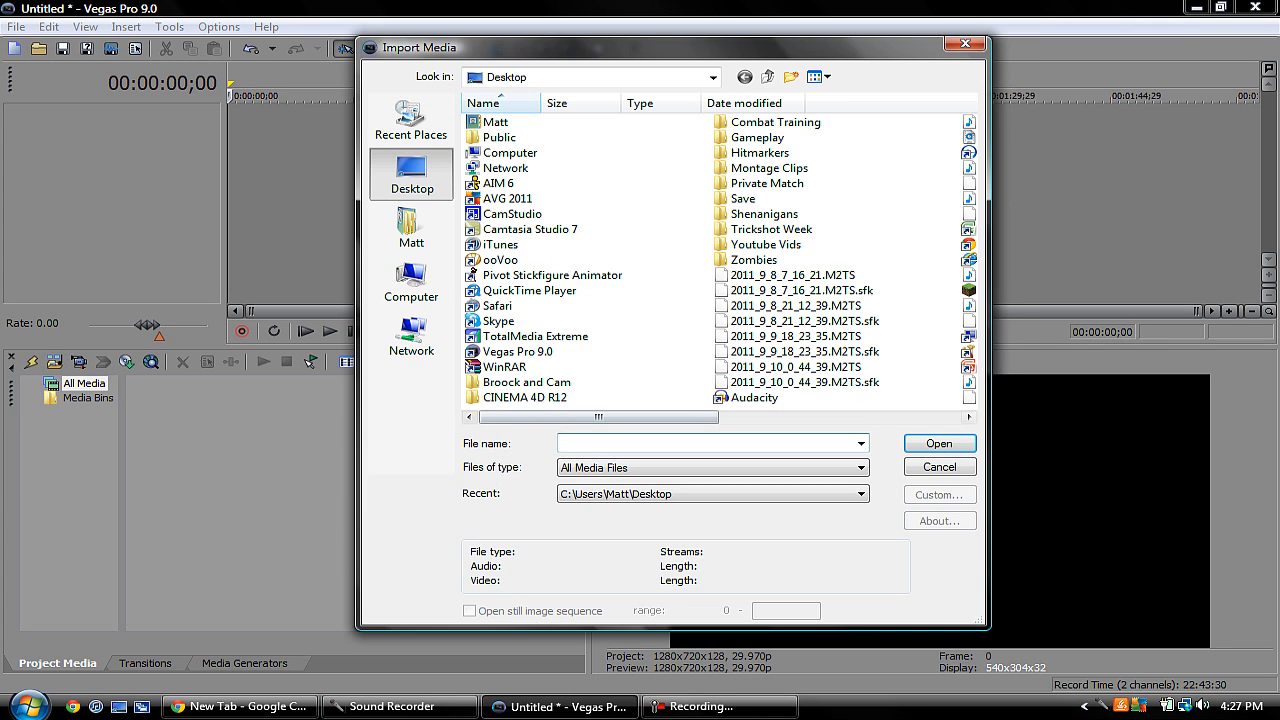
- Import 2011_9_10_0_44_39.M2TS from the Desktop into project media
click(800, 366)
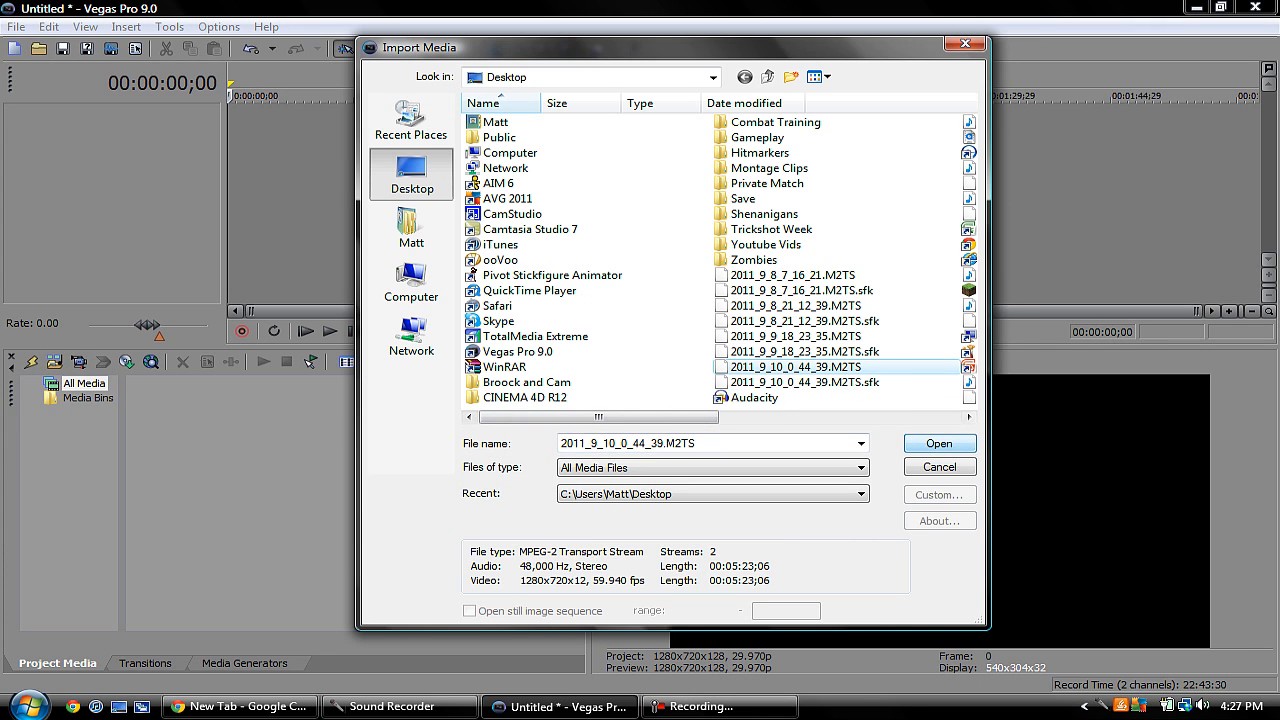
click(938, 444)
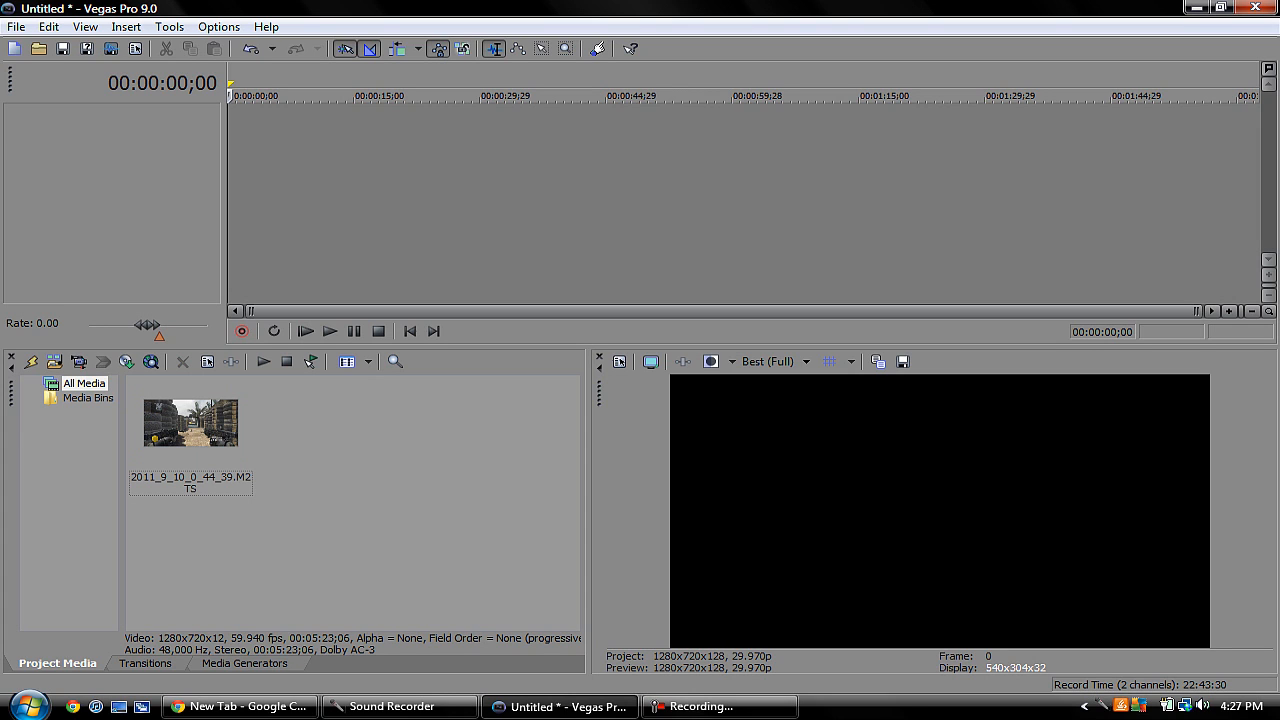
- Place the gameplay clip on the timeline and keep preview quality at Best (Full)
click(190, 424)
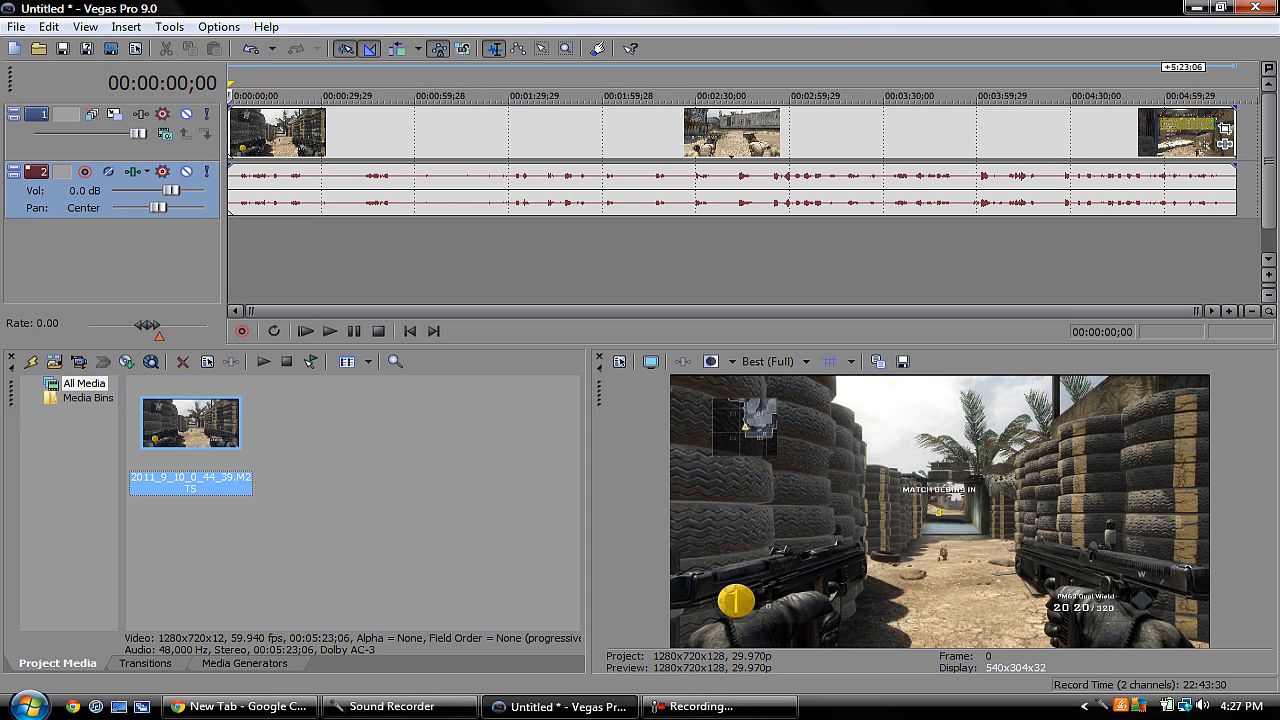
mouse_move(776, 362)
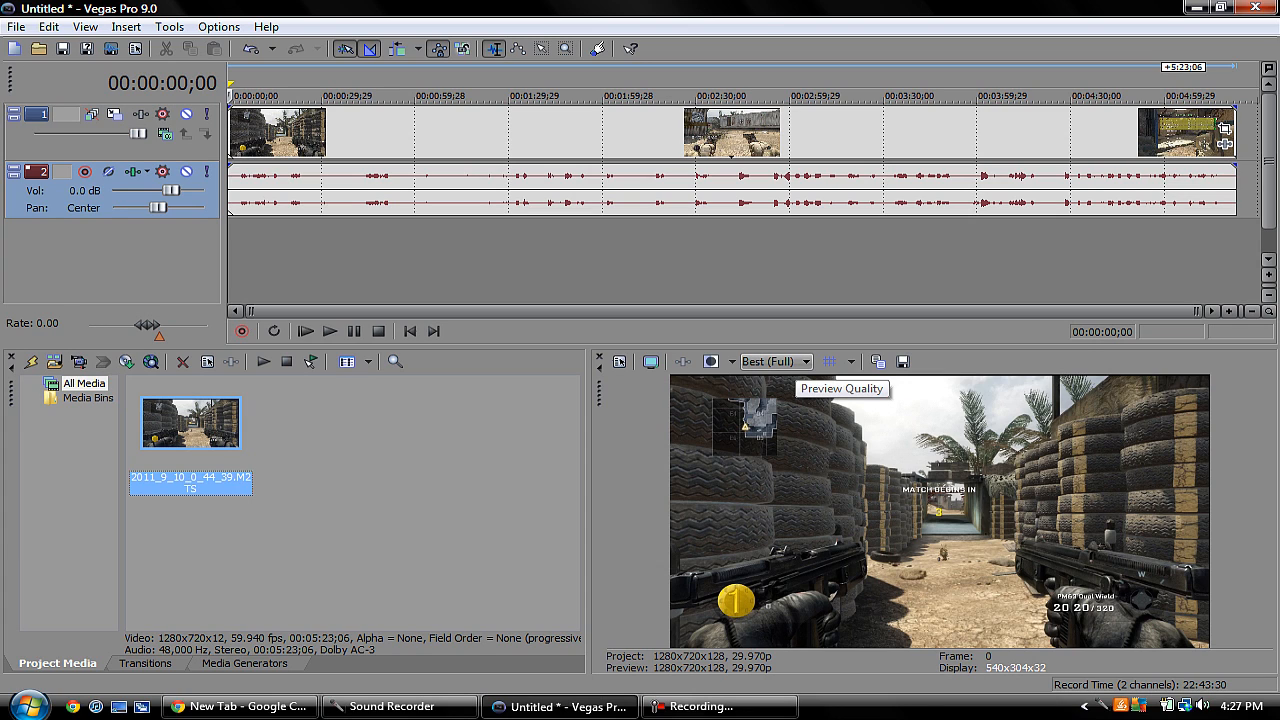
click(804, 362)
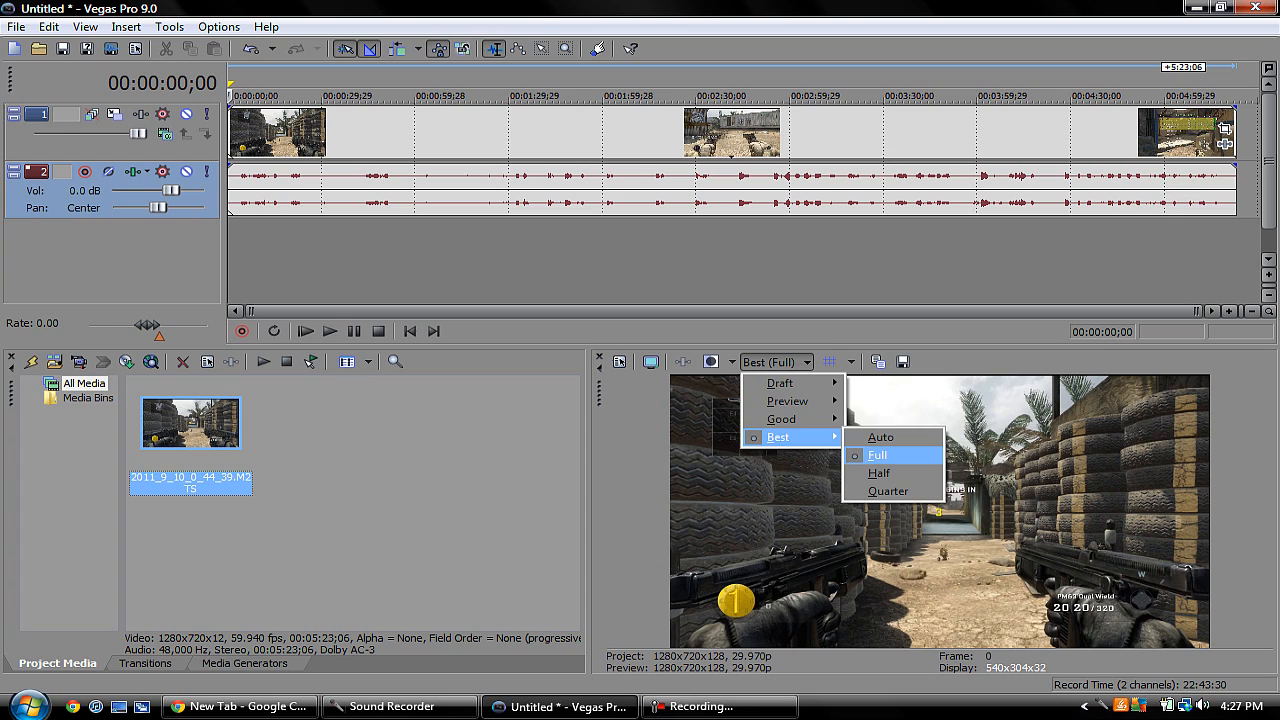
click(876, 456)
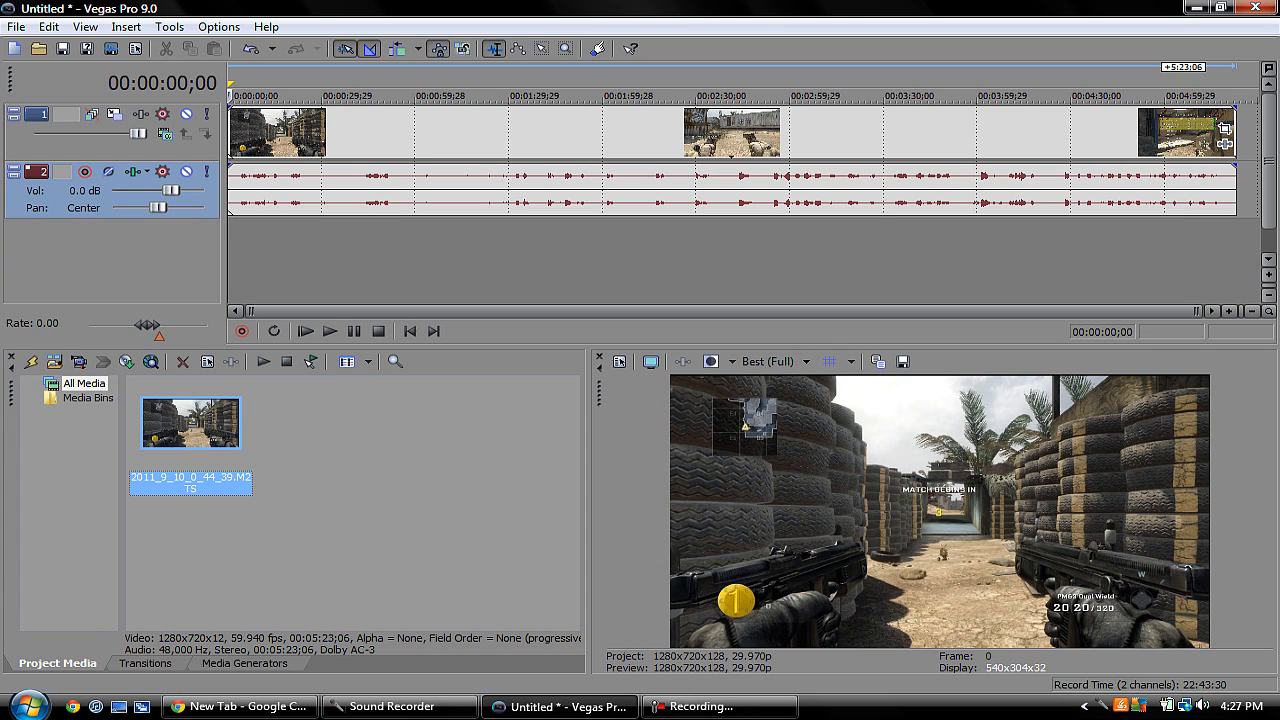
mouse_move(776, 360)
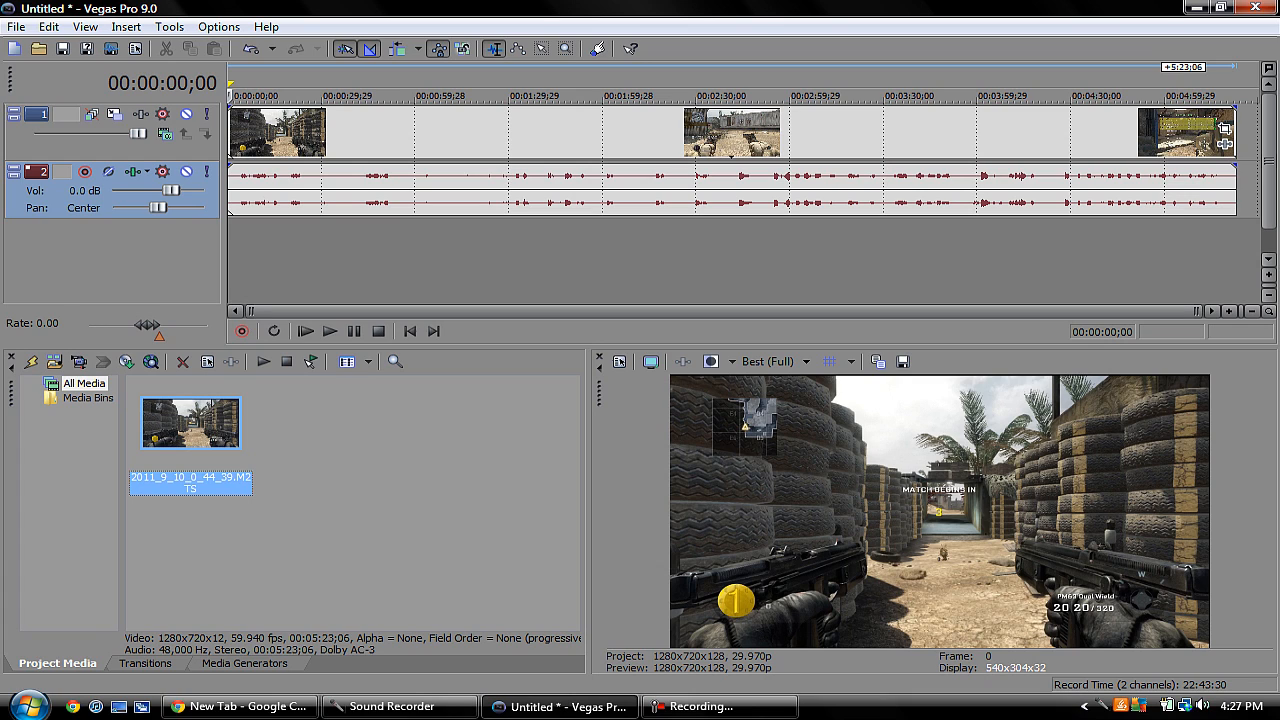
click(808, 360)
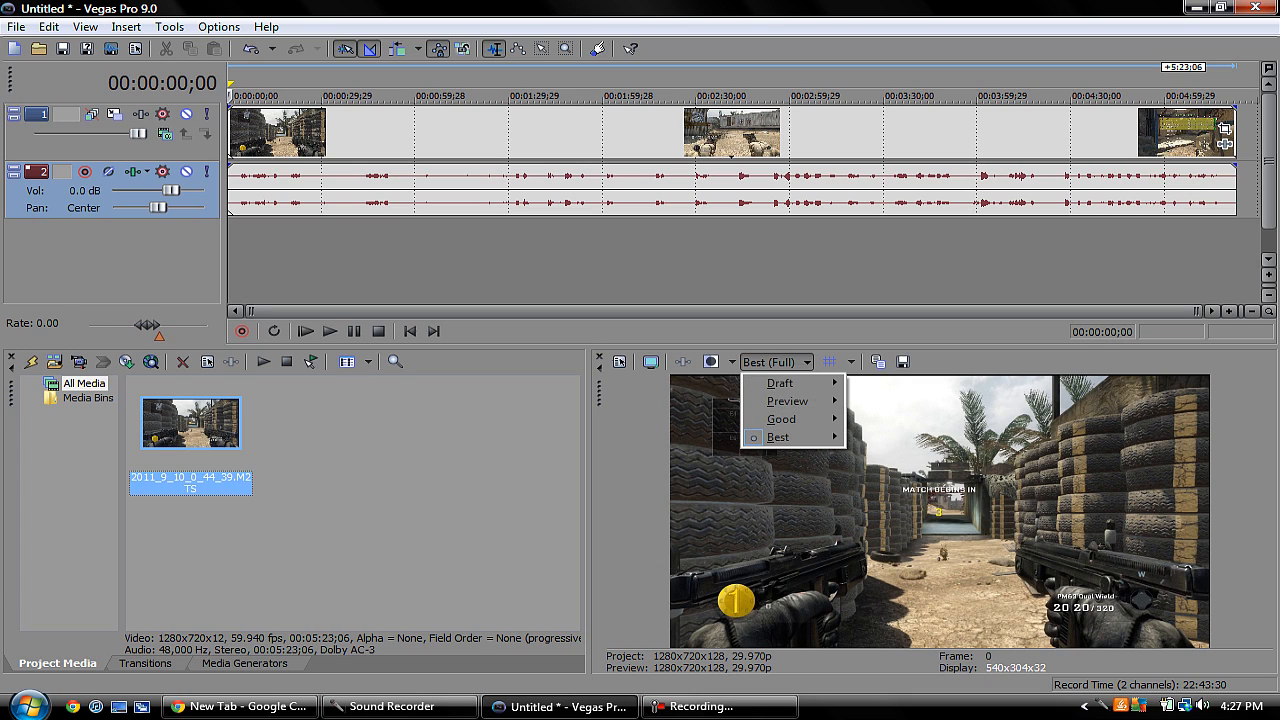
mouse_move(788, 400)
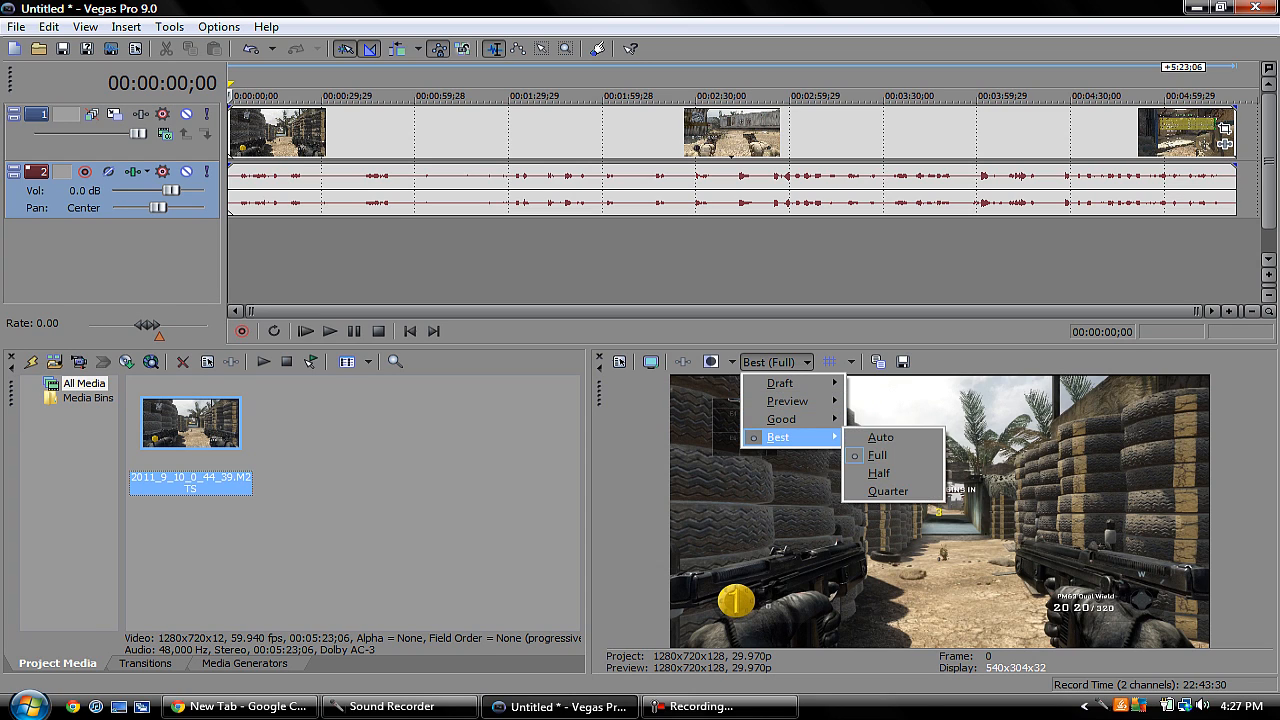
- Apply the 1280x720 framing preset in the clip's Event Pan/Crop window
click(876, 456)
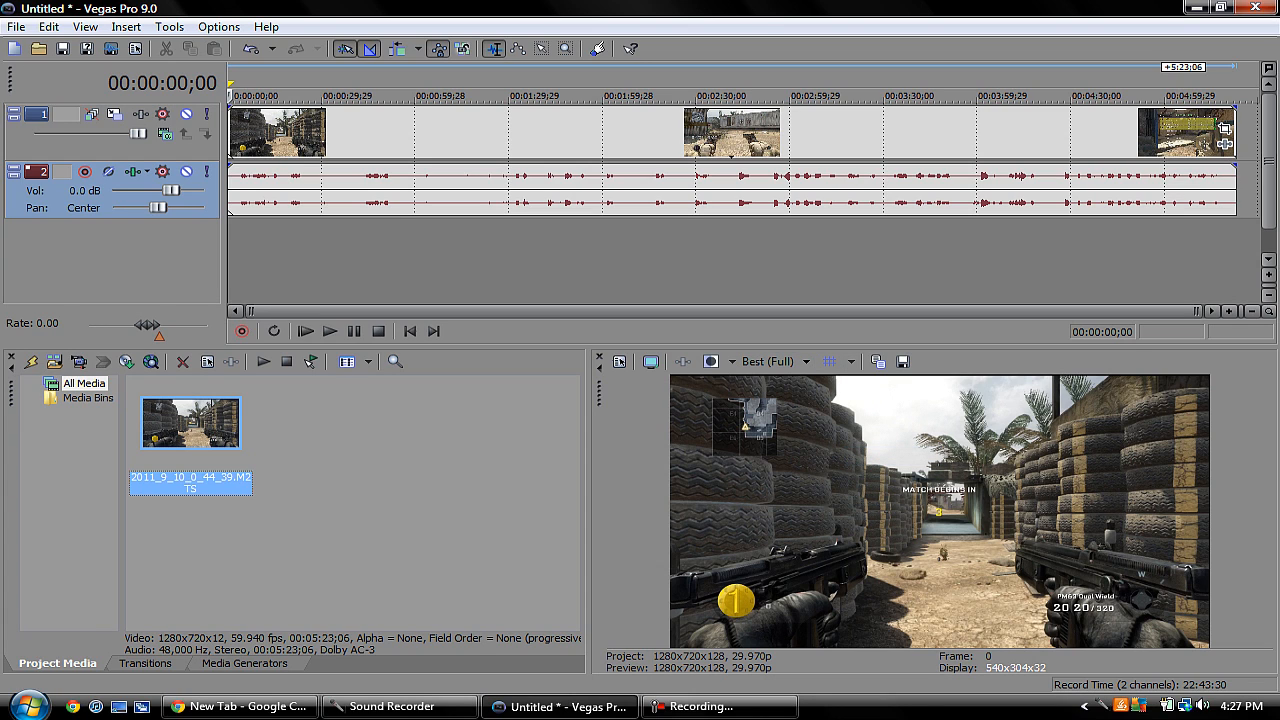
mouse_move(1224, 132)
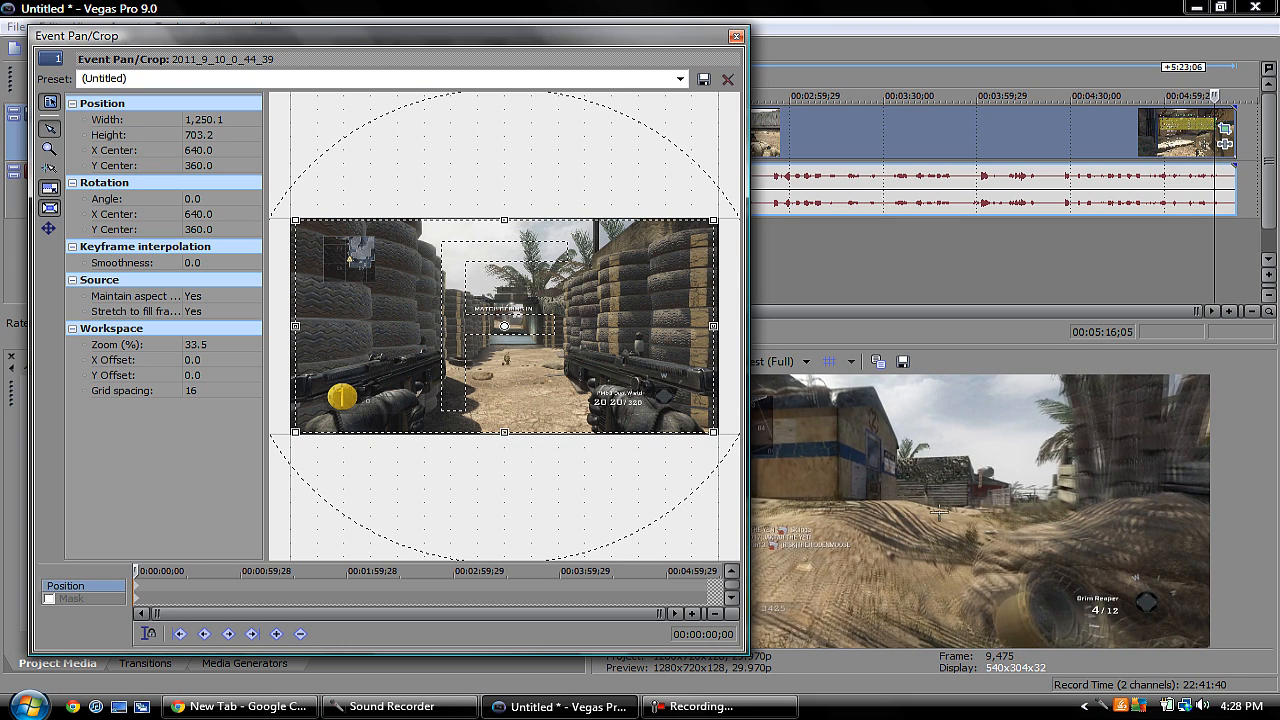
mouse_move(48, 208)
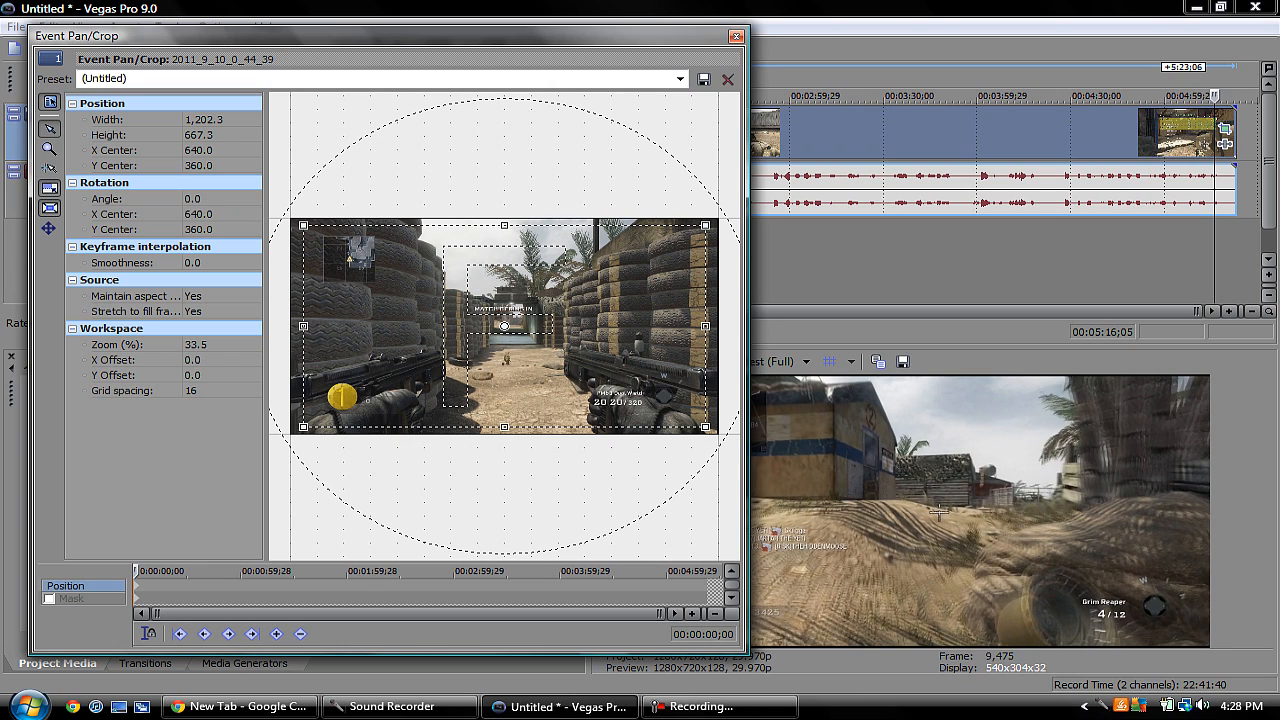
click(678, 78)
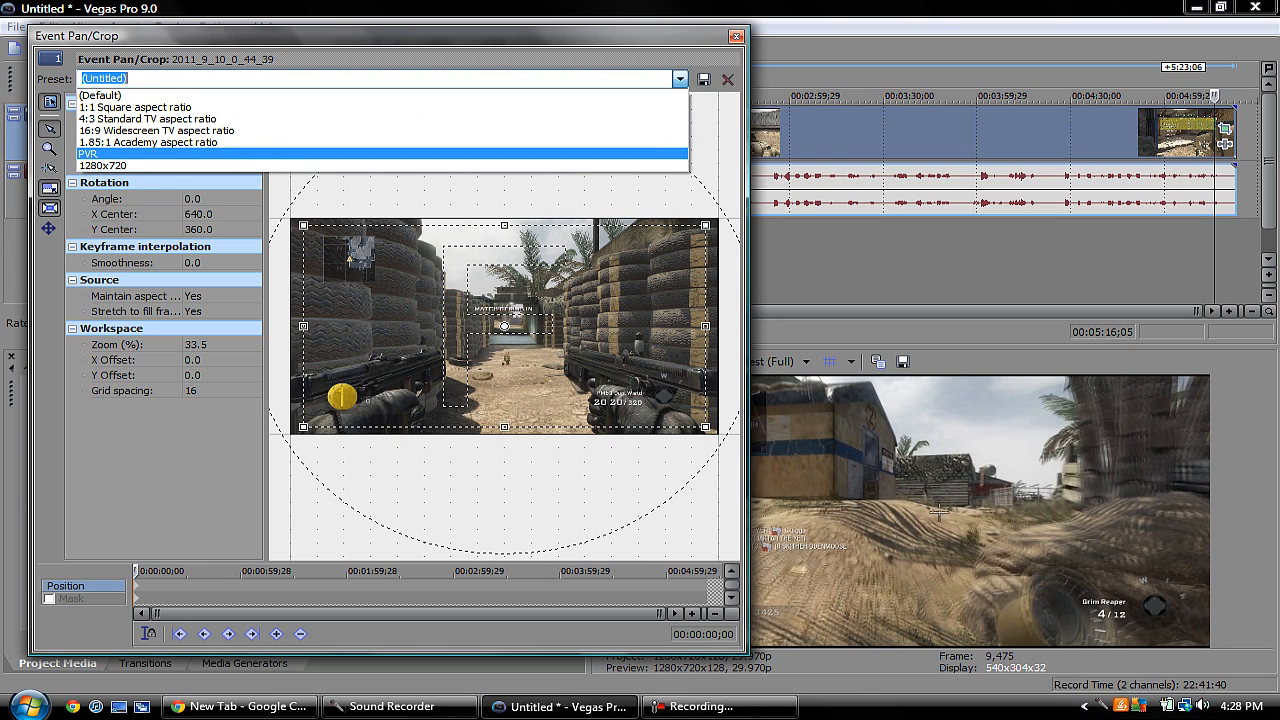
click(110, 154)
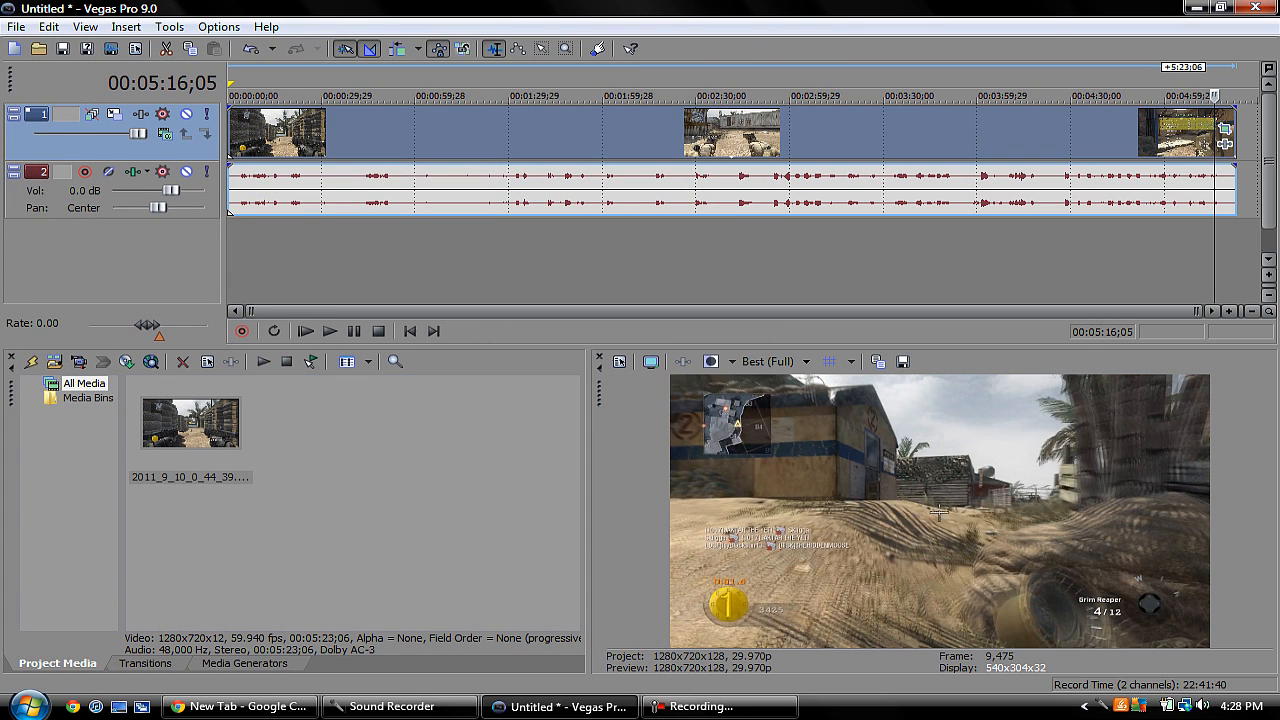
- Disable resampling in the gameplay clip's event properties and confirm
right_click(1190, 136)
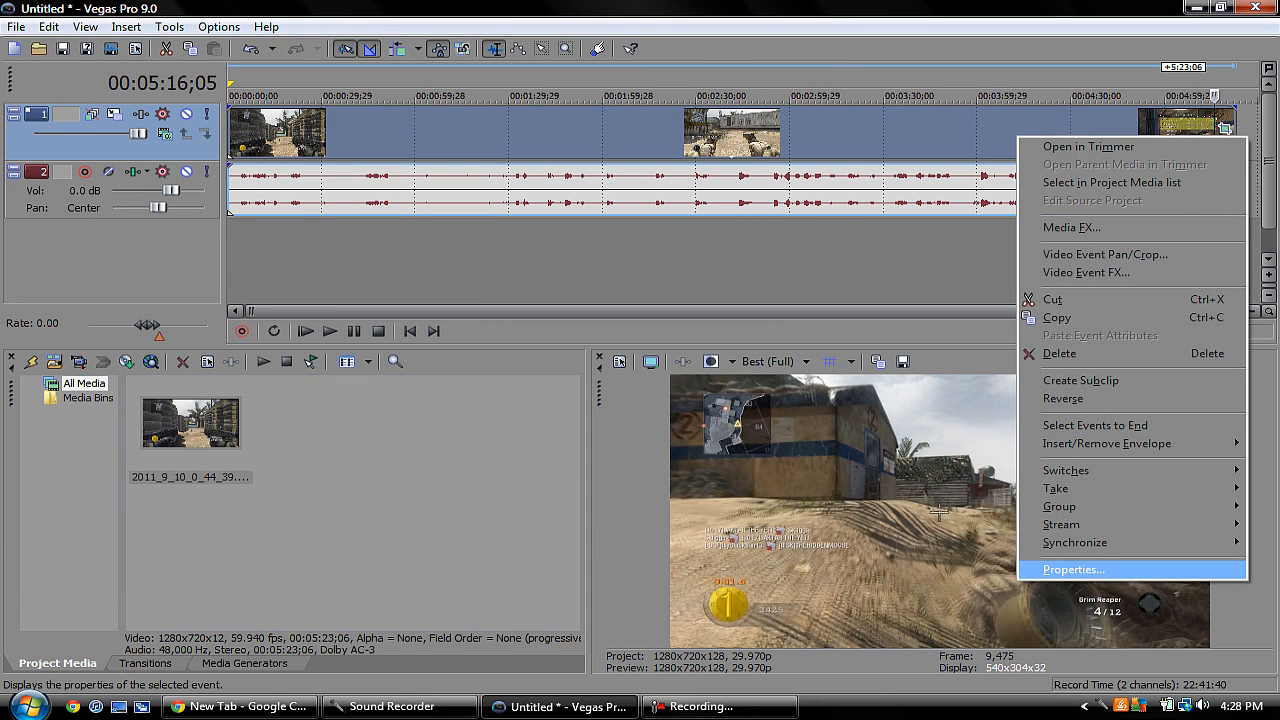
click(1072, 568)
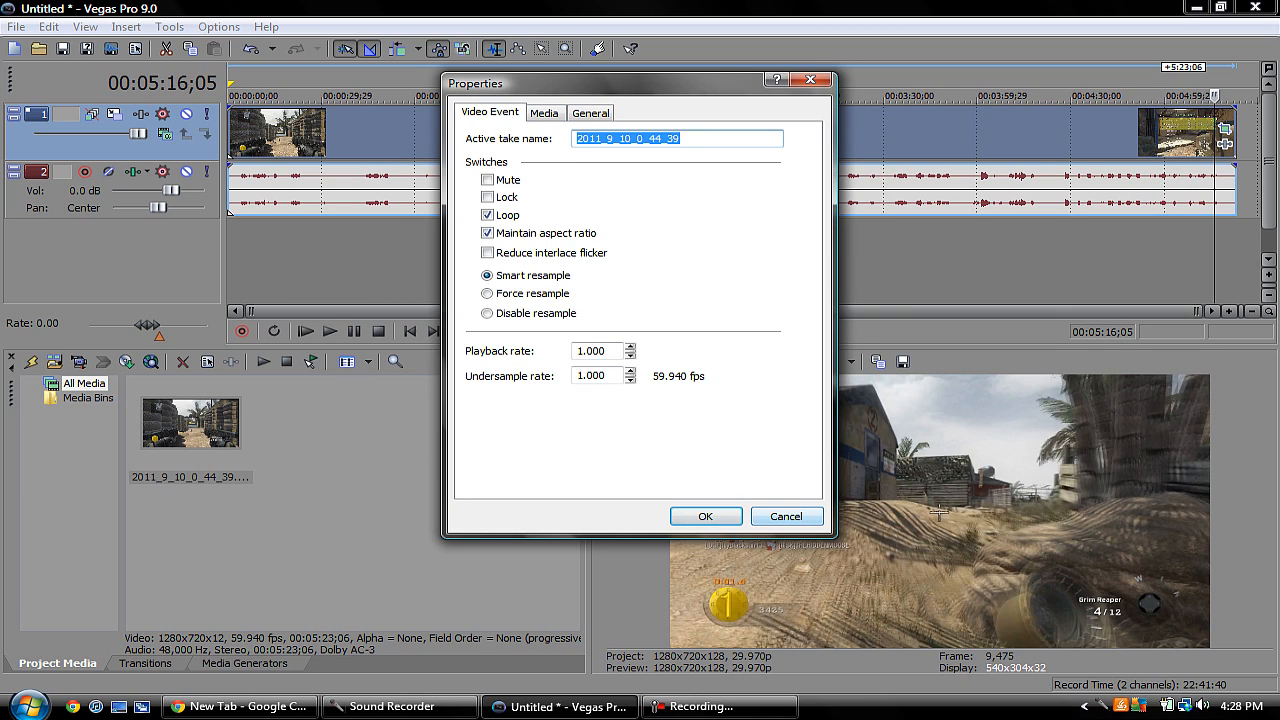
click(486, 312)
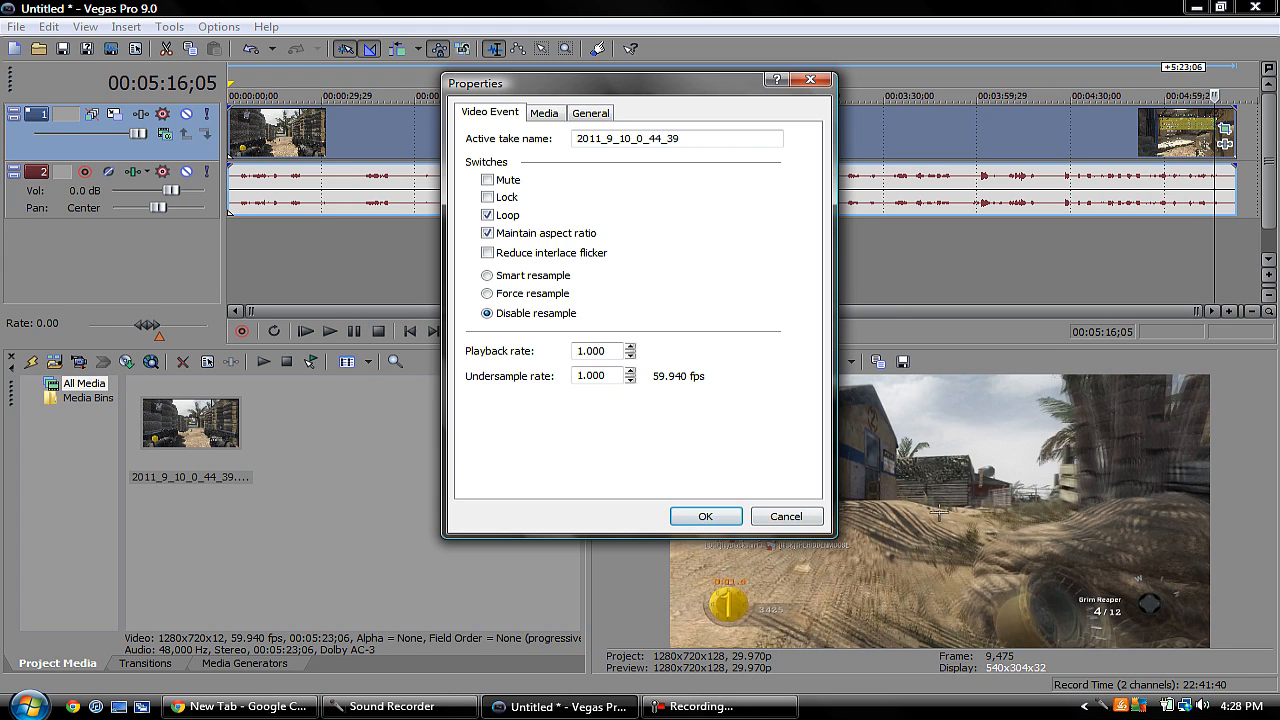
click(704, 516)
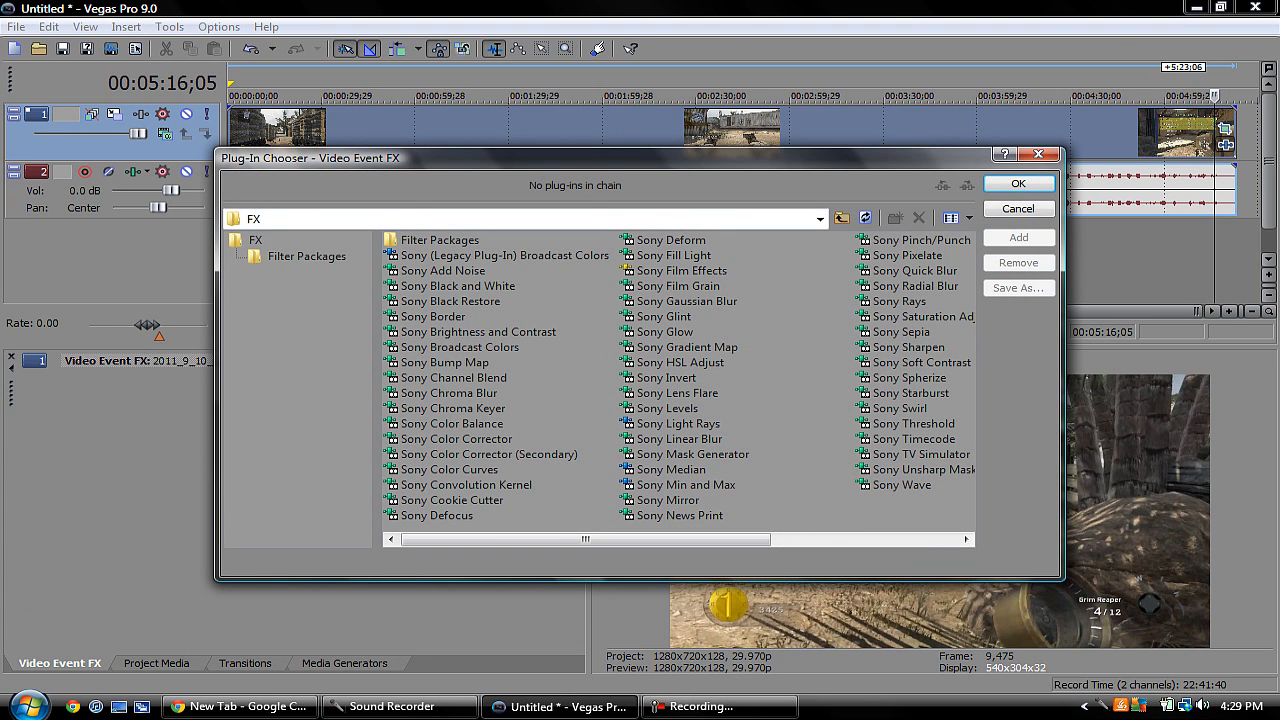
- Add Sony Color Corrector to the clip's effect chain and confirm it
click(478, 332)
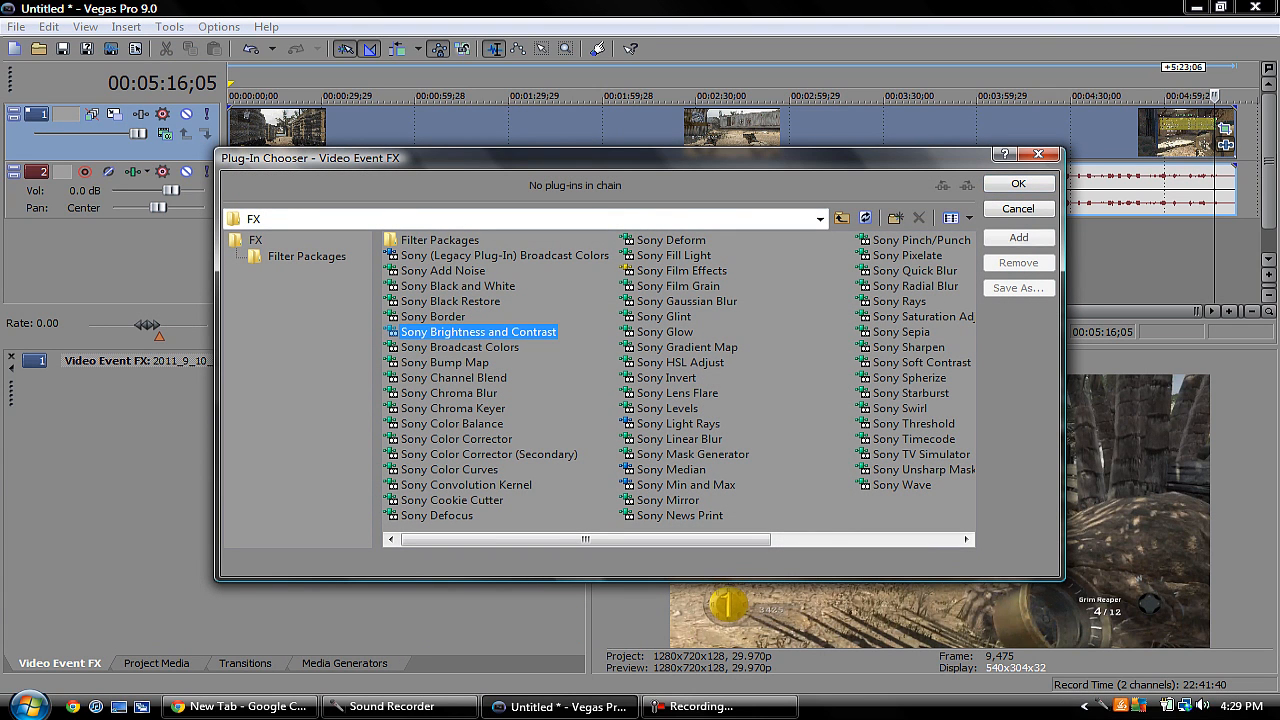
click(456, 438)
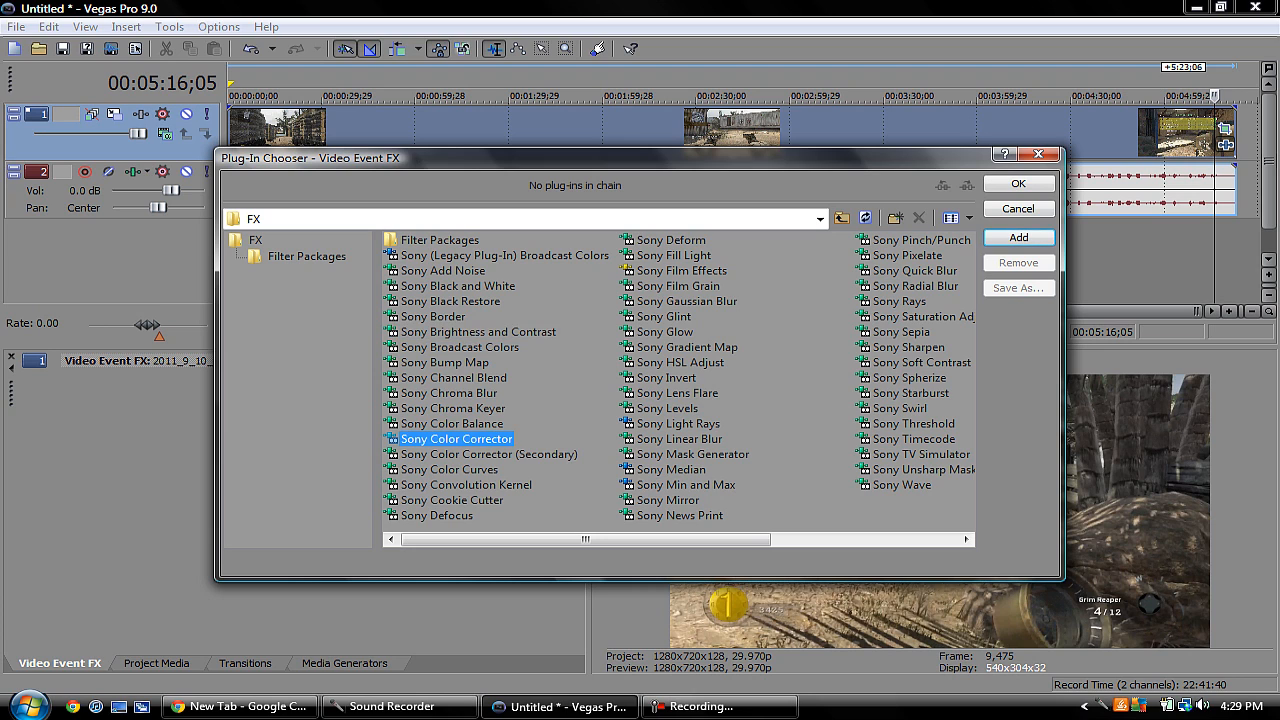
click(1018, 236)
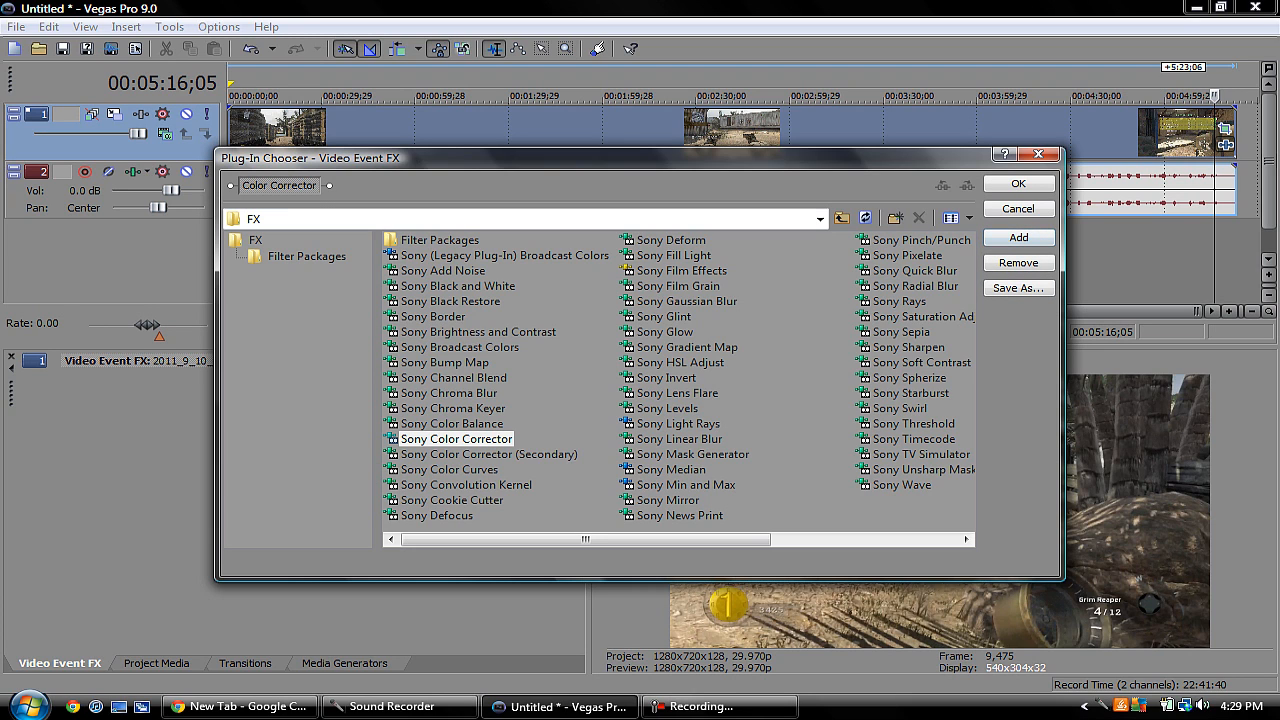
click(1018, 184)
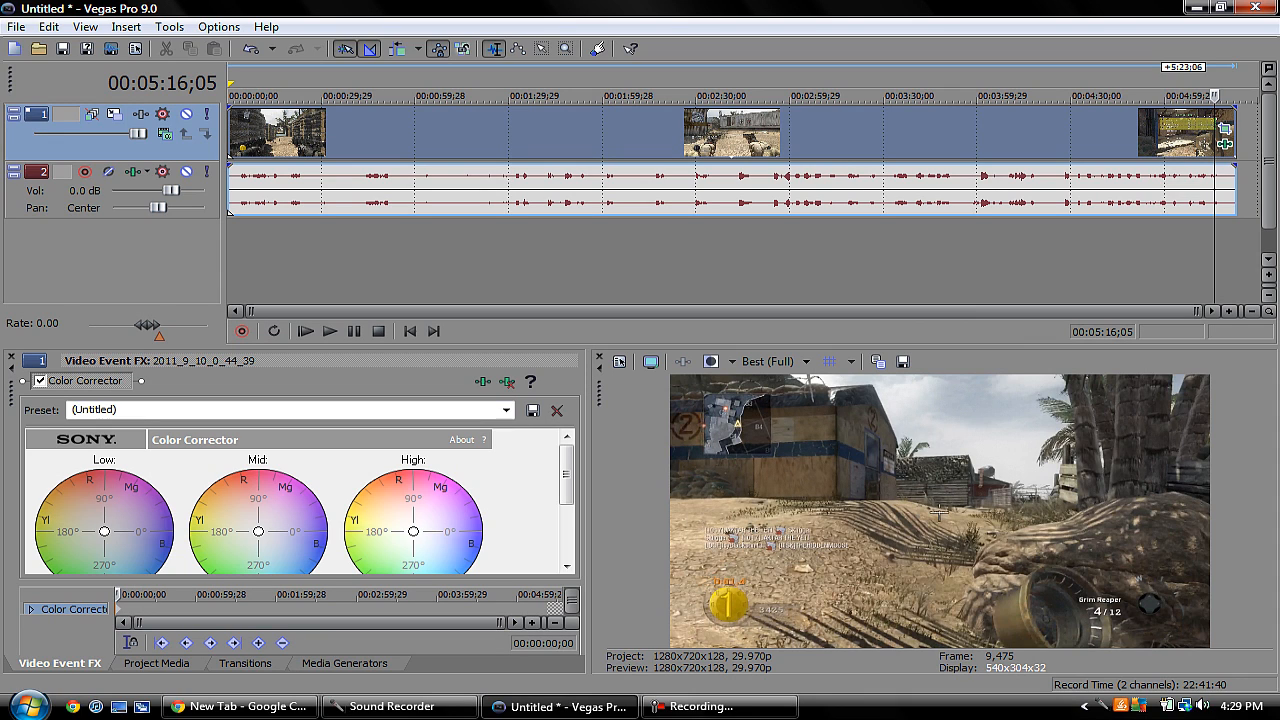
click(290, 410)
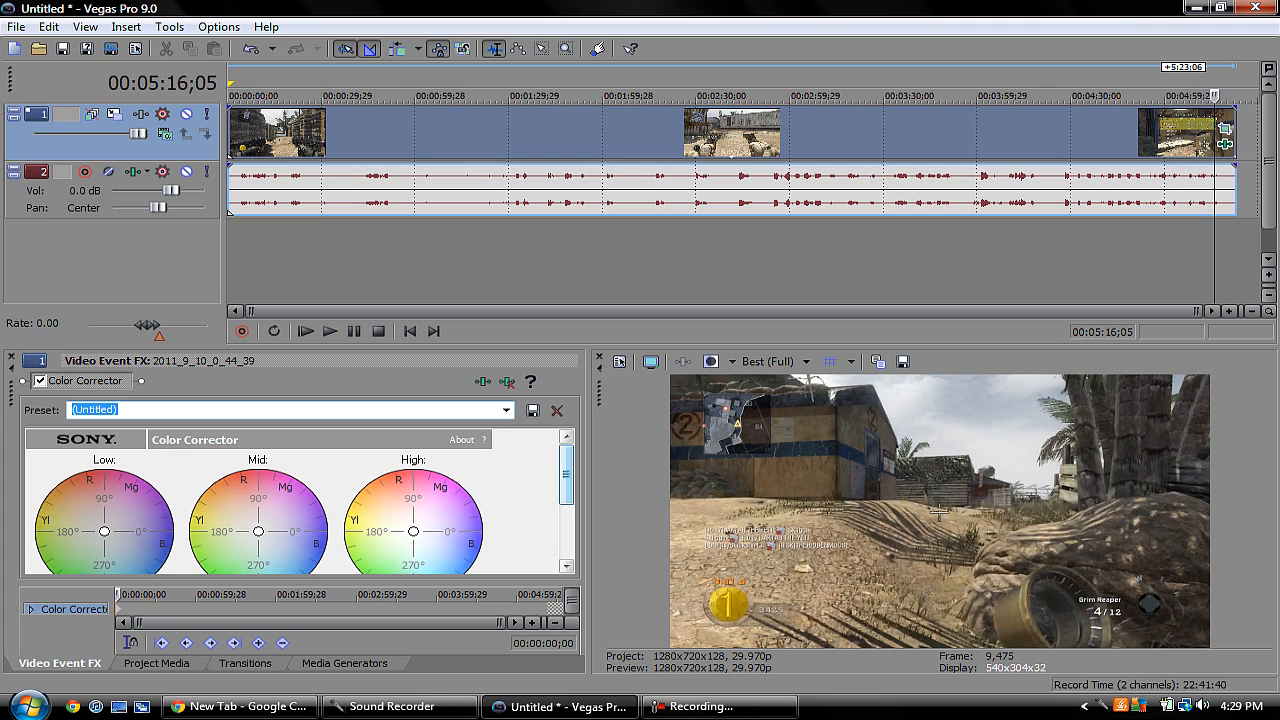
- Look through the File and Edit menus and bring up the Video FX window
click(16, 26)
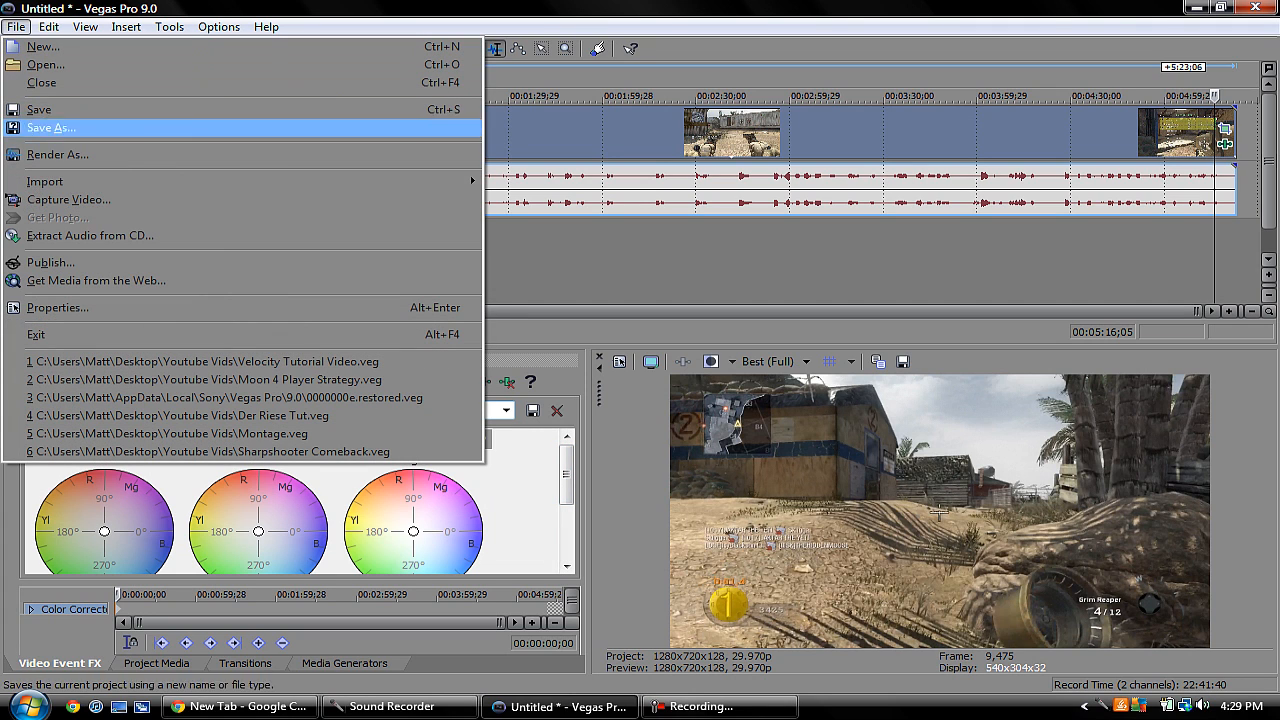
mouse_move(204, 380)
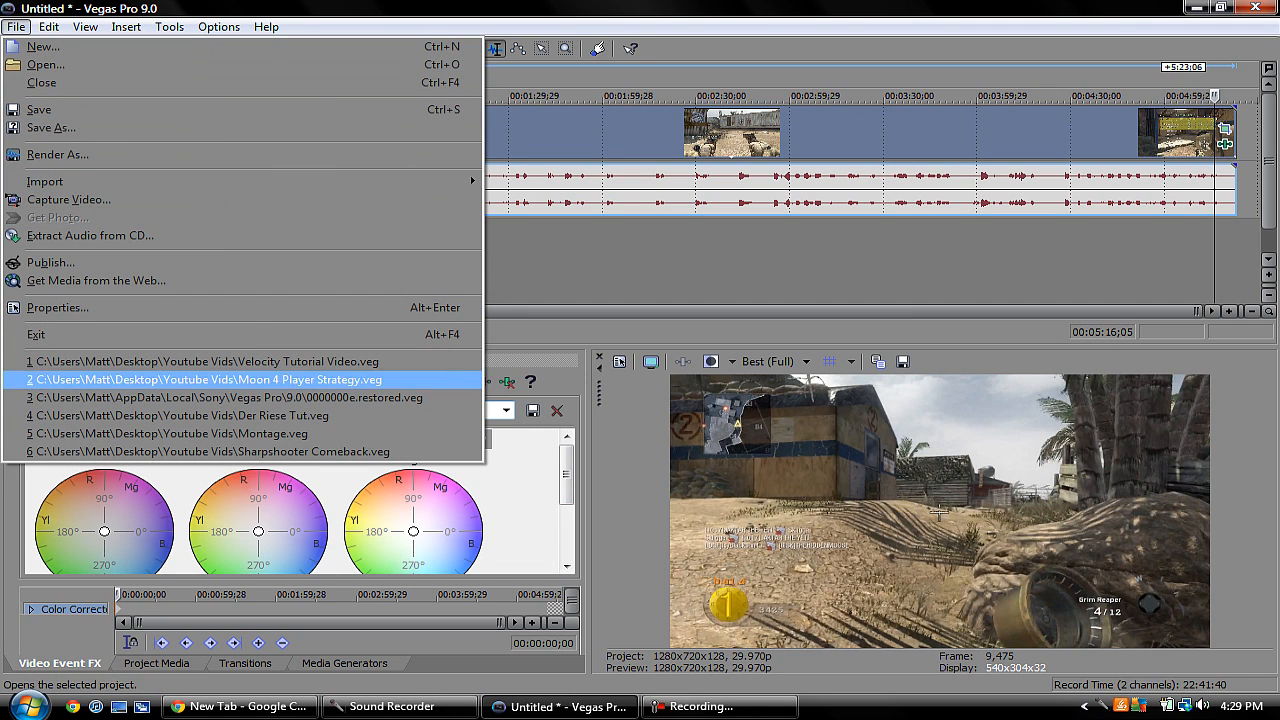
click(48, 24)
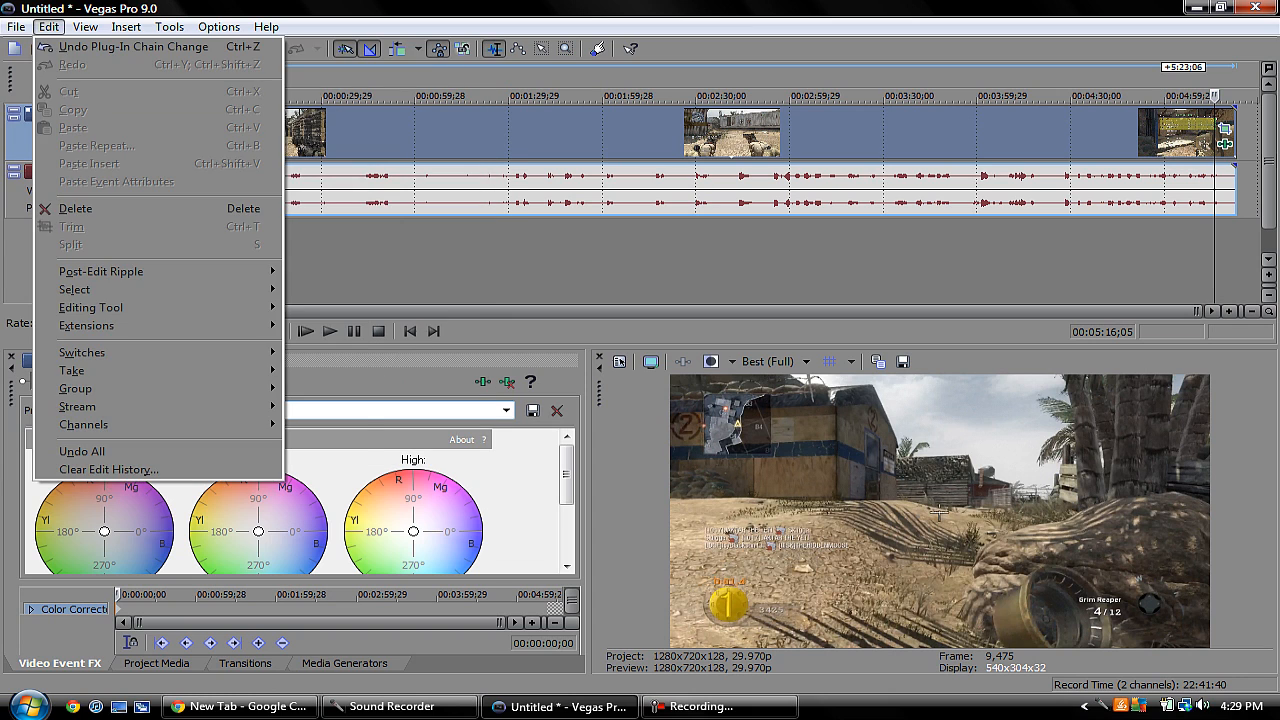
click(84, 26)
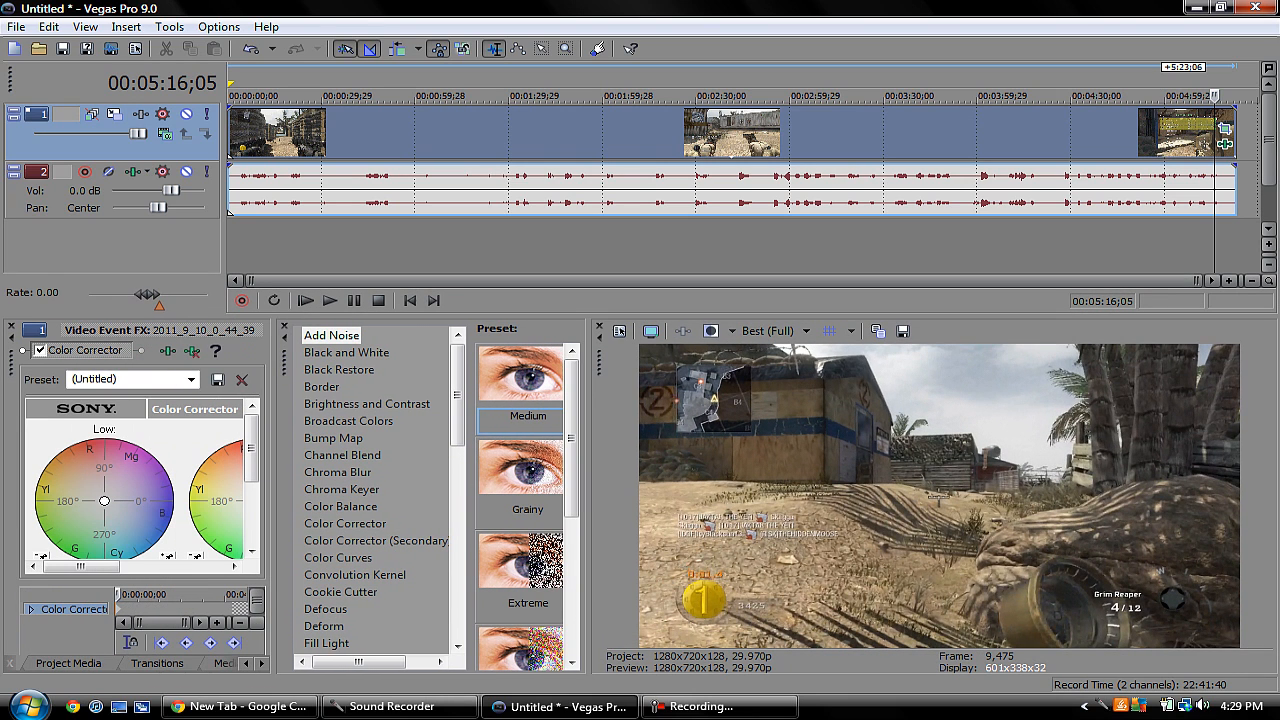
- Browse Color Corrector presets and add Color Corrector (Secondary) and Brightness and Contrast to the clip
click(60, 664)
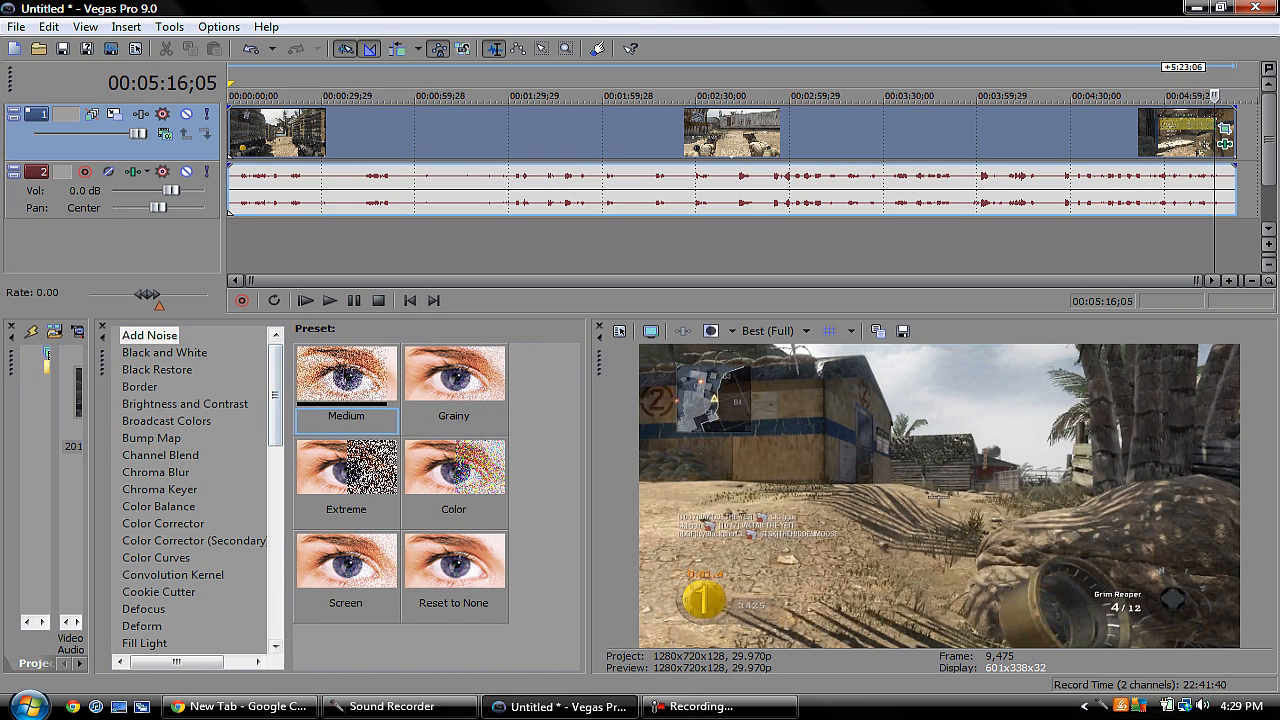
click(164, 524)
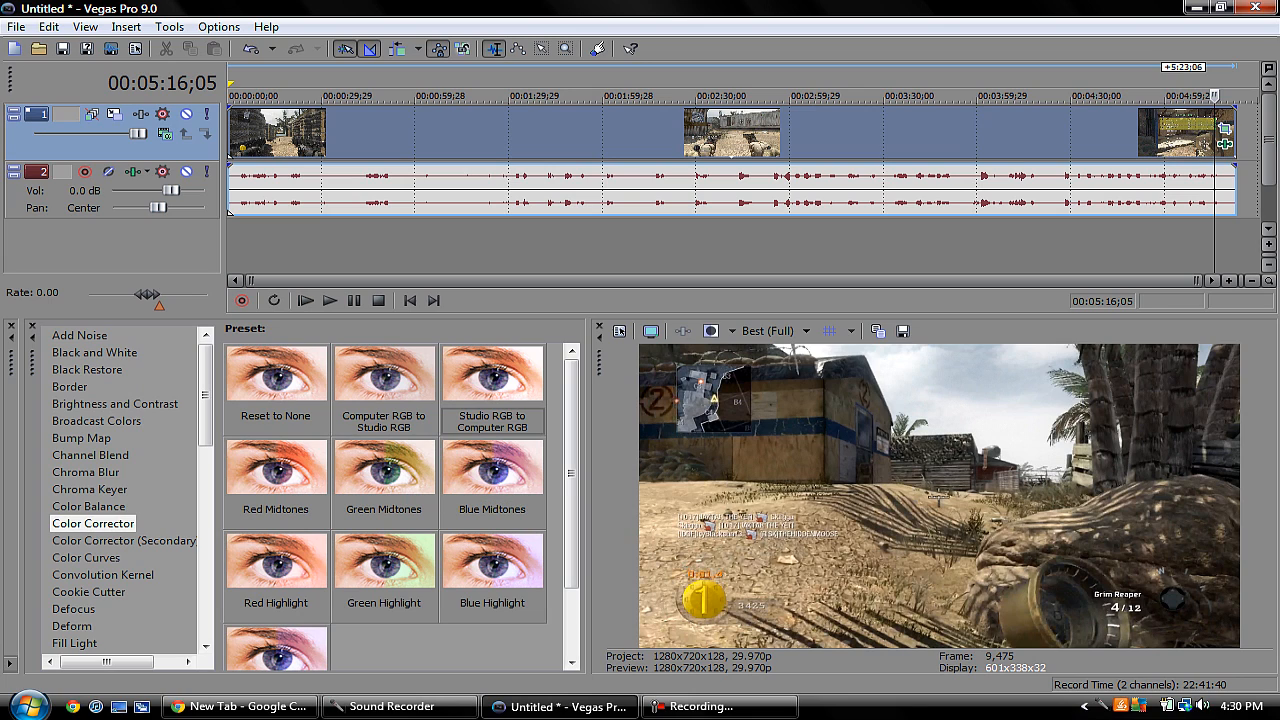
click(124, 540)
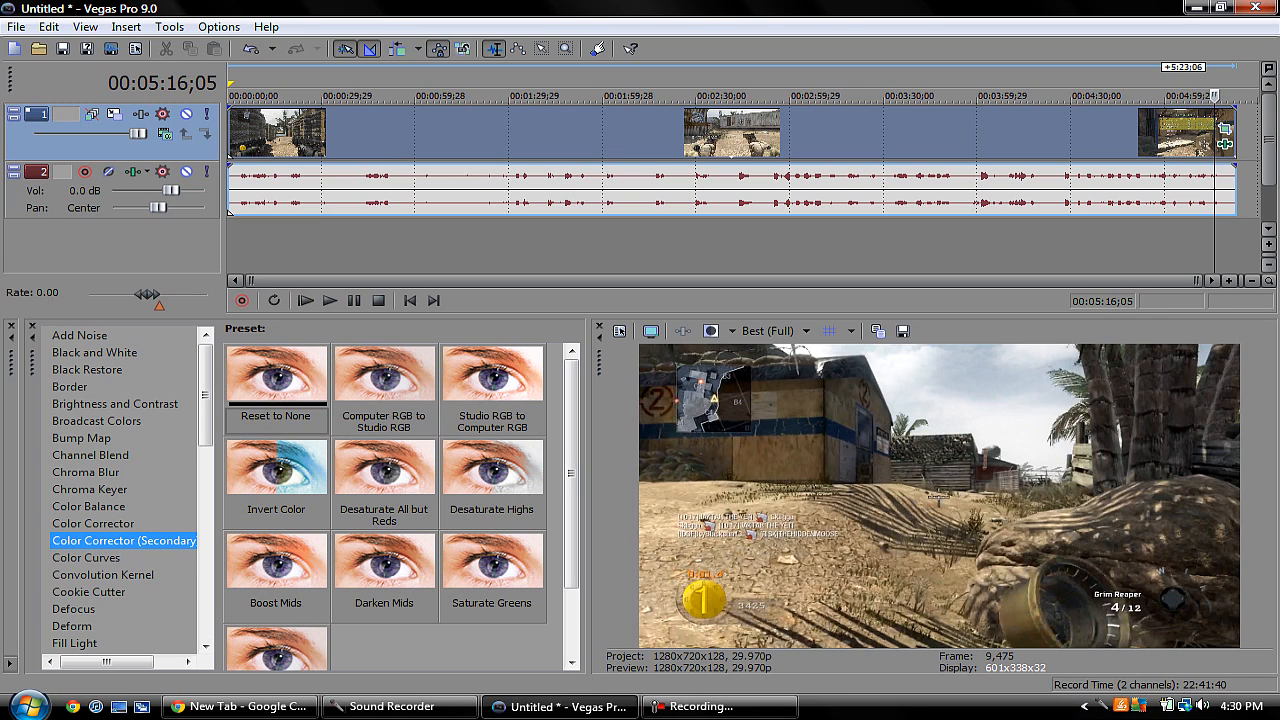
click(492, 384)
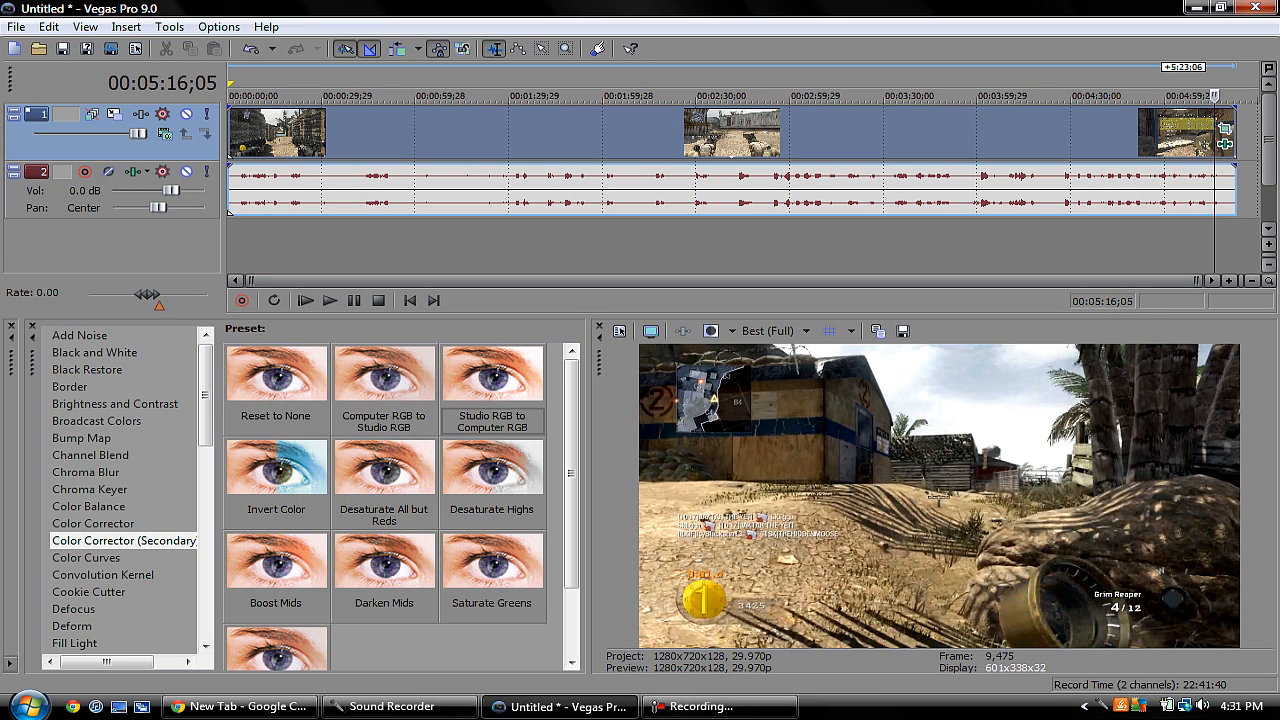
click(92, 524)
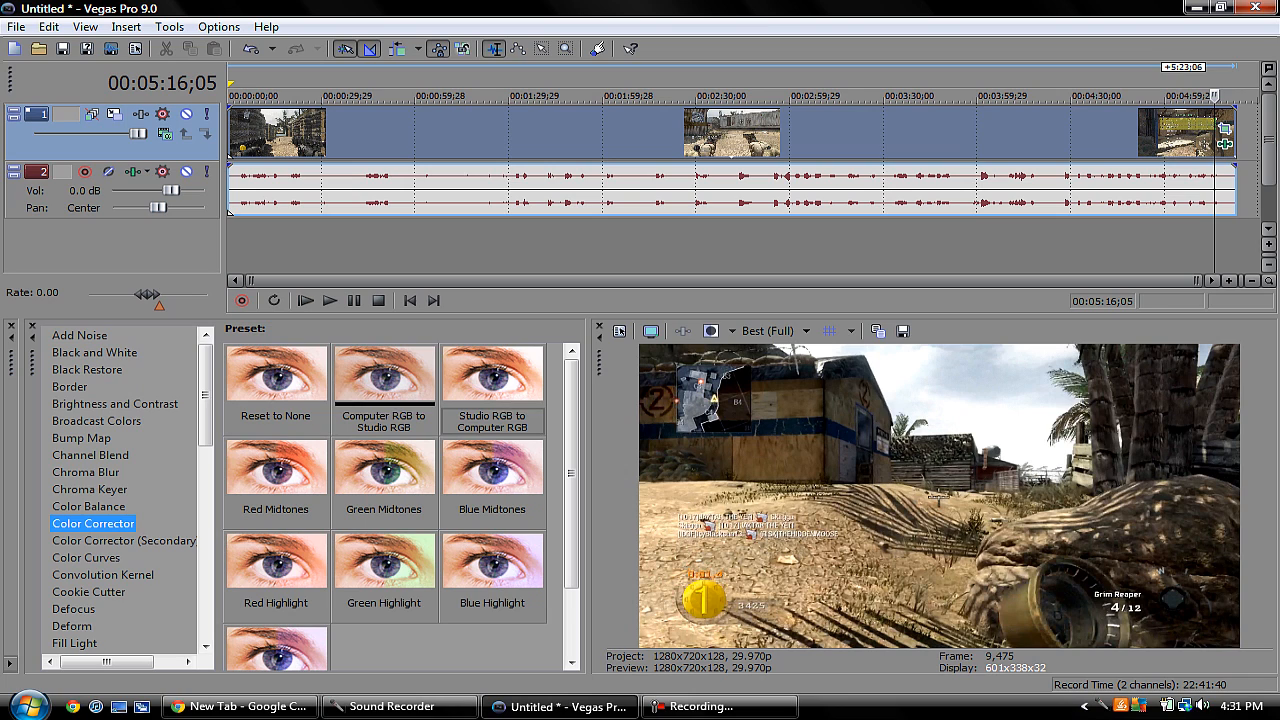
click(114, 404)
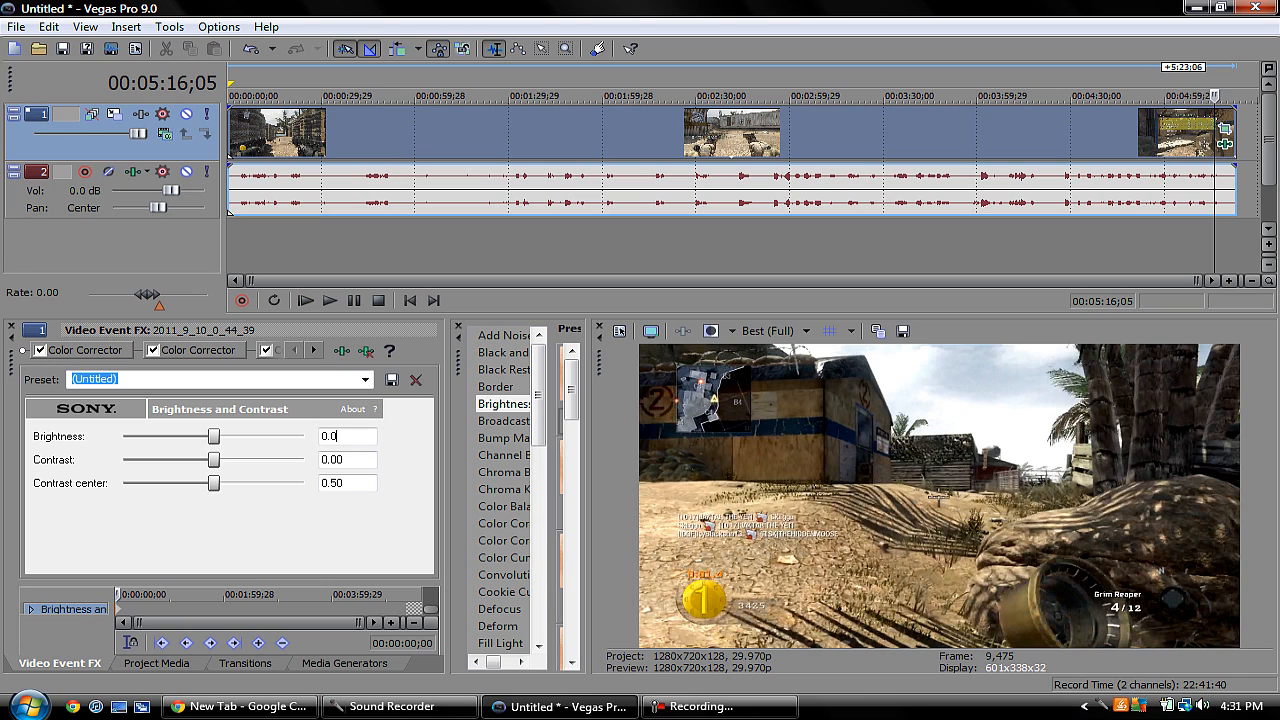
- Enter 0.1 in Brightness and Contrast, then show the Color Corrector (Secondary) controls
text(0.1)
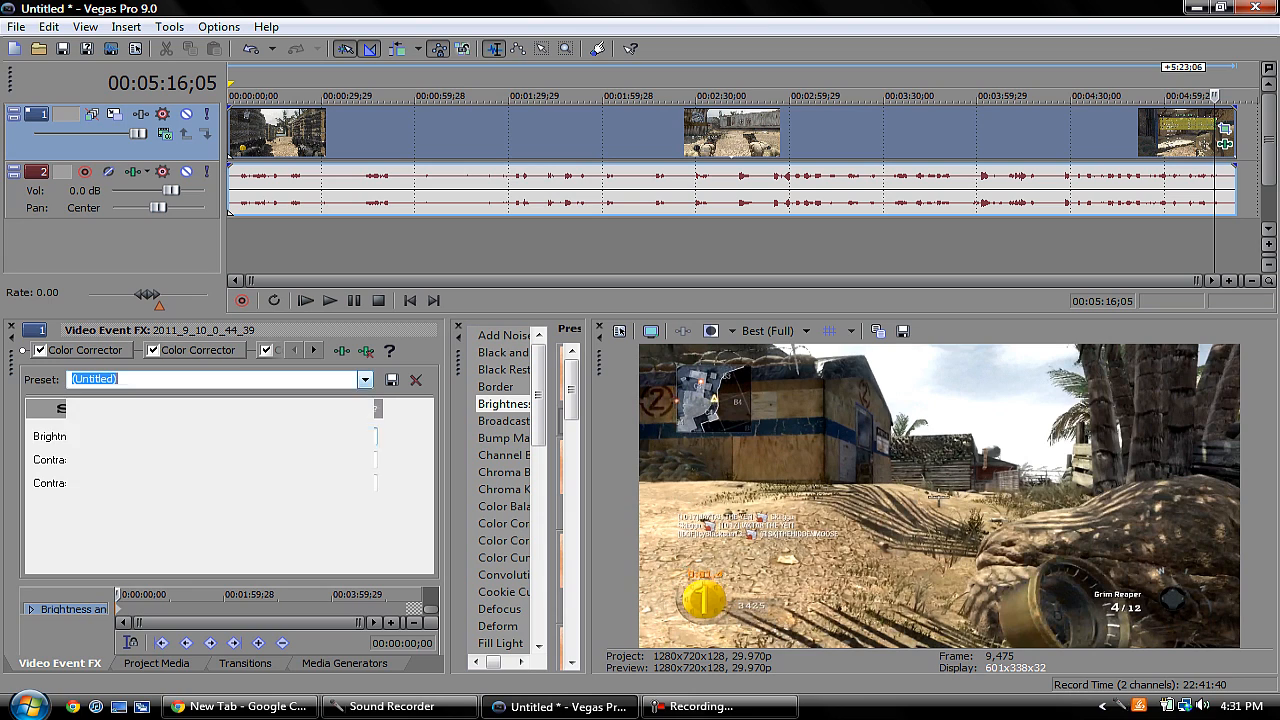
click(364, 380)
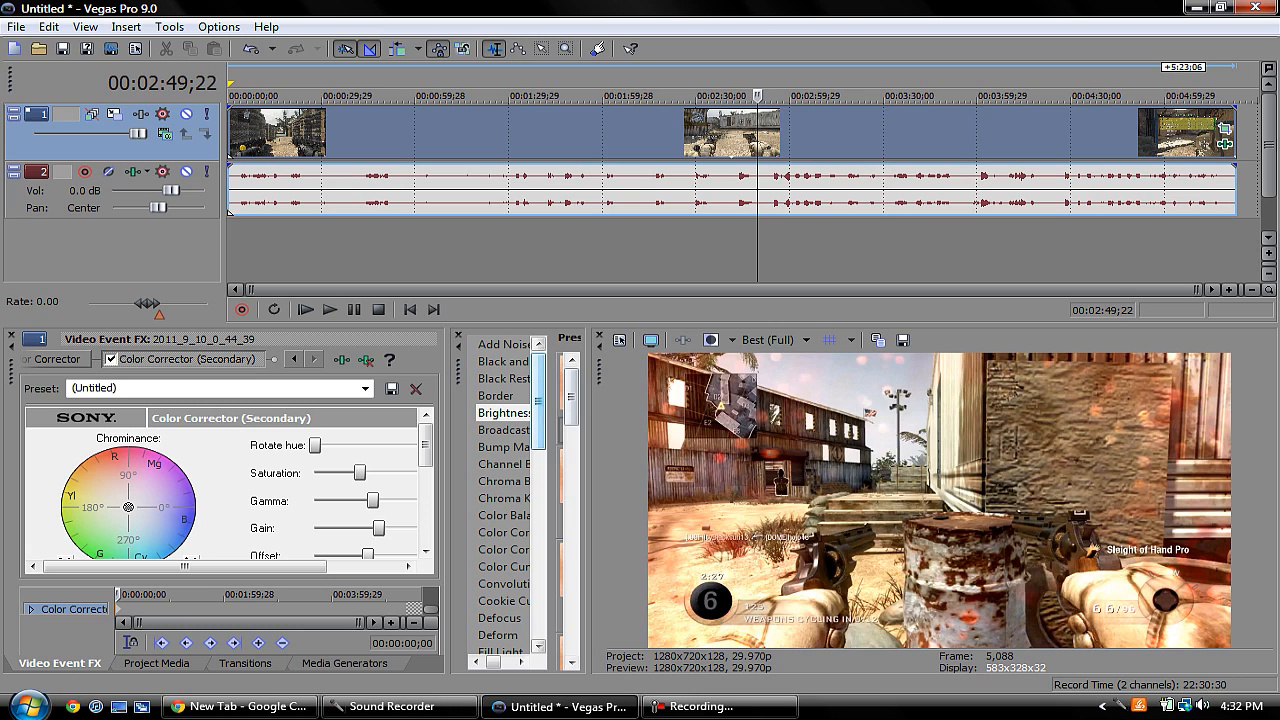
- Leave the colour corrector, return to the Transitions list and bring up the File menu commands
scroll(down, 3)
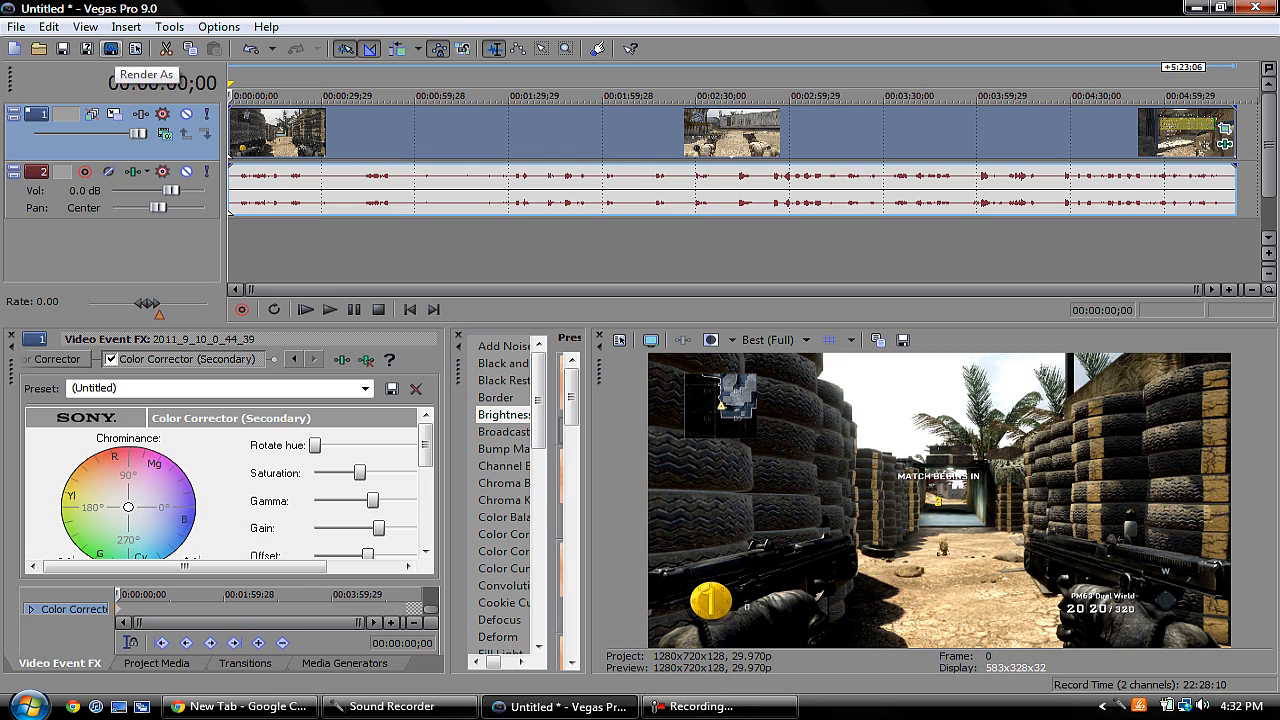
click(84, 26)
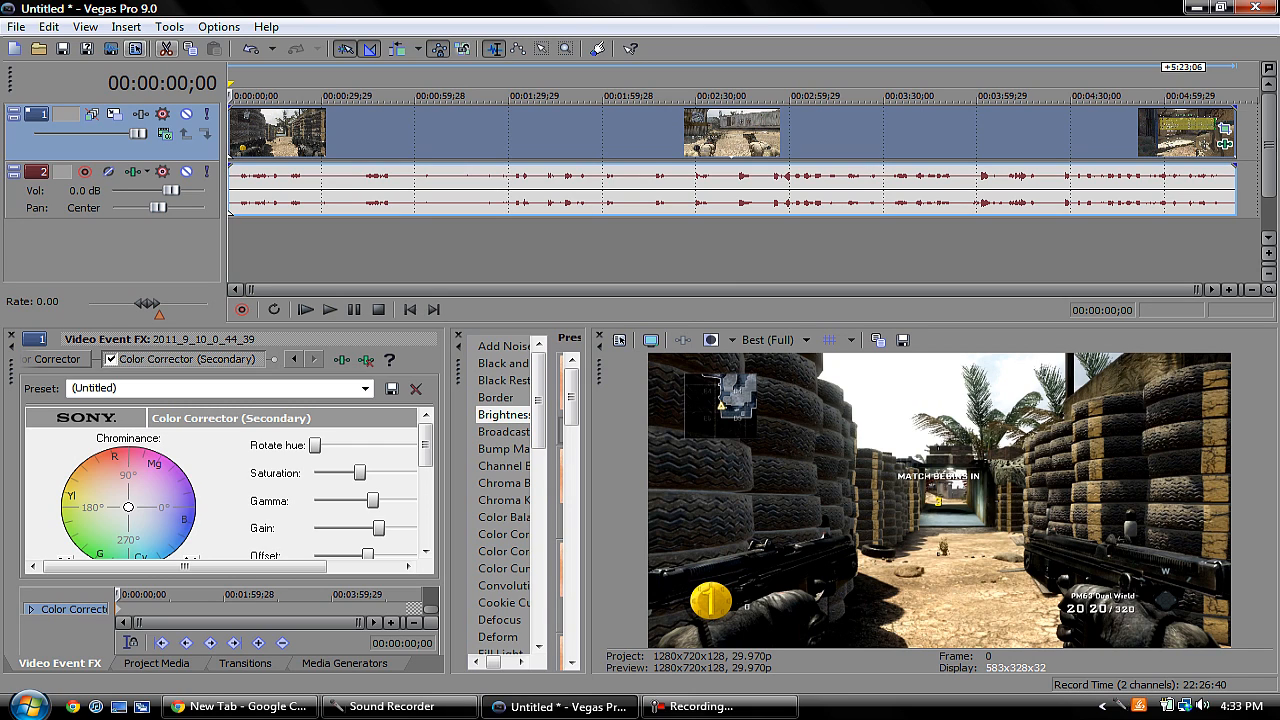
mouse_move(64, 48)
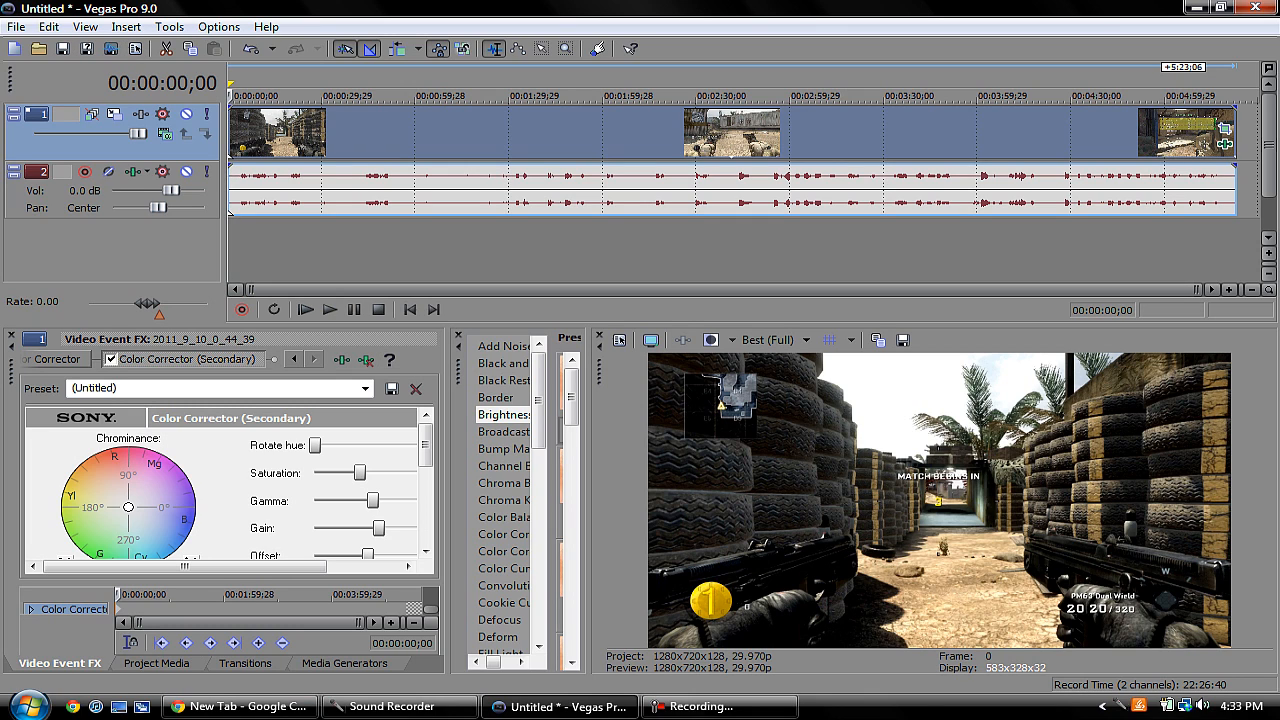
click(244, 664)
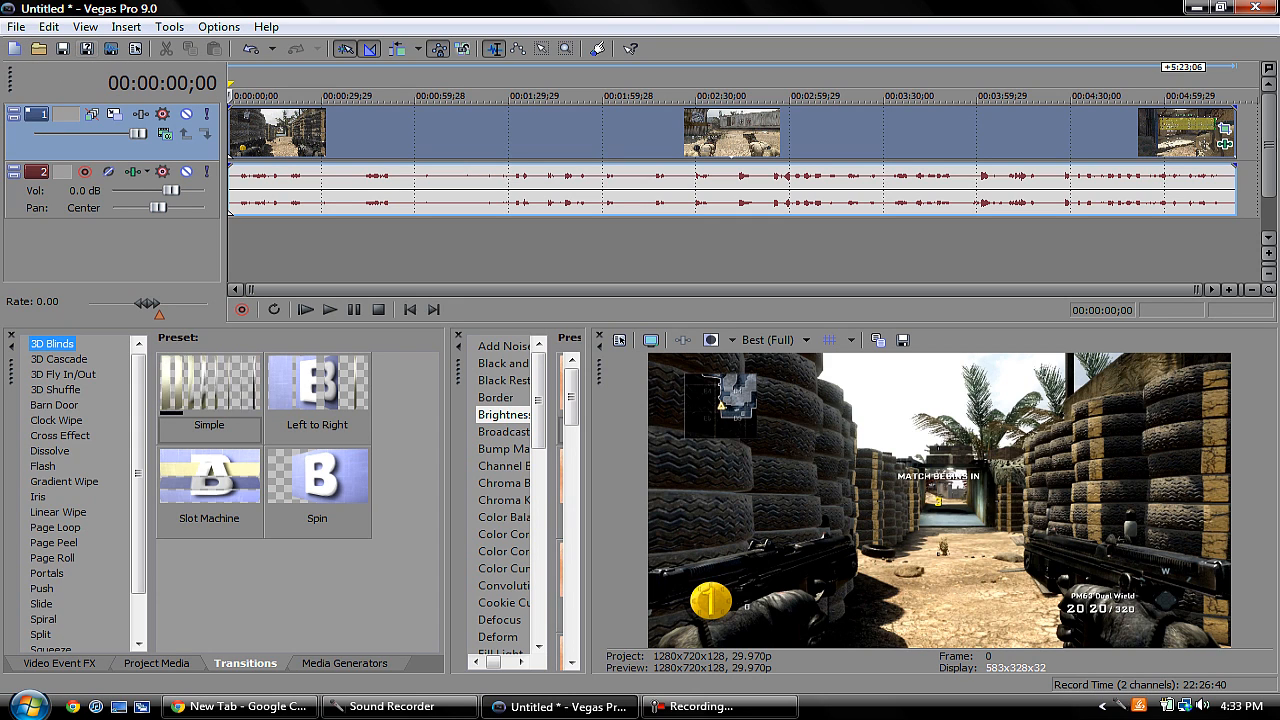
click(16, 26)
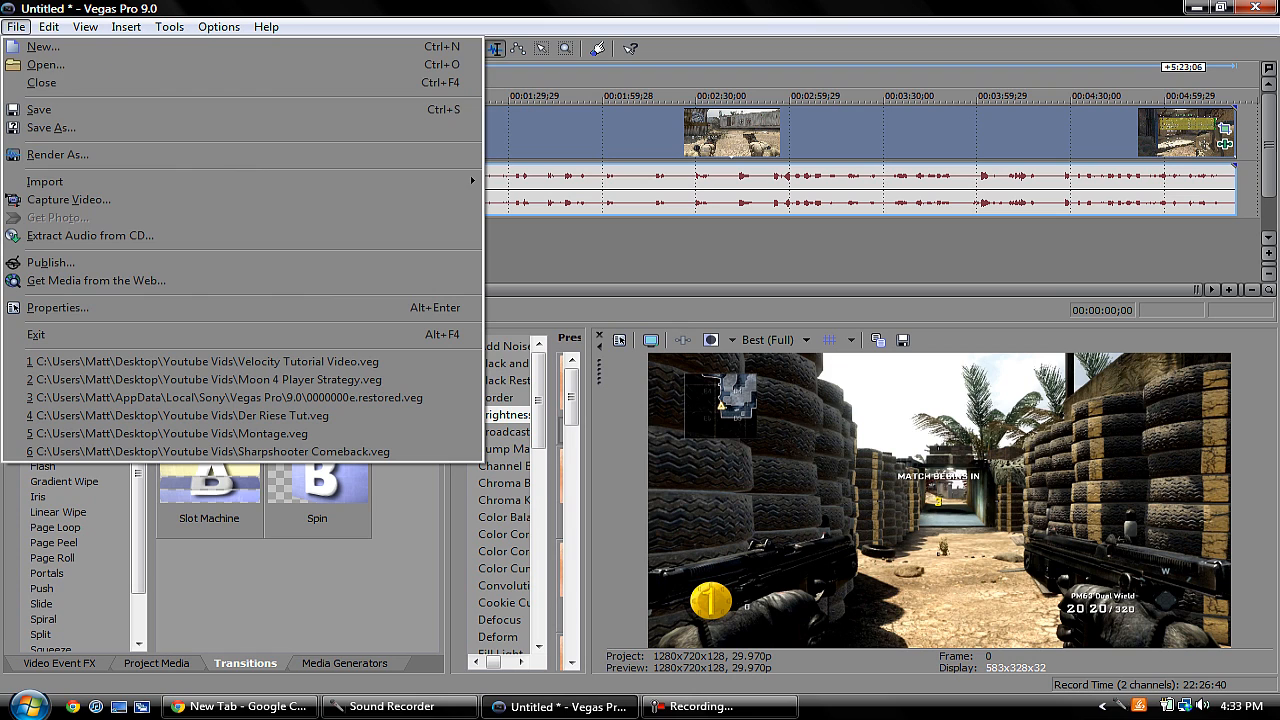
- Start Render As with Windows Media Video V11 and the Youtube template, entering its custom settings
click(56, 154)
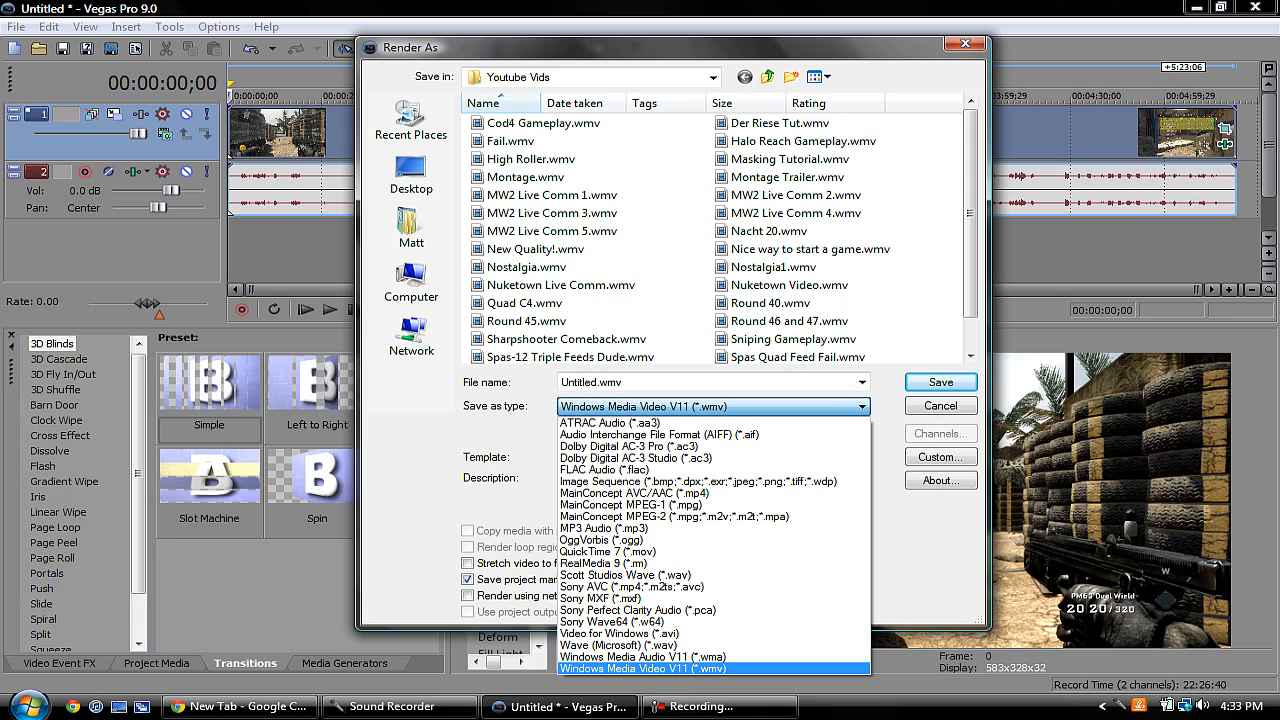
mouse_move(610, 422)
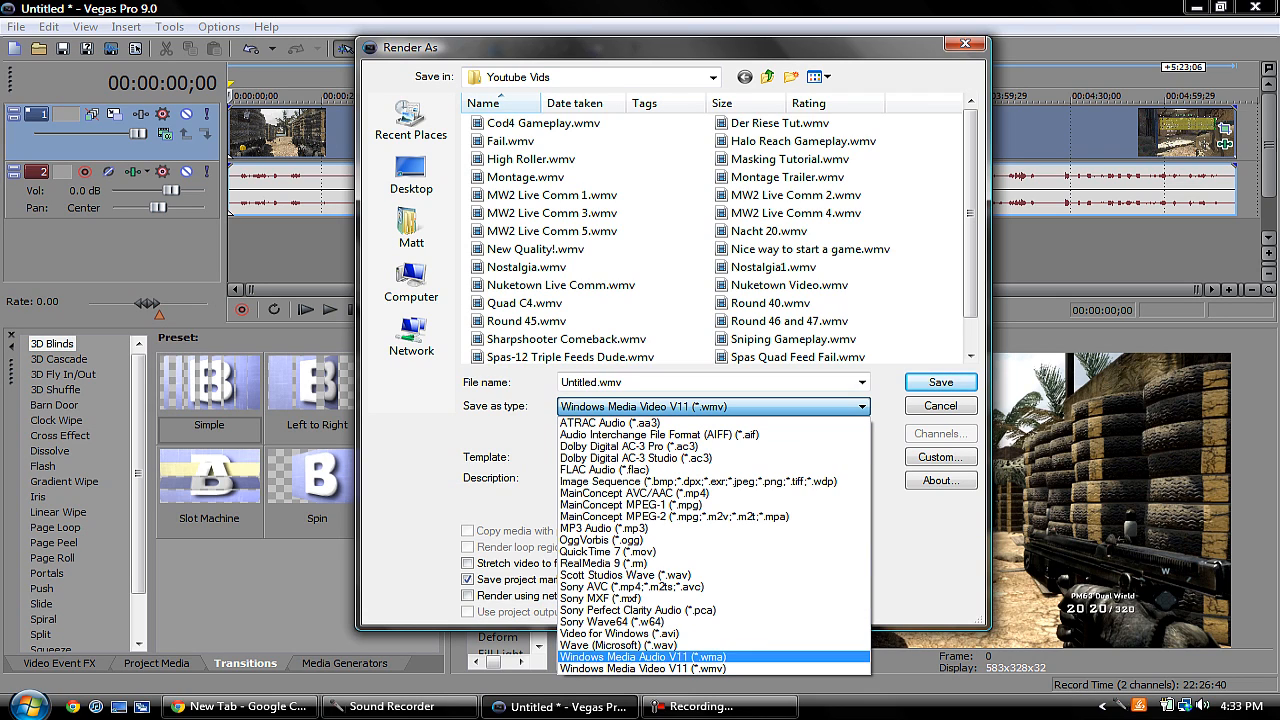
click(672, 670)
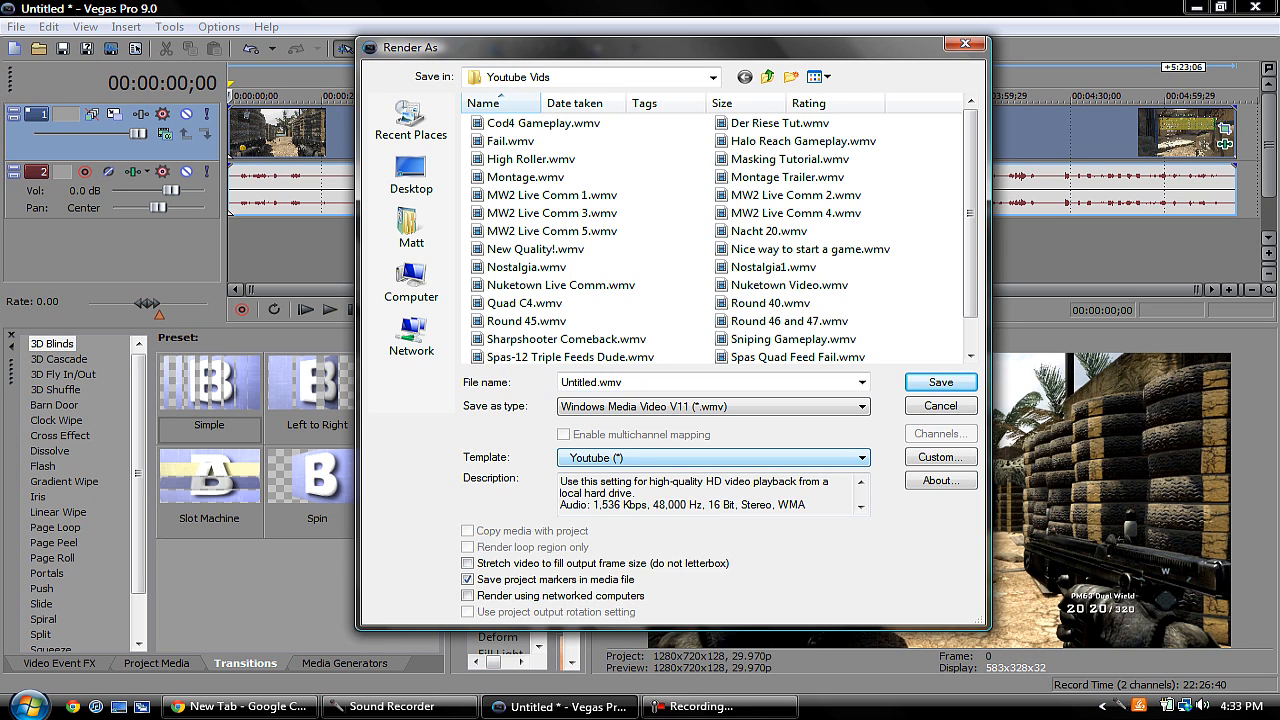
click(940, 456)
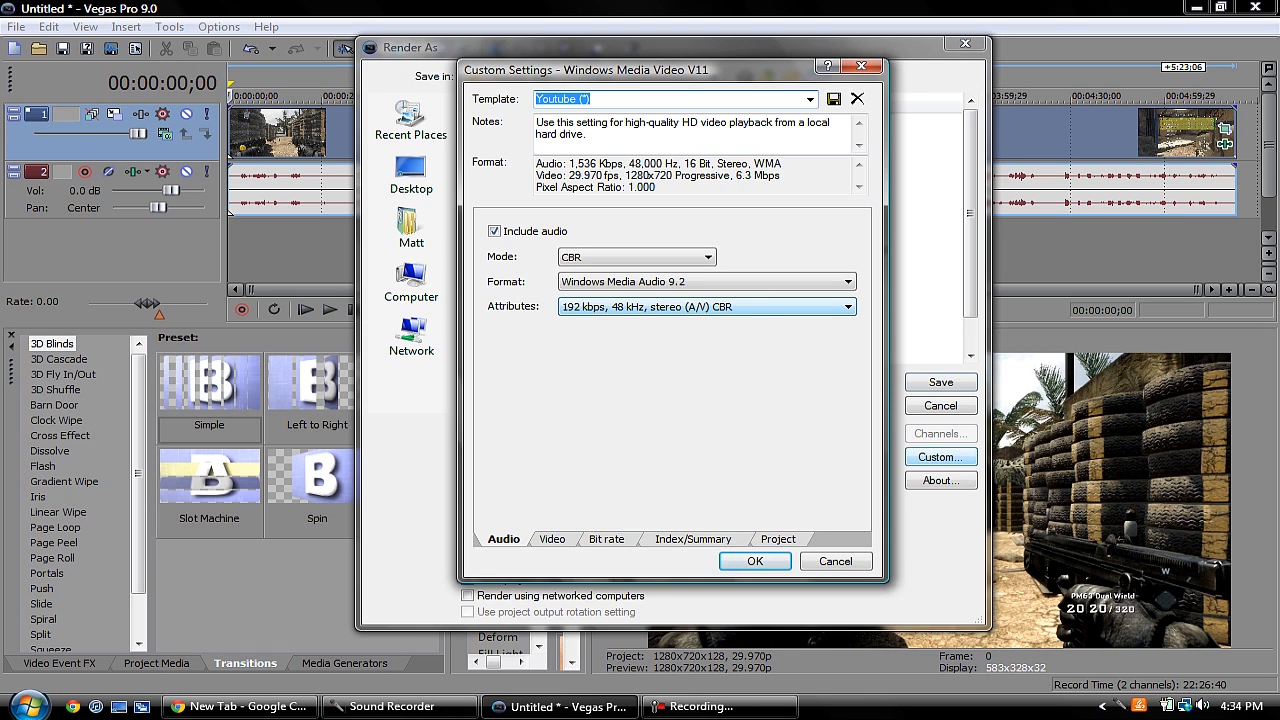
- Set the template's video image size to High definition 1280x720
click(552, 540)
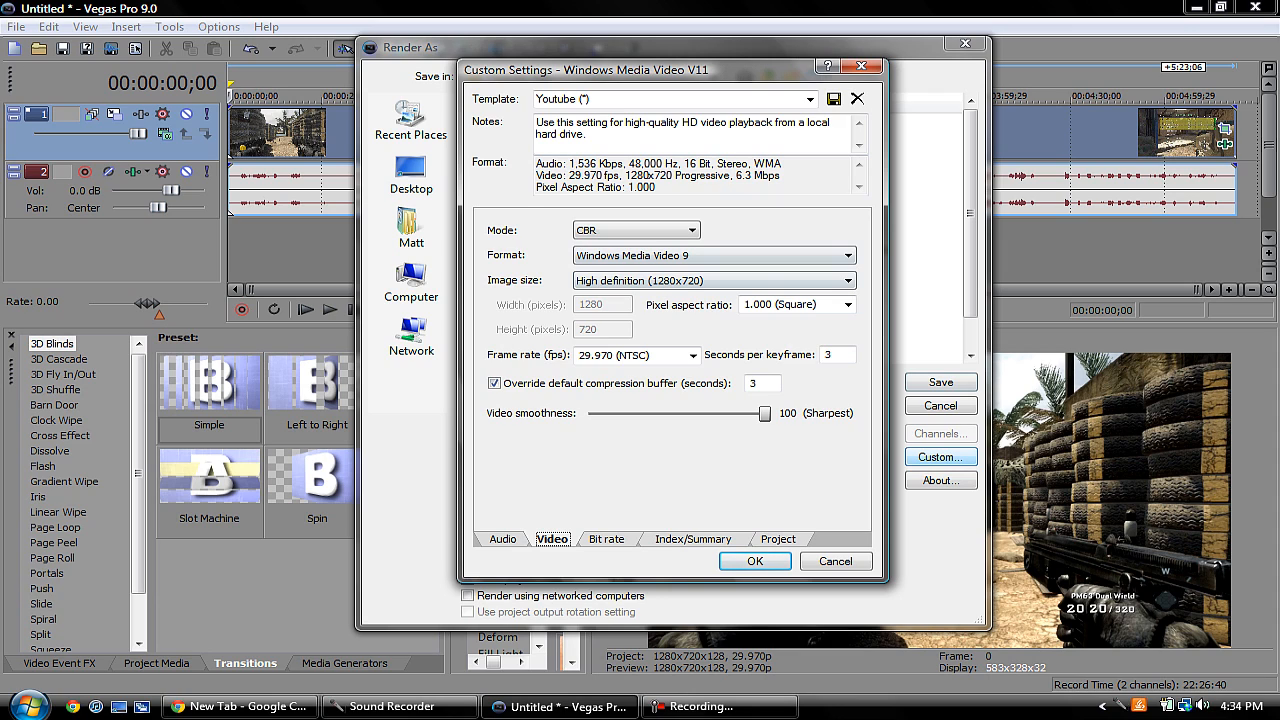
click(848, 280)
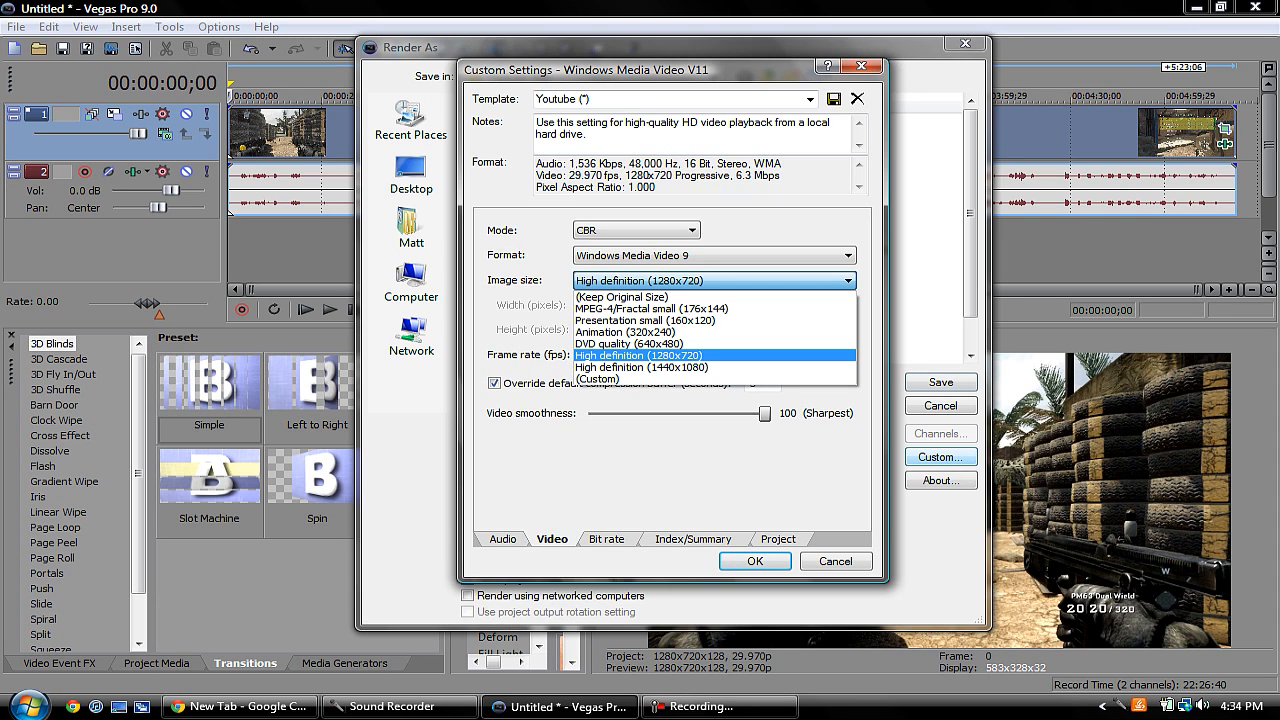
click(640, 356)
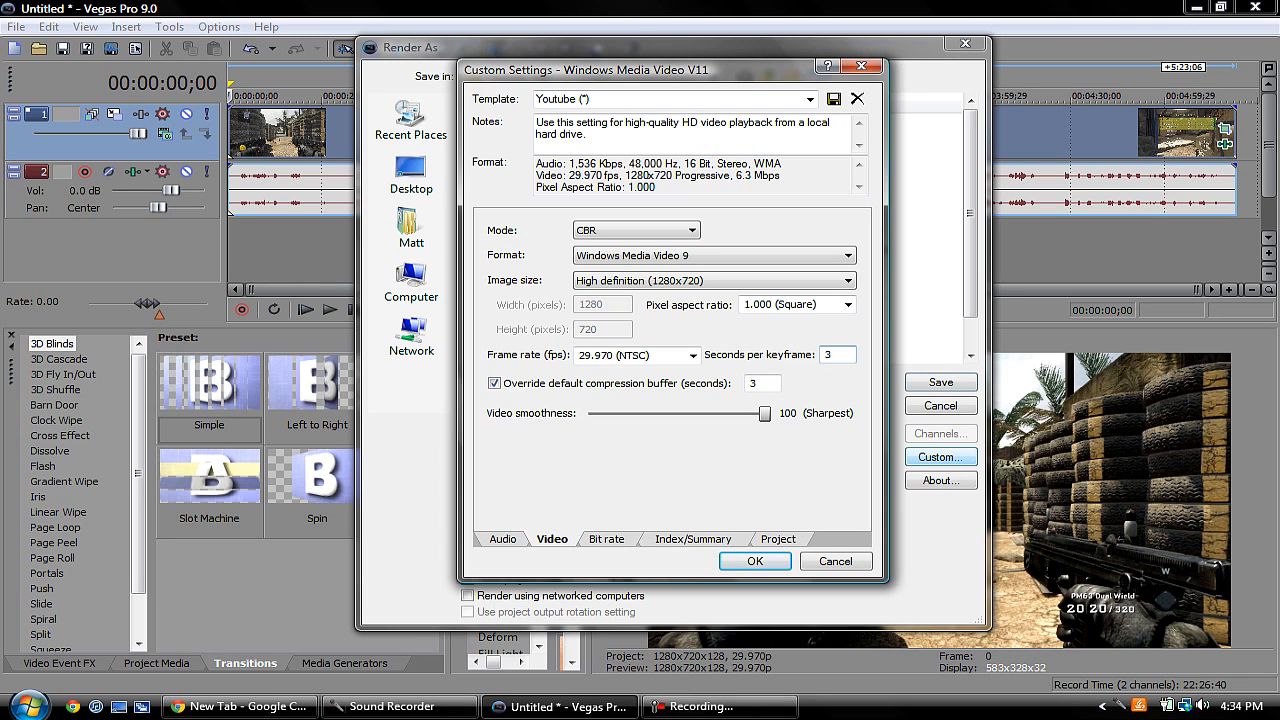
- Keep video smoothness at 100 after trying 89 and show the 13.50 M Internet/LAN bit rate
click(838, 354)
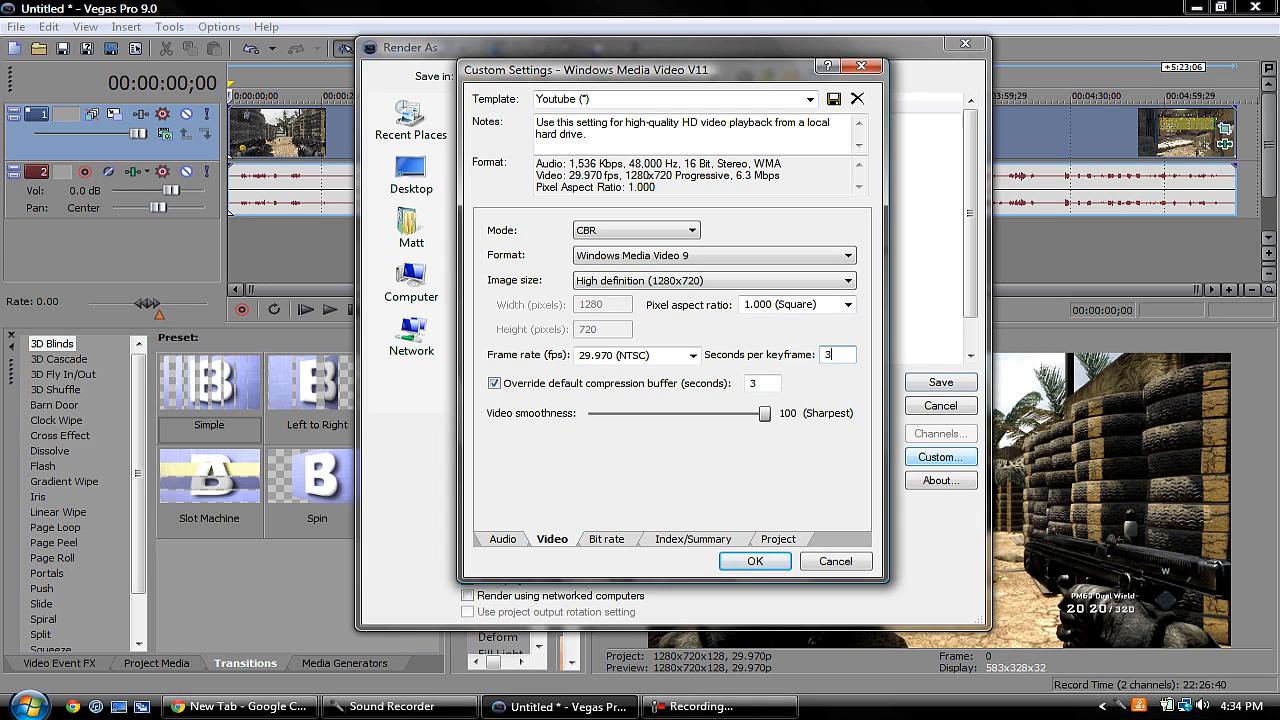
drag(764, 412, 746, 412)
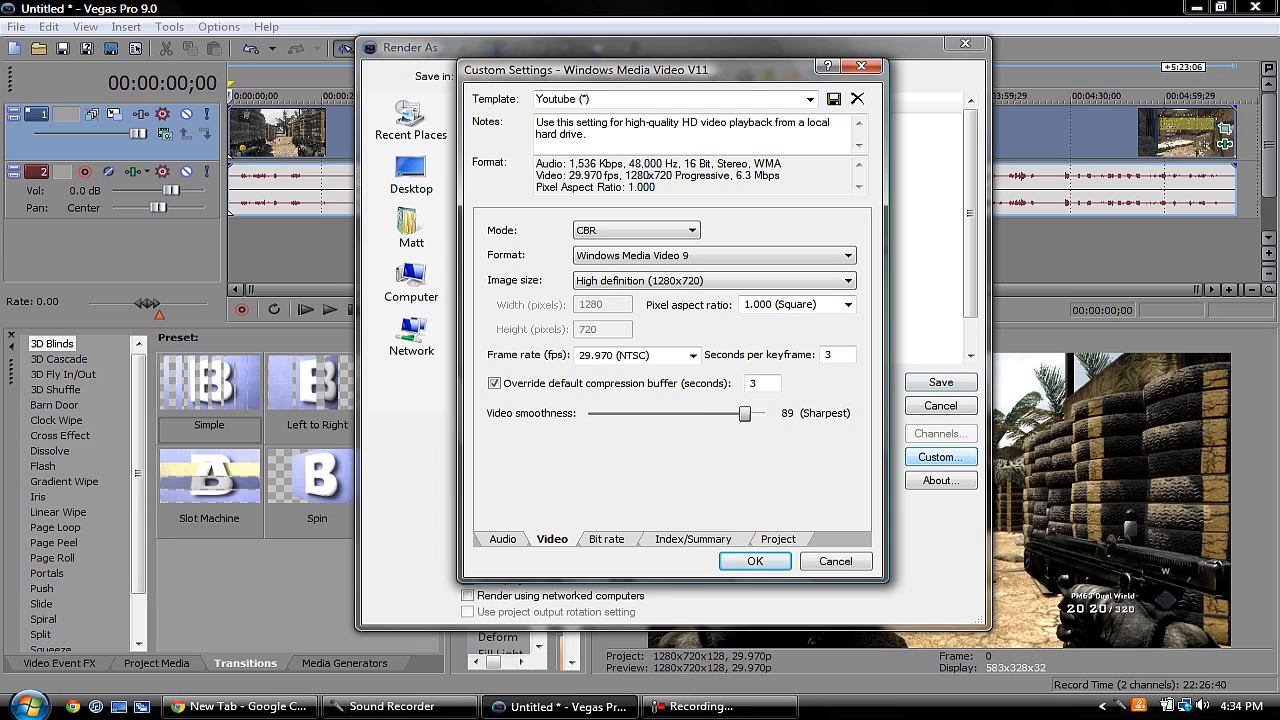
drag(744, 412, 764, 412)
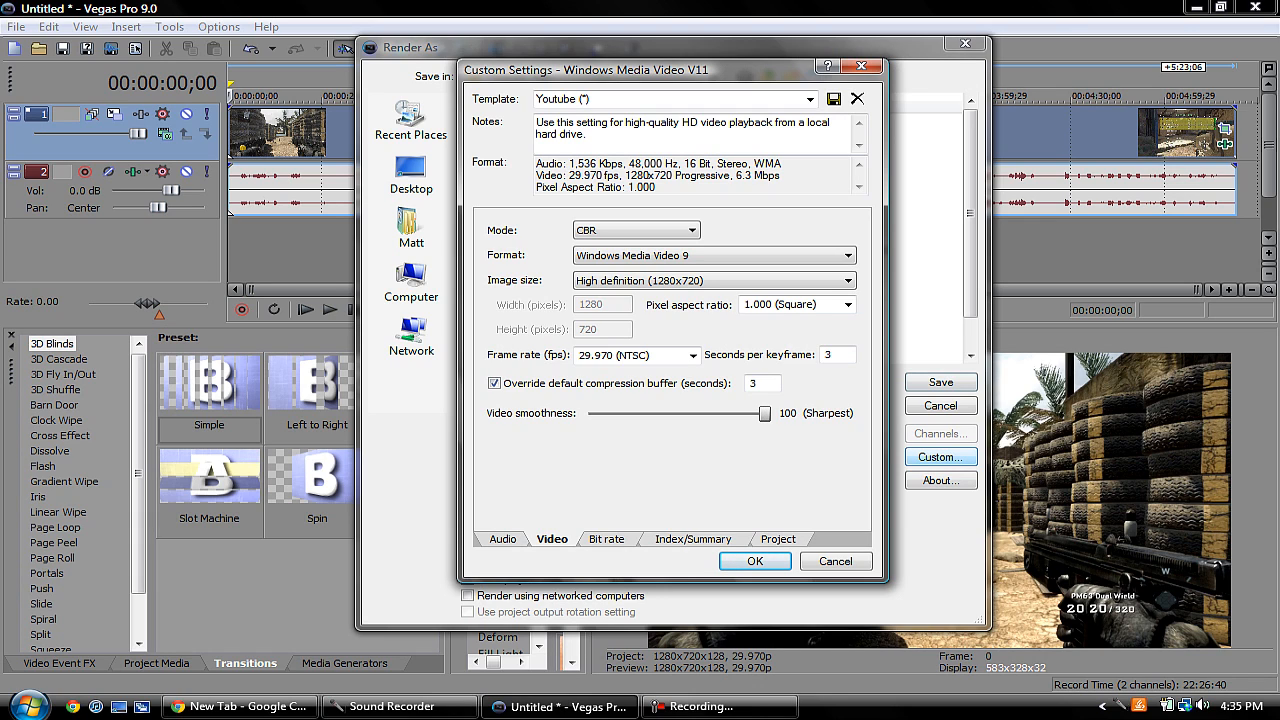
click(608, 540)
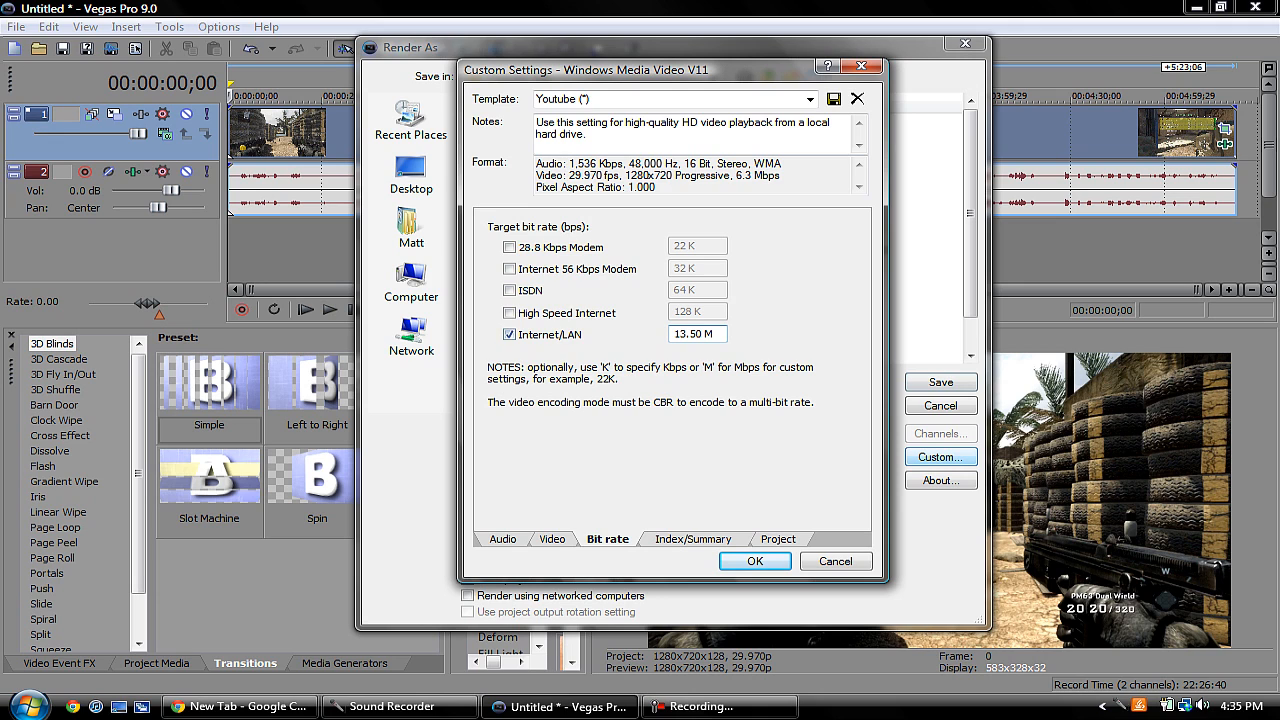
- Accept the custom template settings and cancel the render, returning to the project
click(754, 560)
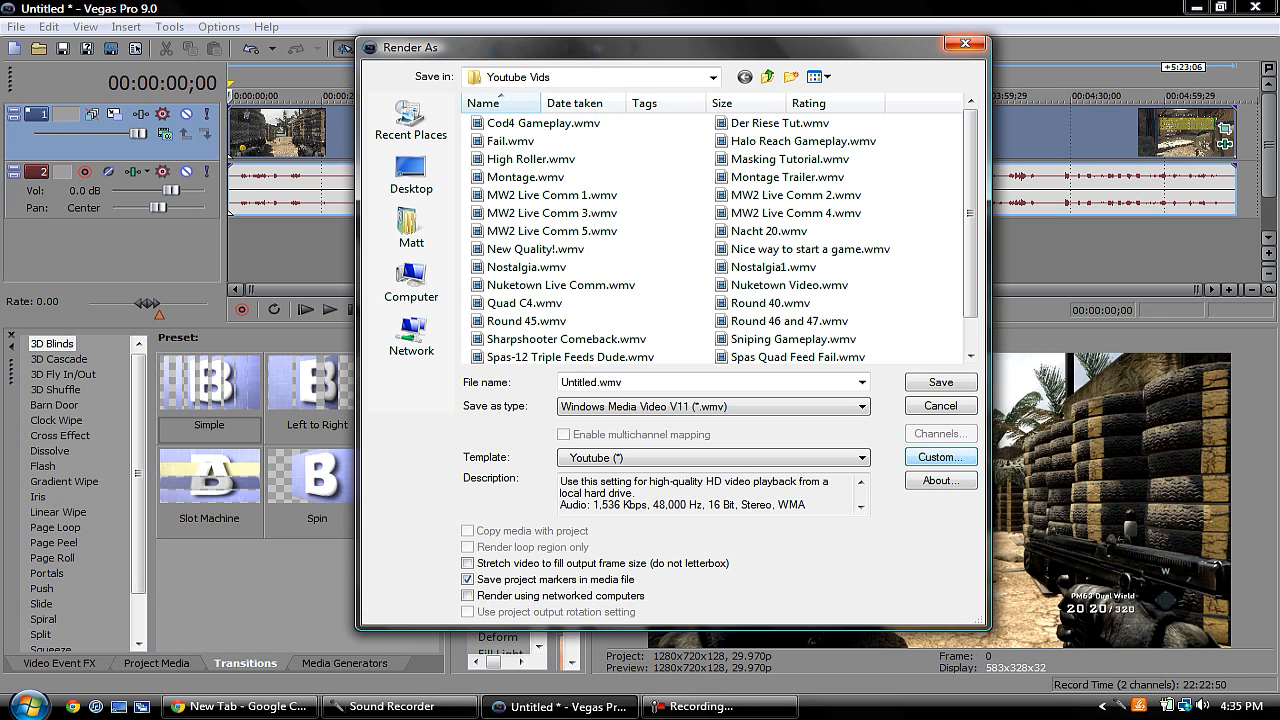
click(940, 406)
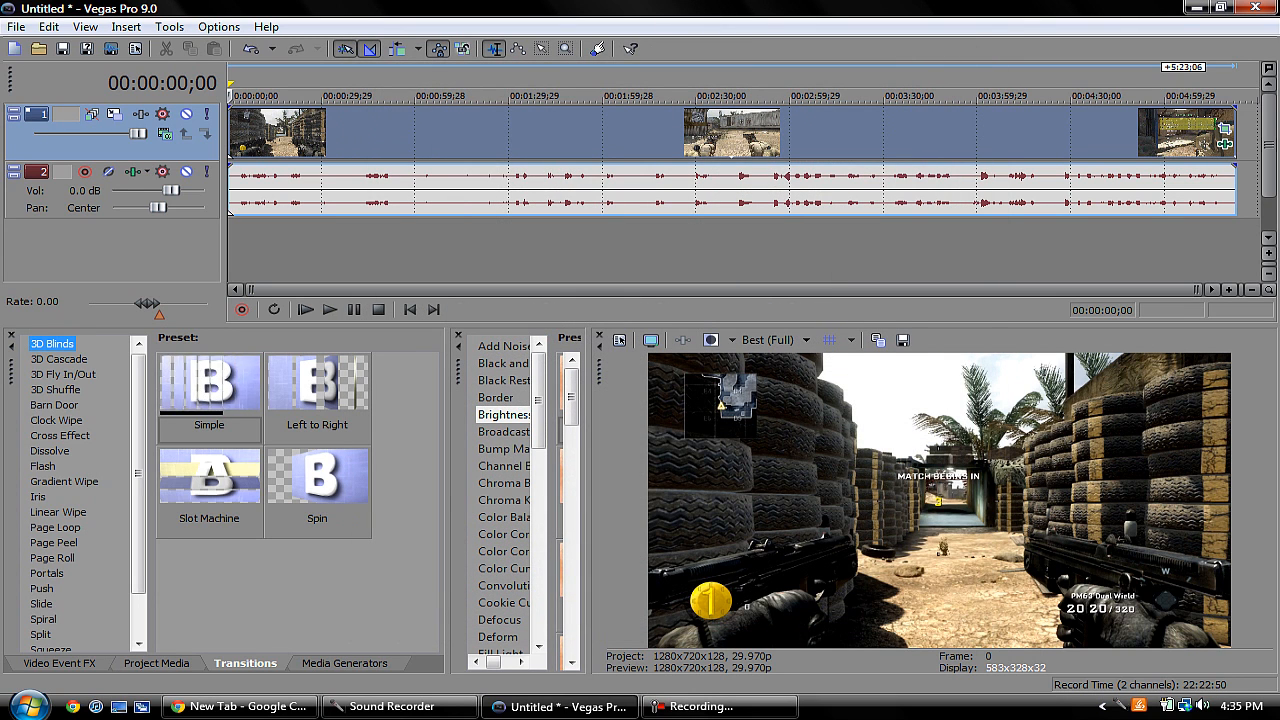
- Apply the Sharpen video effect to the gameplay clip after its colour correctors
click(208, 384)
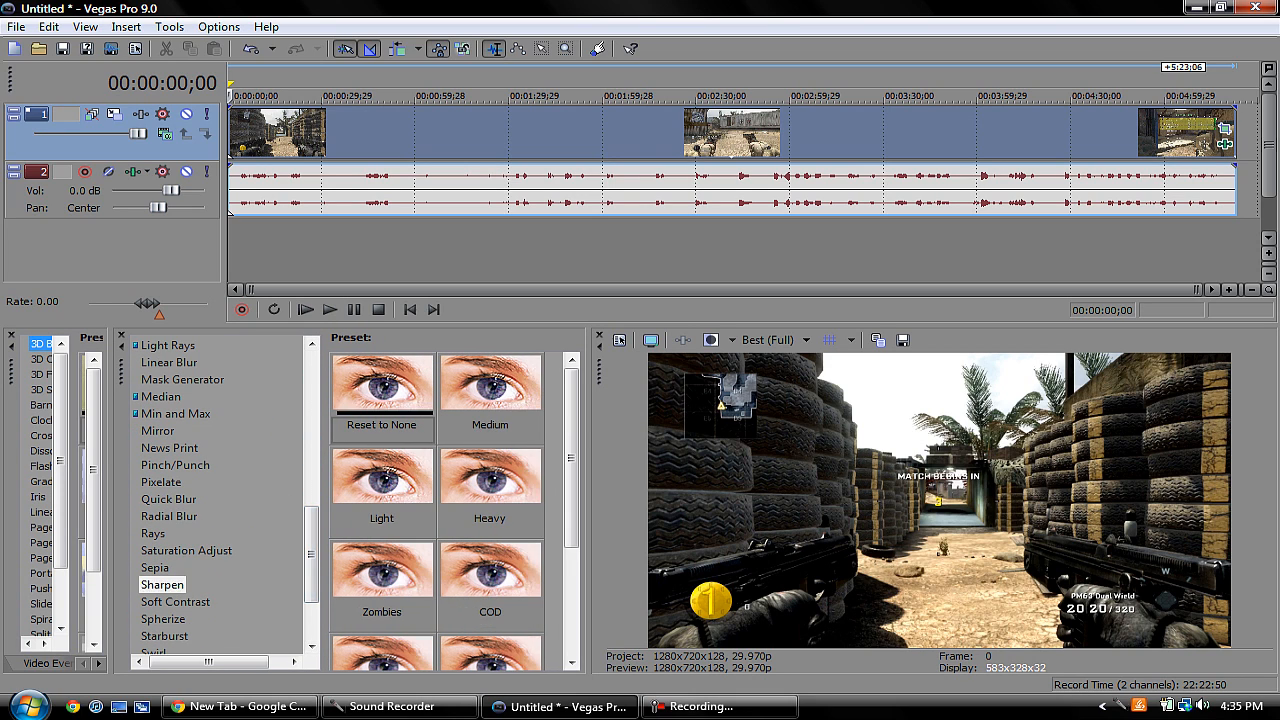
click(162, 584)
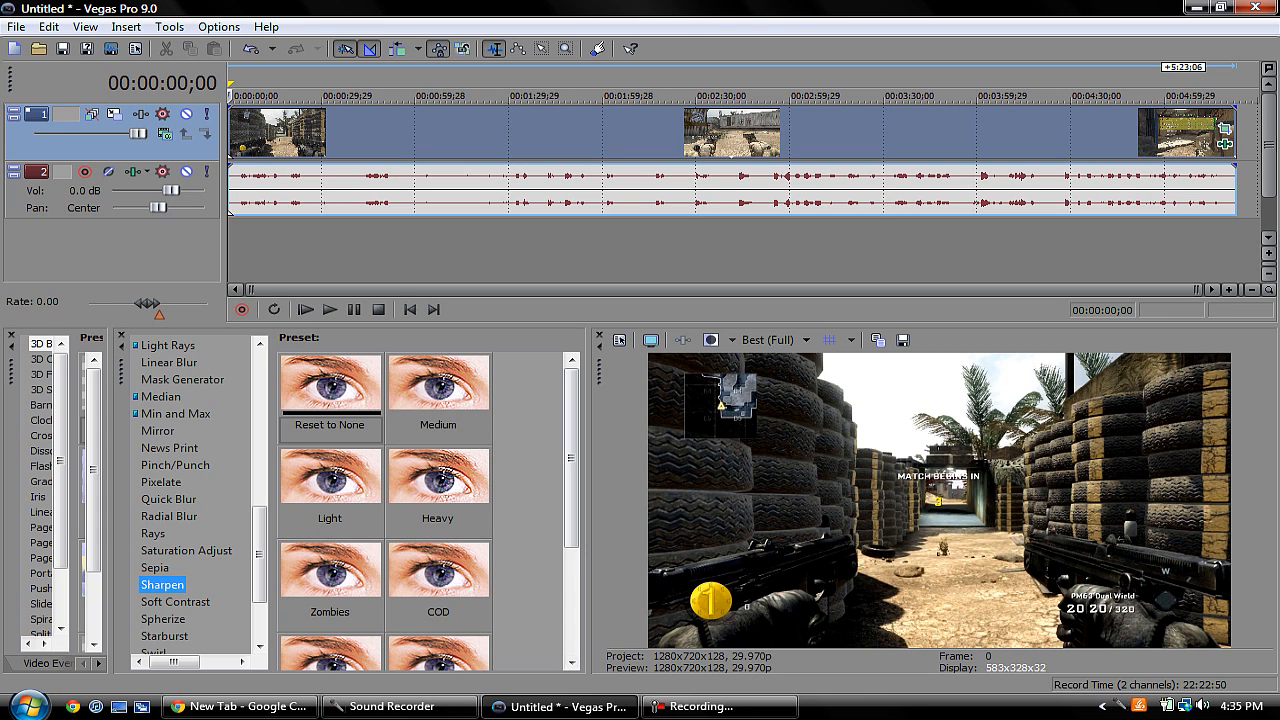
scroll(down, 3)
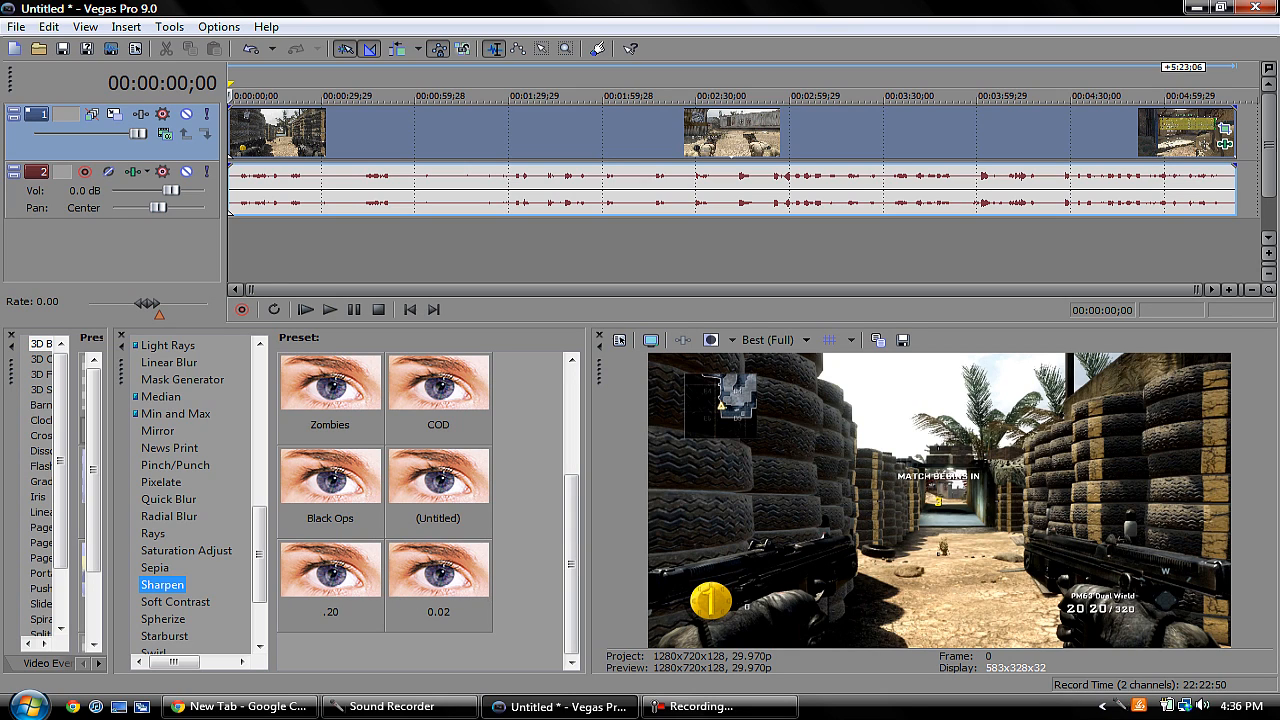
click(438, 570)
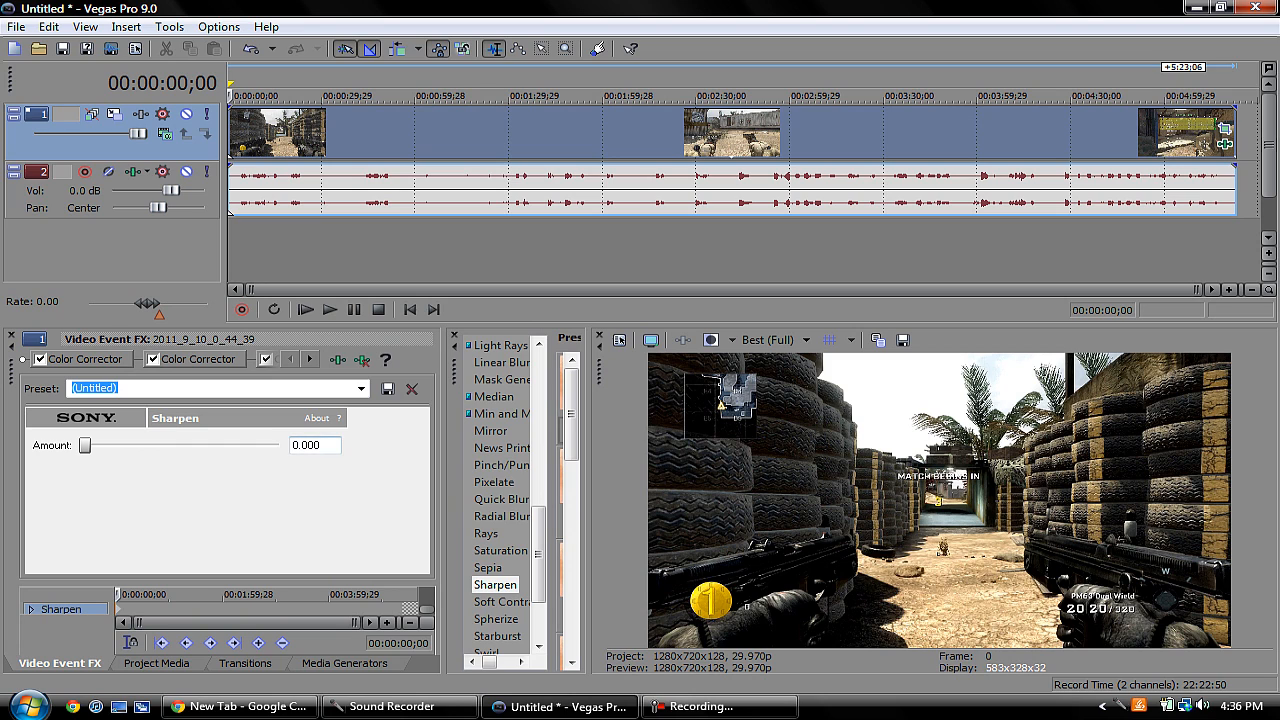
- Try Sharpen at full strength, then bring the amount down to a slight 0.020
drag(84, 444, 278, 444)
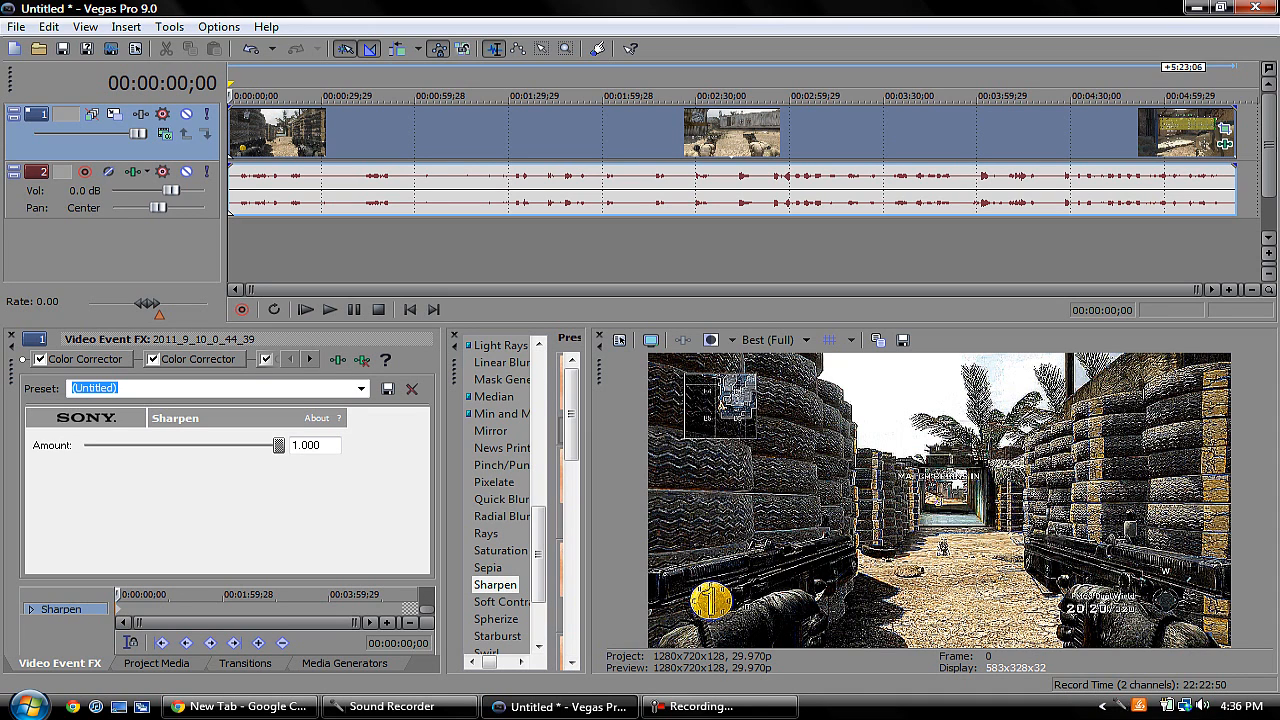
drag(278, 444, 266, 444)
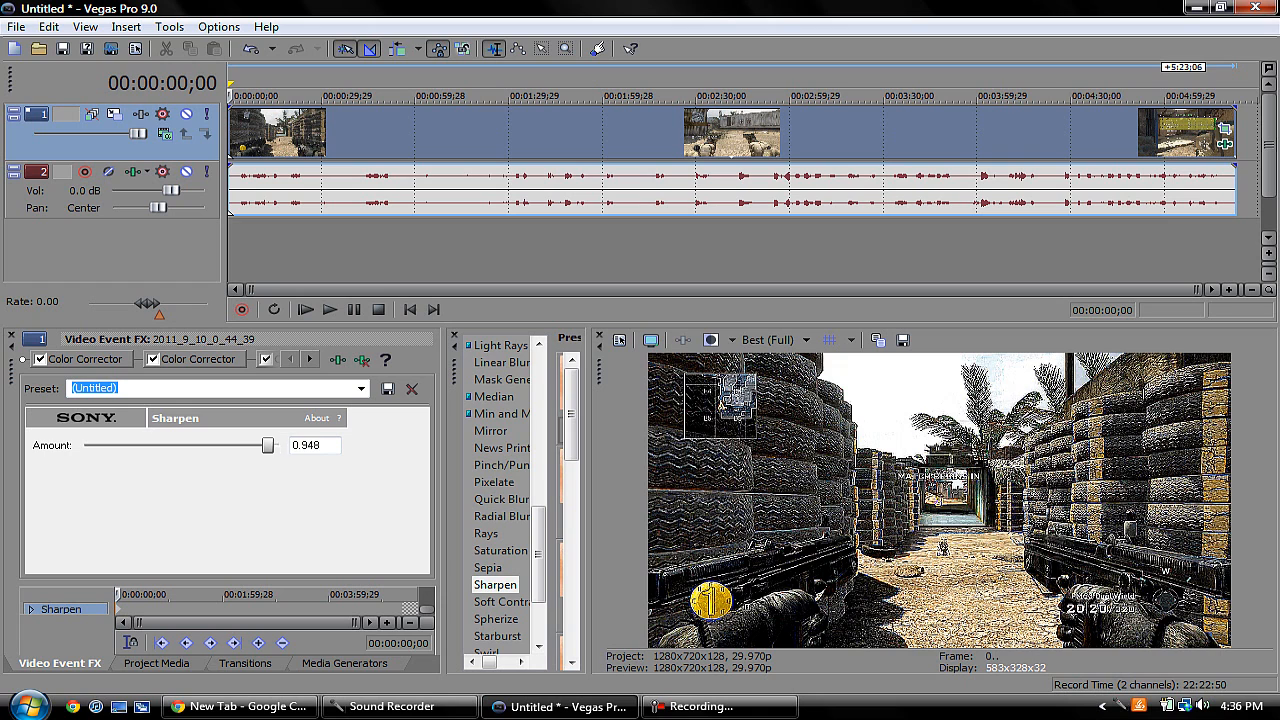
drag(268, 444, 168, 444)
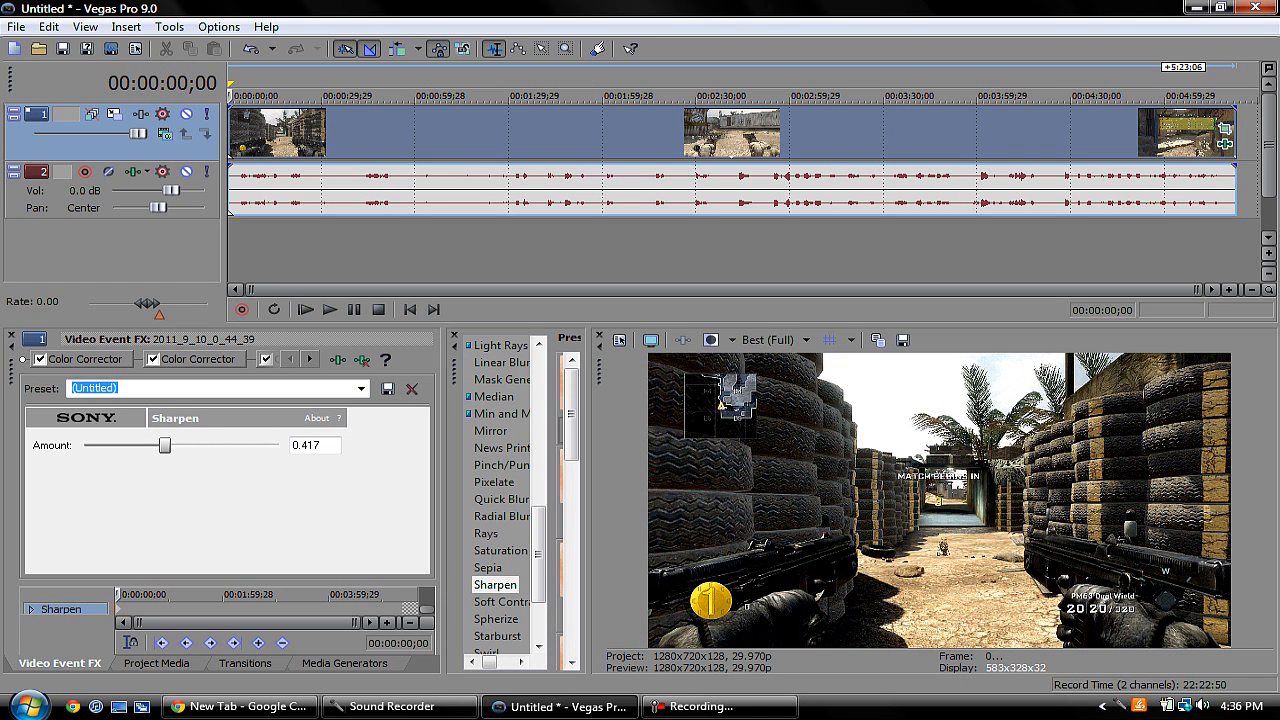
drag(164, 444, 100, 444)
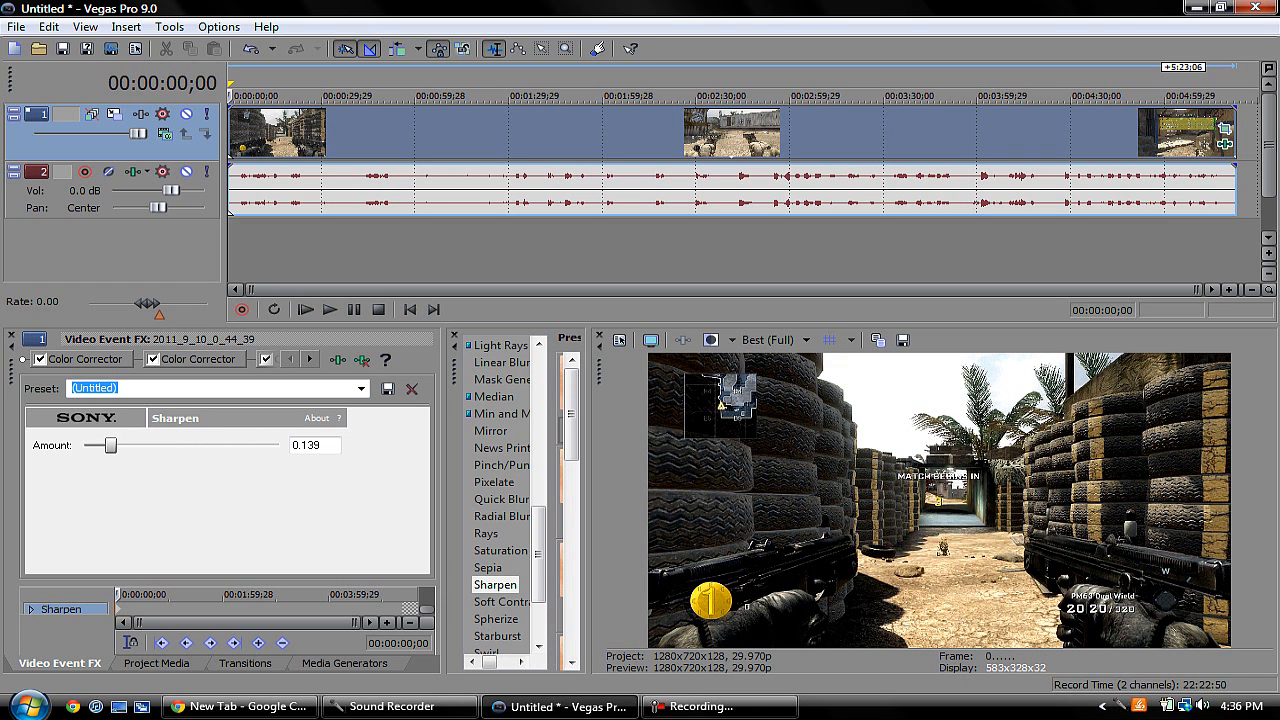
drag(104, 444, 90, 444)
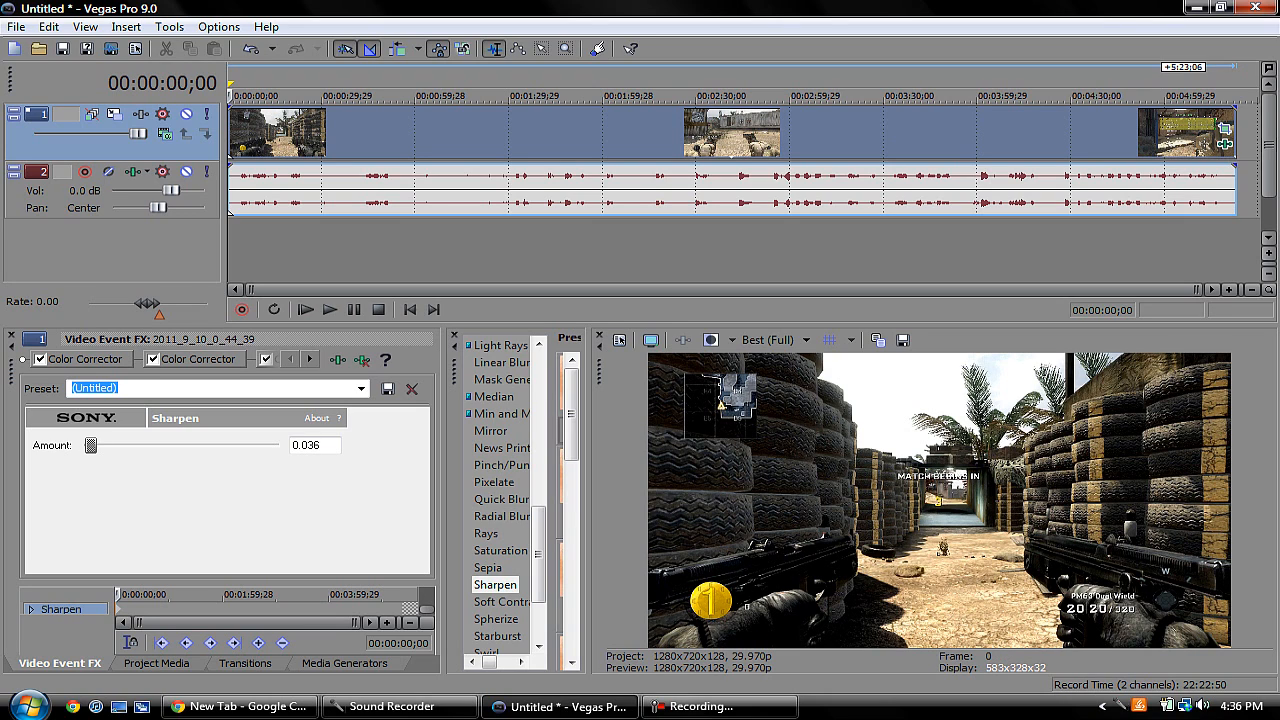
drag(92, 444, 88, 444)
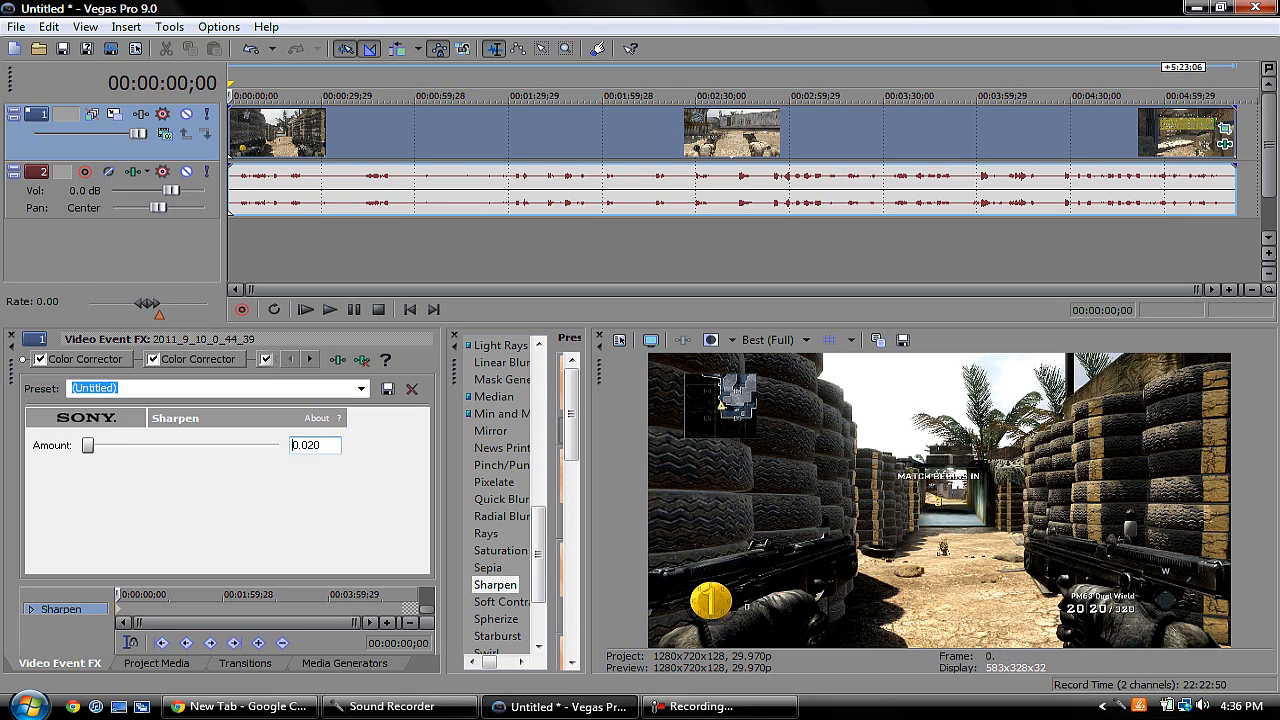